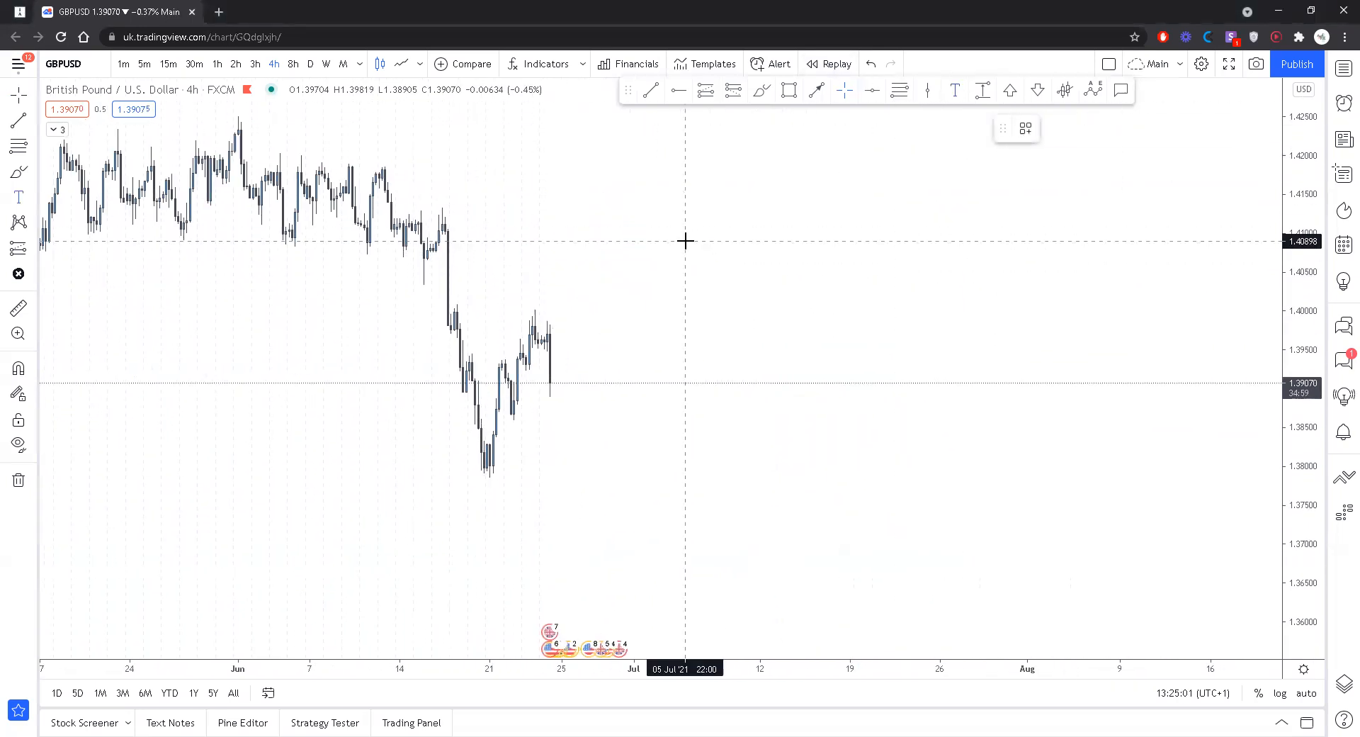
Place a red text note listing 1. Directional bias, 2. Area of interest, 3. Entry trigger
click(685, 241)
text(1.)
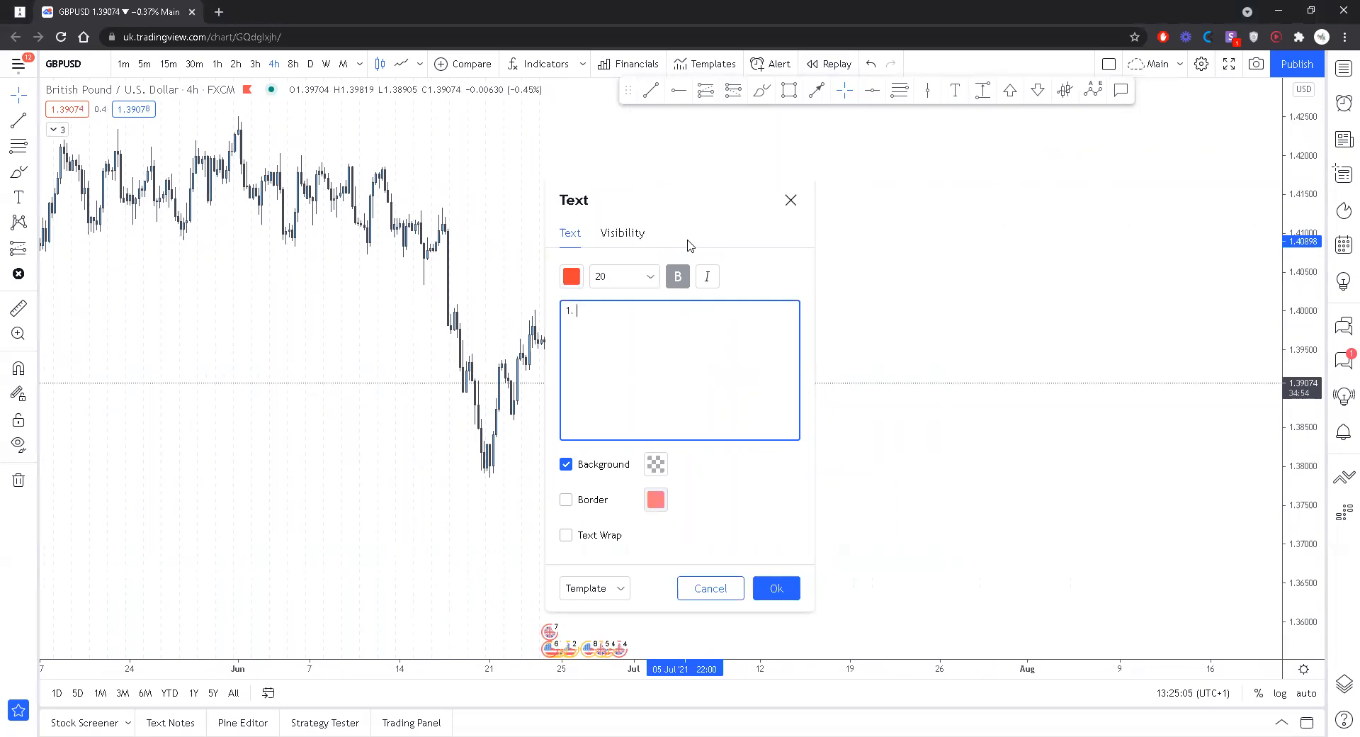
text(Directional b)
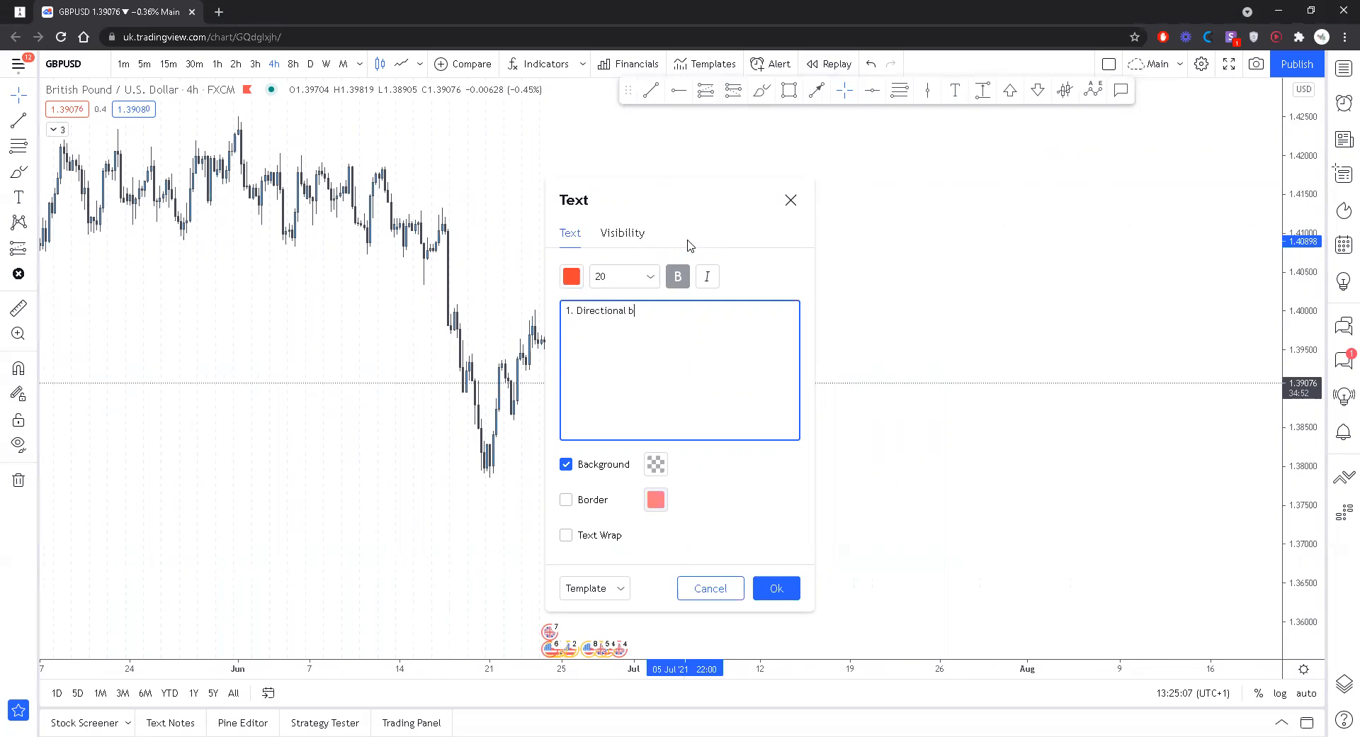
text(ias)
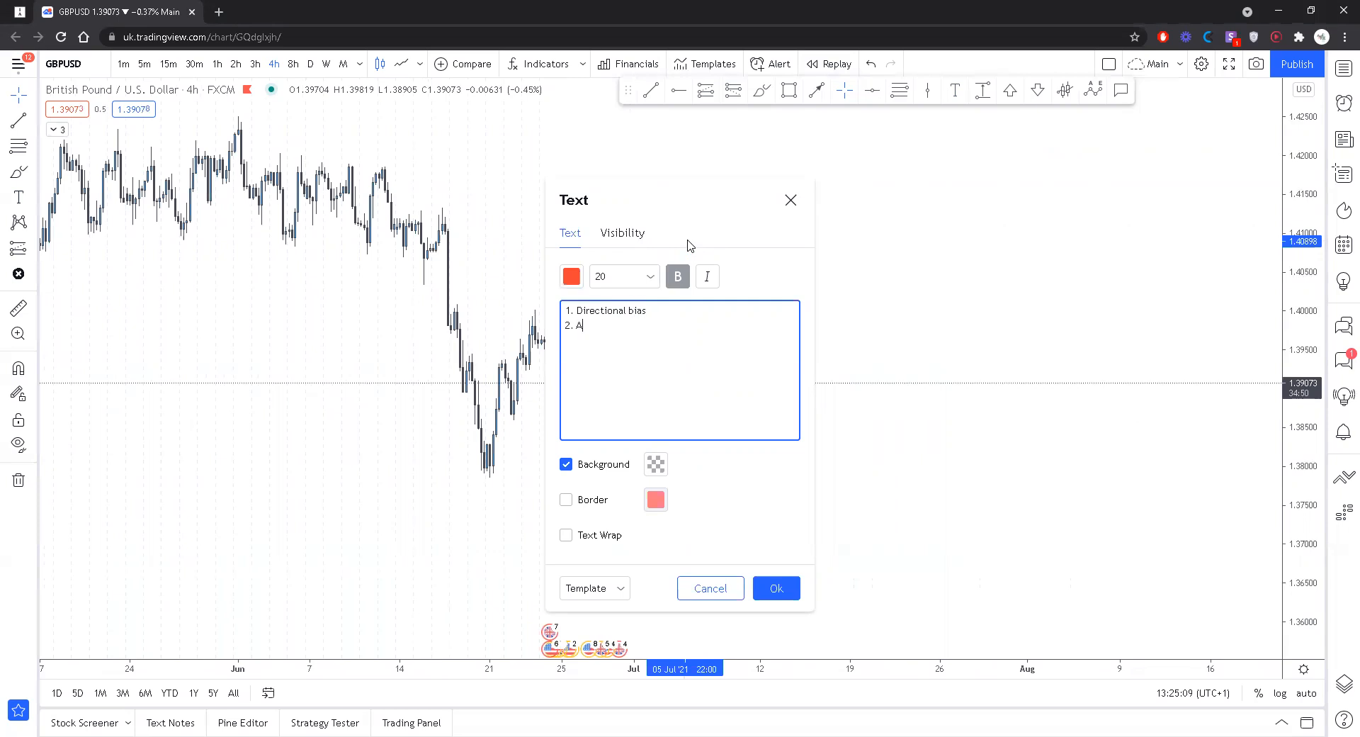
text(rea of in)
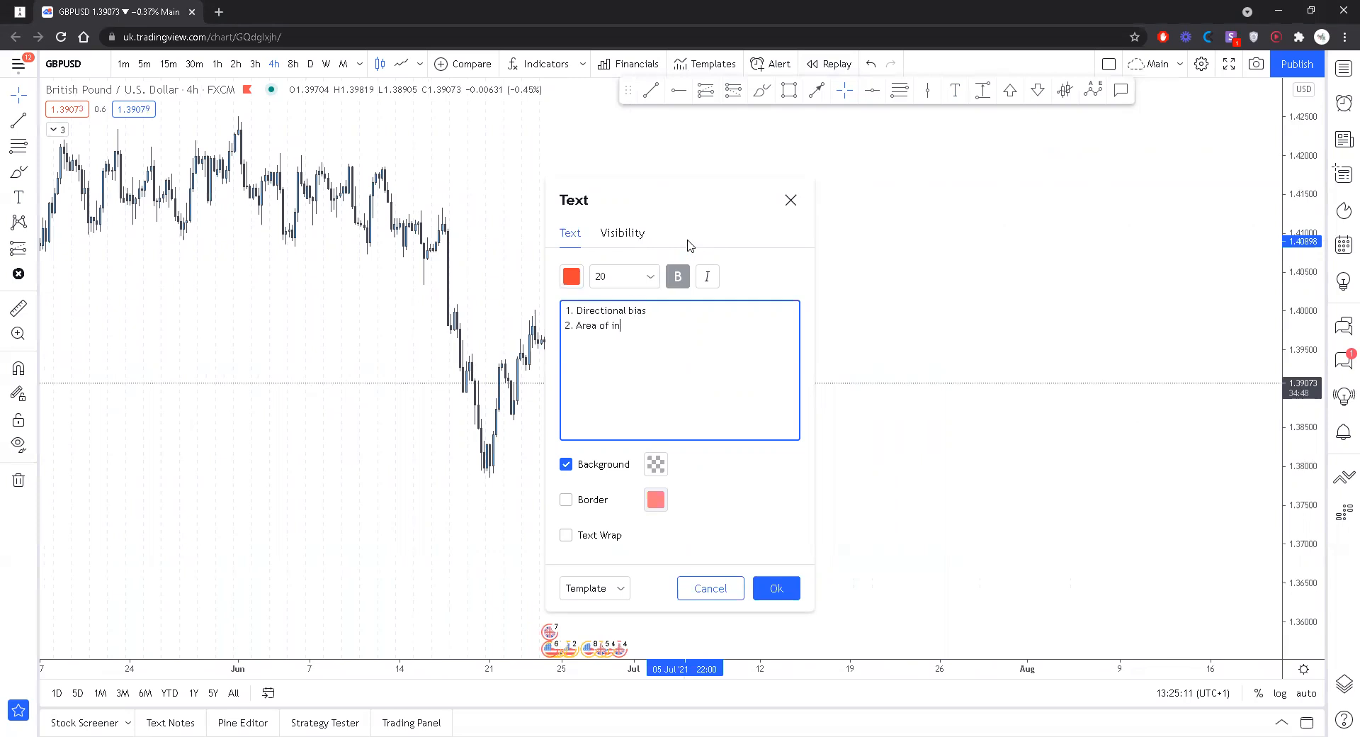
text(terest)
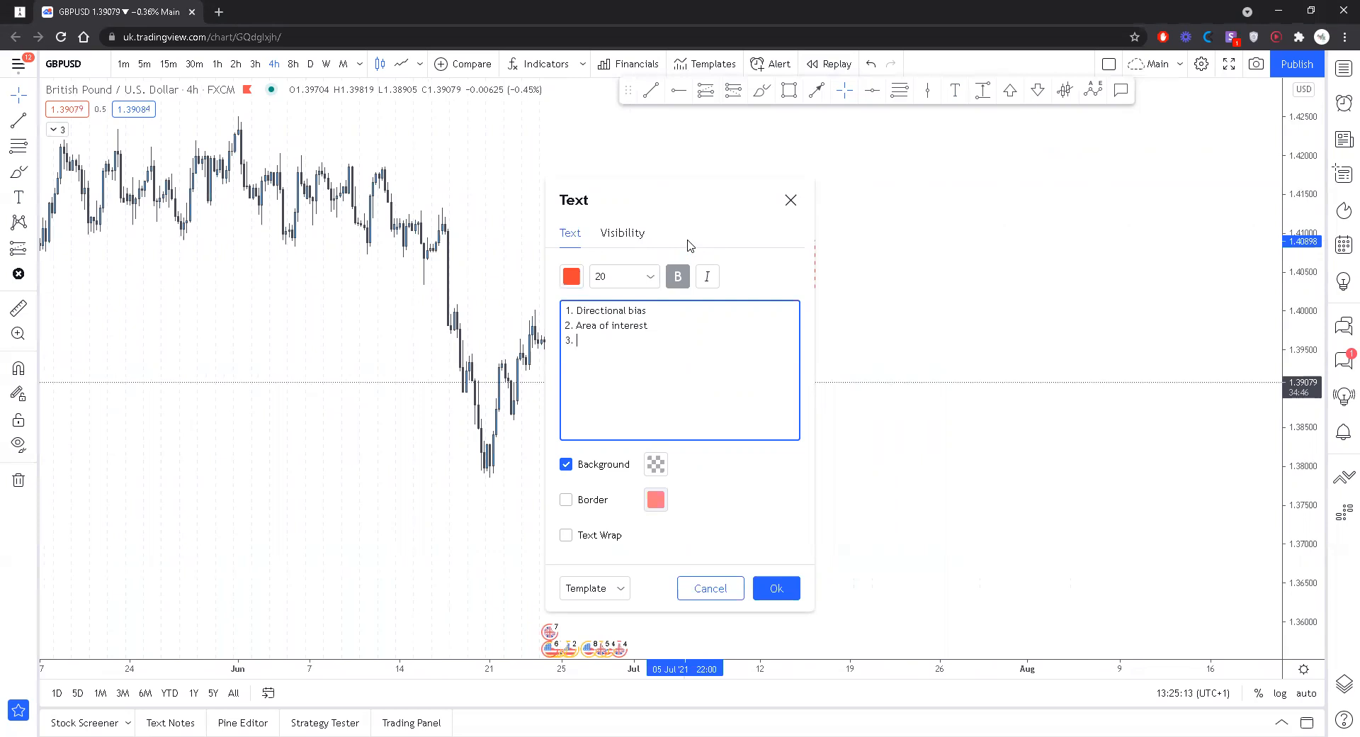
text(Entry trigger)
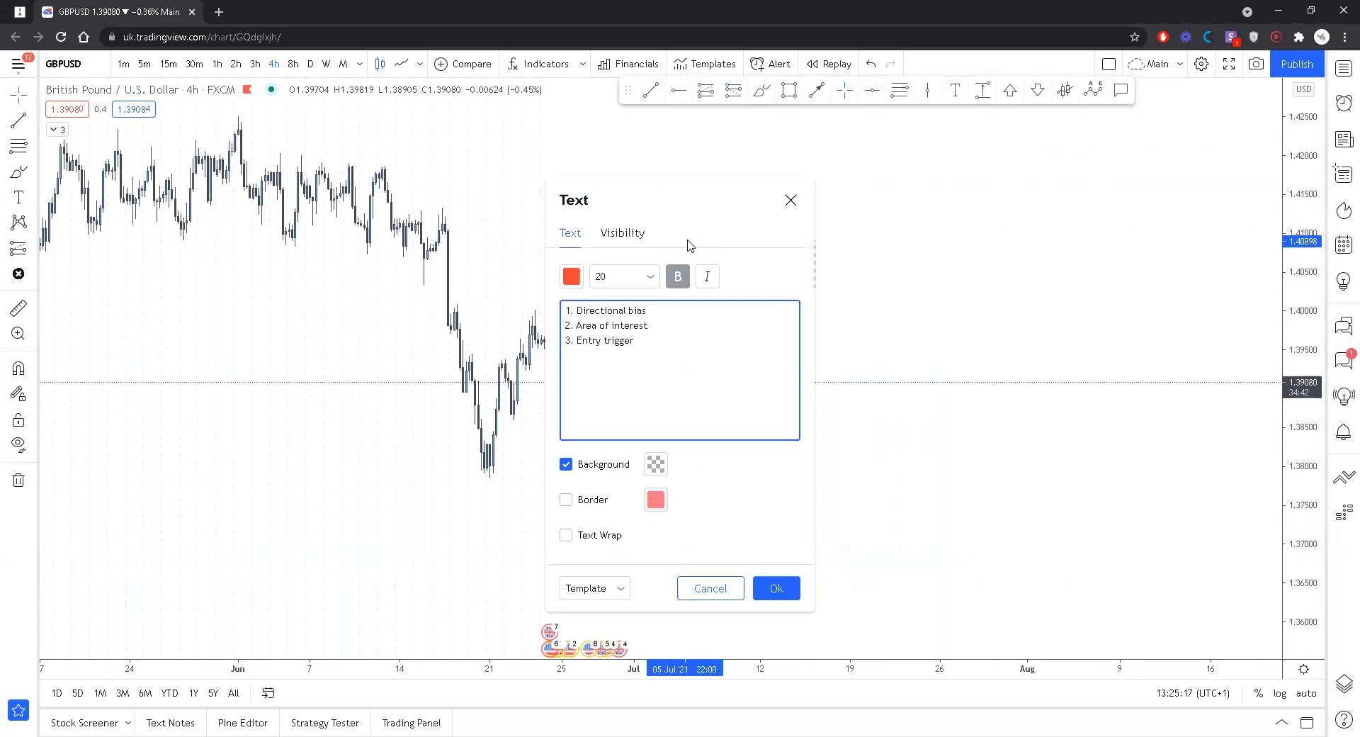
mouse_move(776, 464)
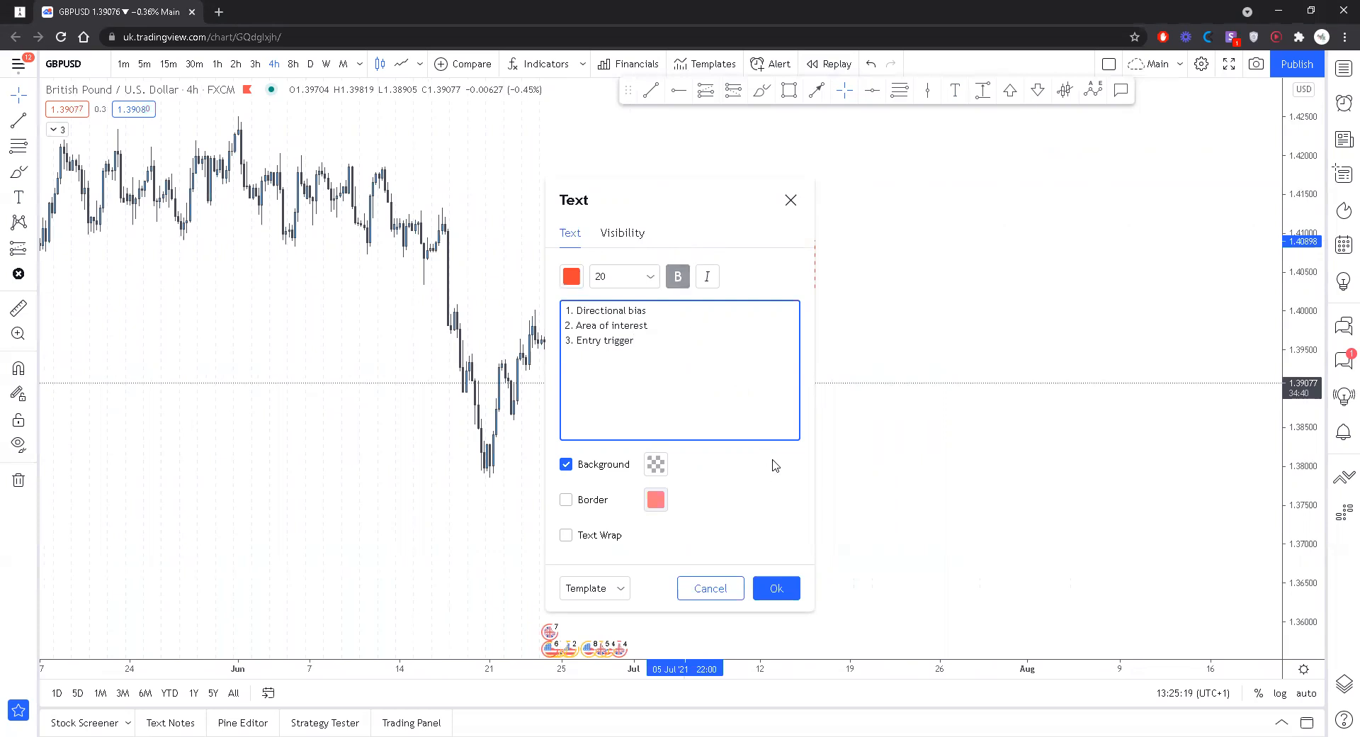
Confirm the note, draw a Fib retracement over the mid-June drop, check 1D and return to 4h
click(776, 588)
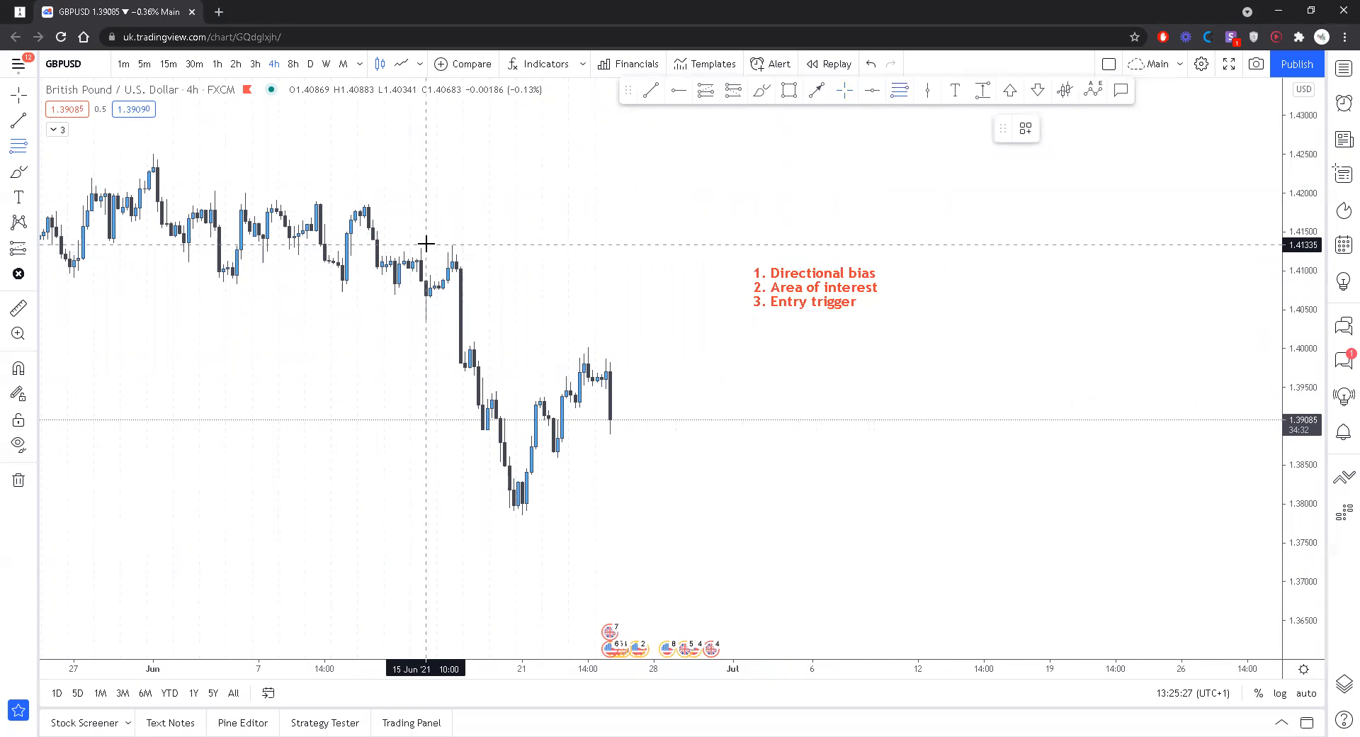
drag(430, 243, 719, 514)
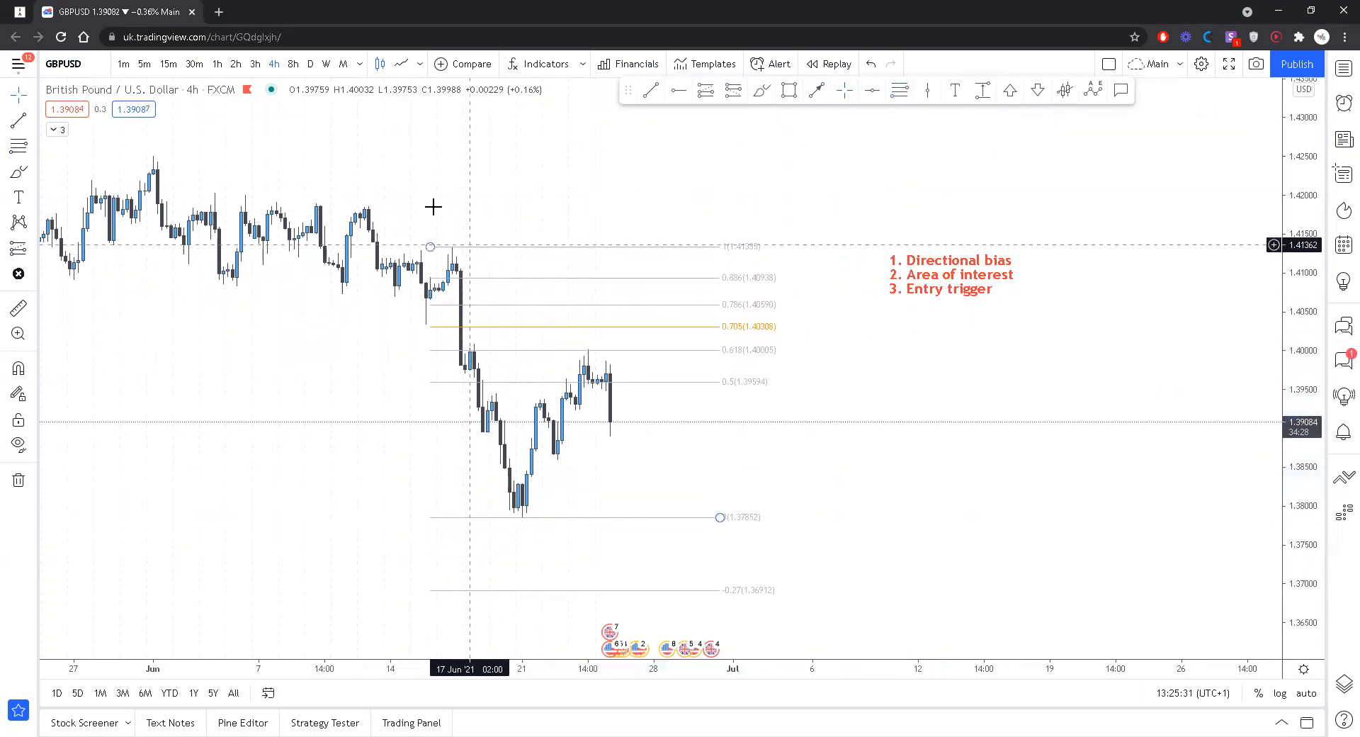
click(309, 63)
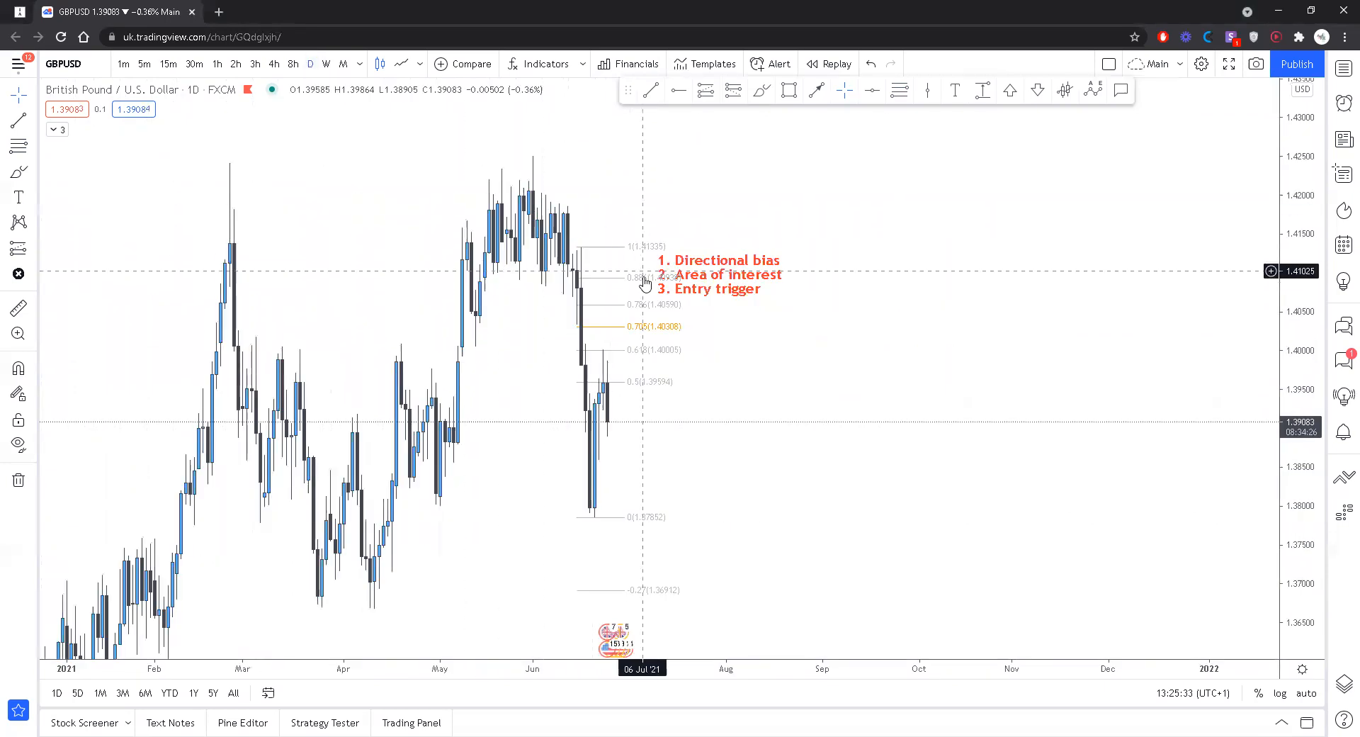
click(273, 64)
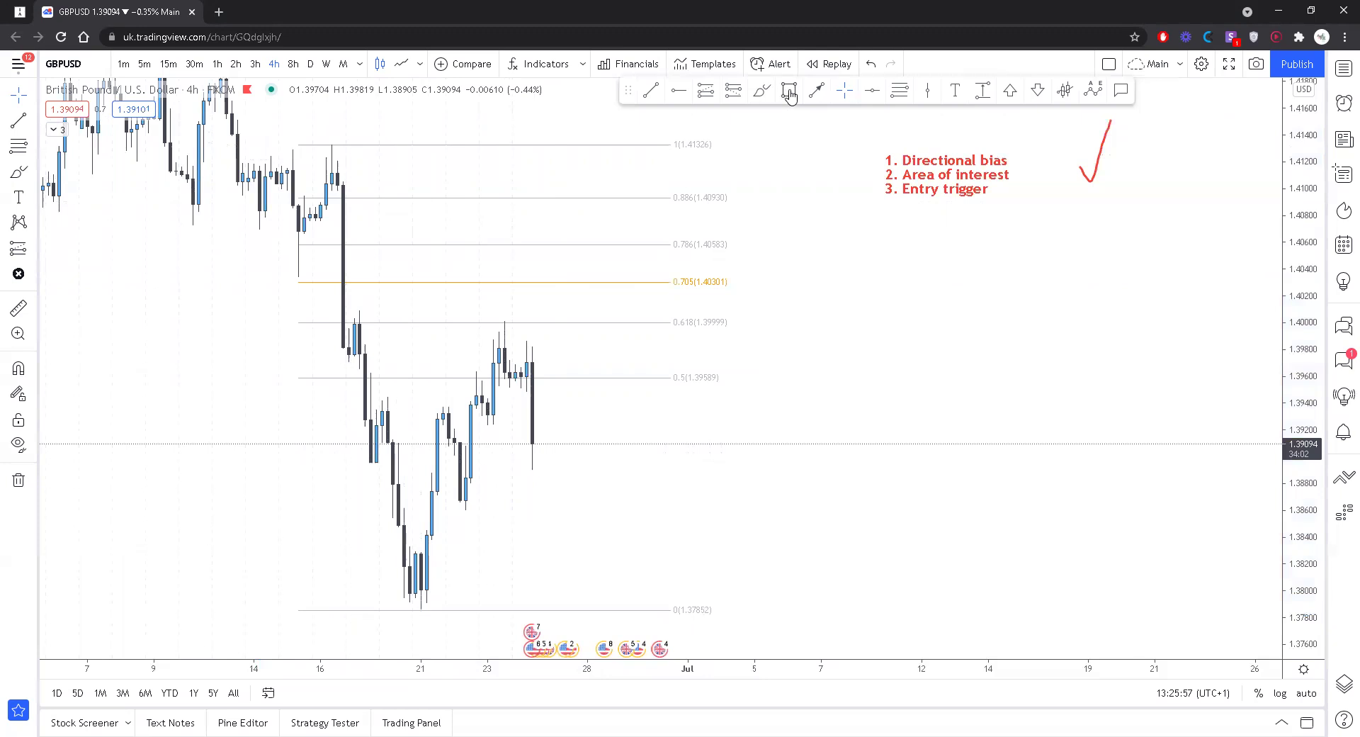
Draw an orange rectangle zone around the 0.618 Fib level near 1.3975–1.4005 and select the retracement
click(787, 90)
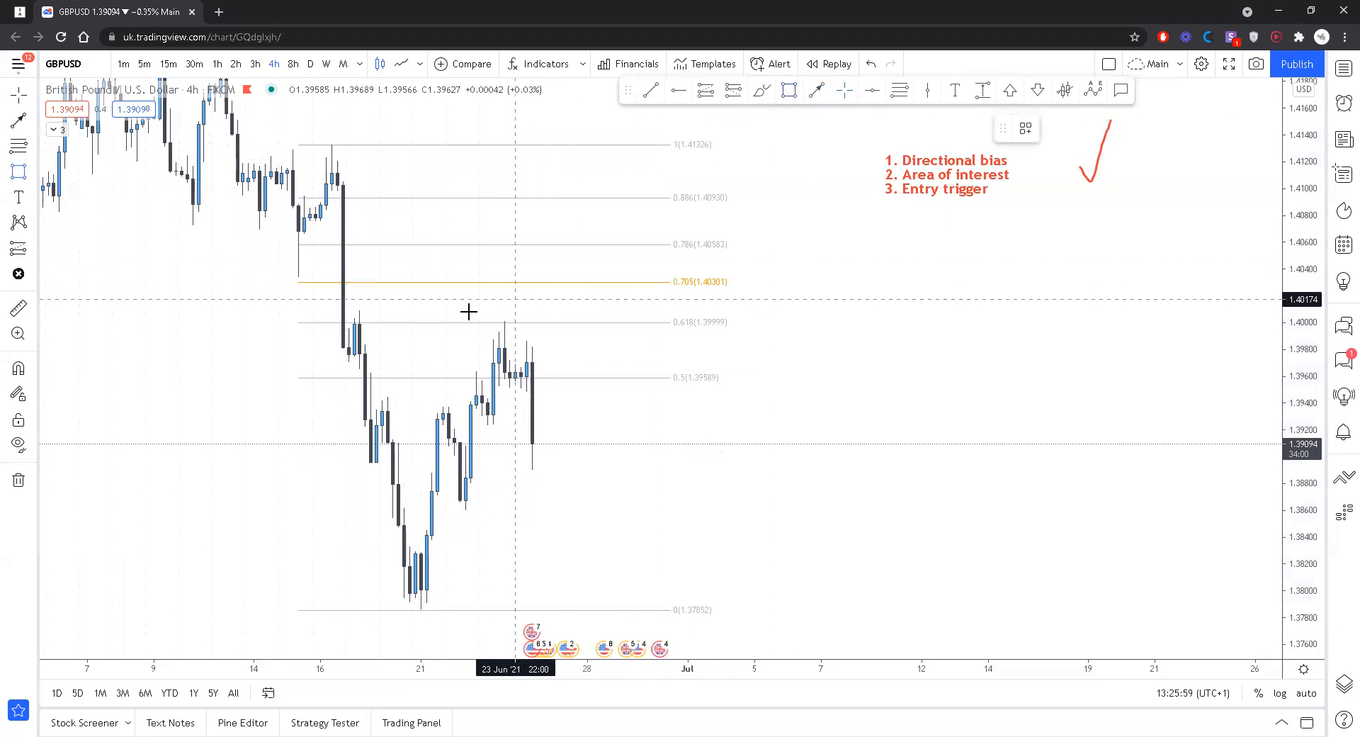
drag(347, 333, 649, 356)
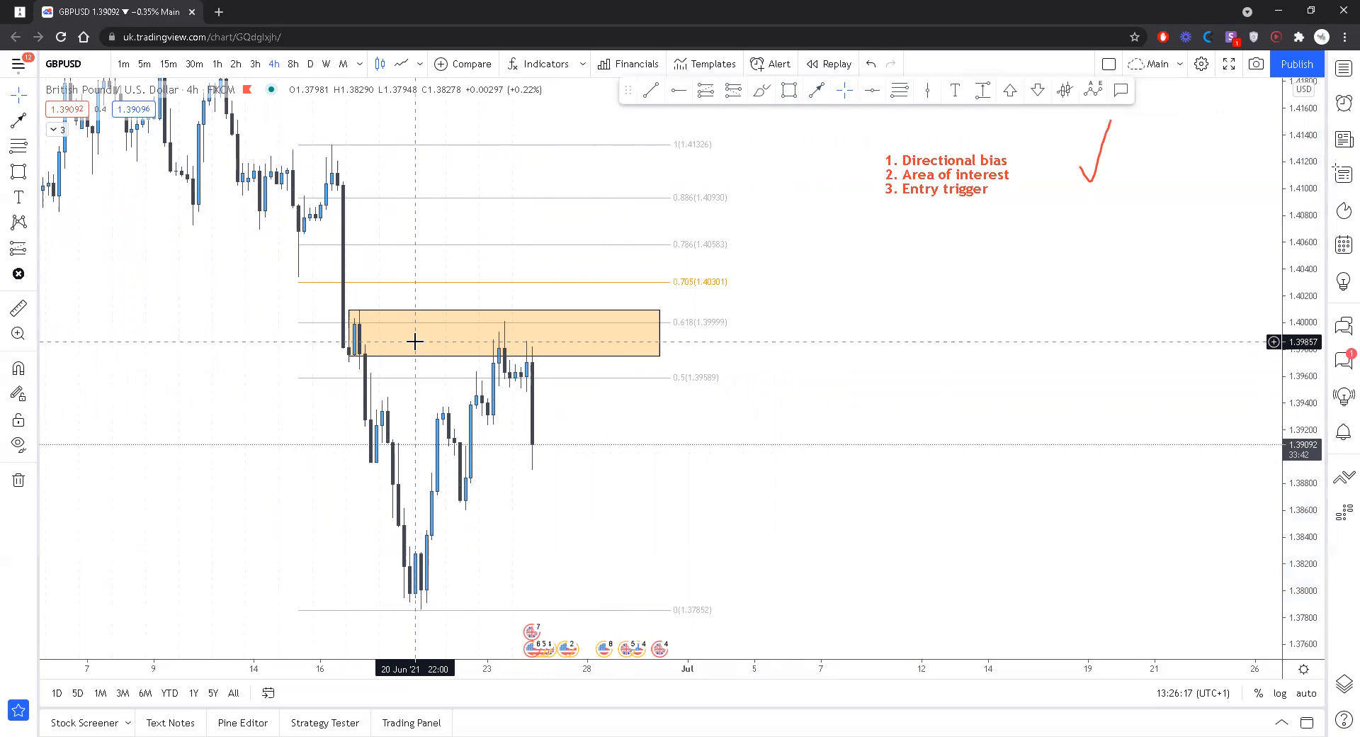
mouse_move(402, 337)
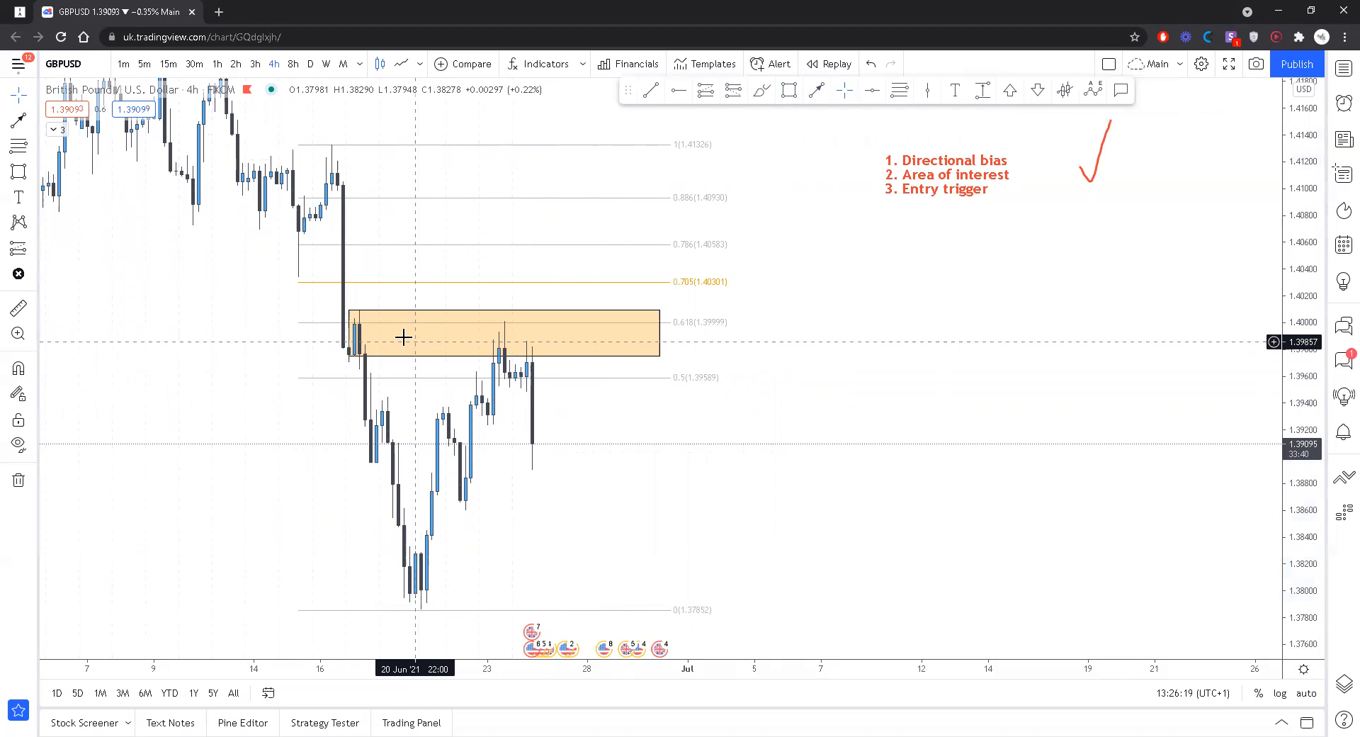
mouse_move(544, 383)
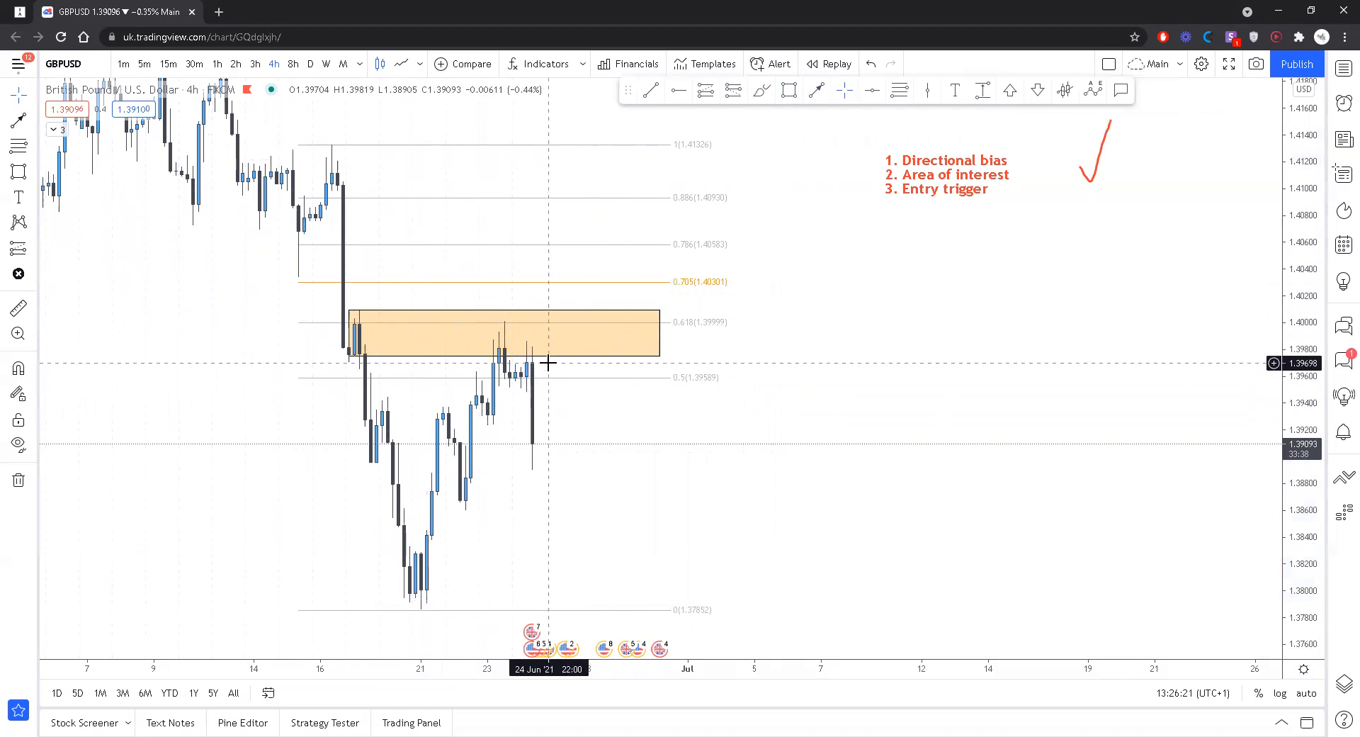
mouse_move(524, 198)
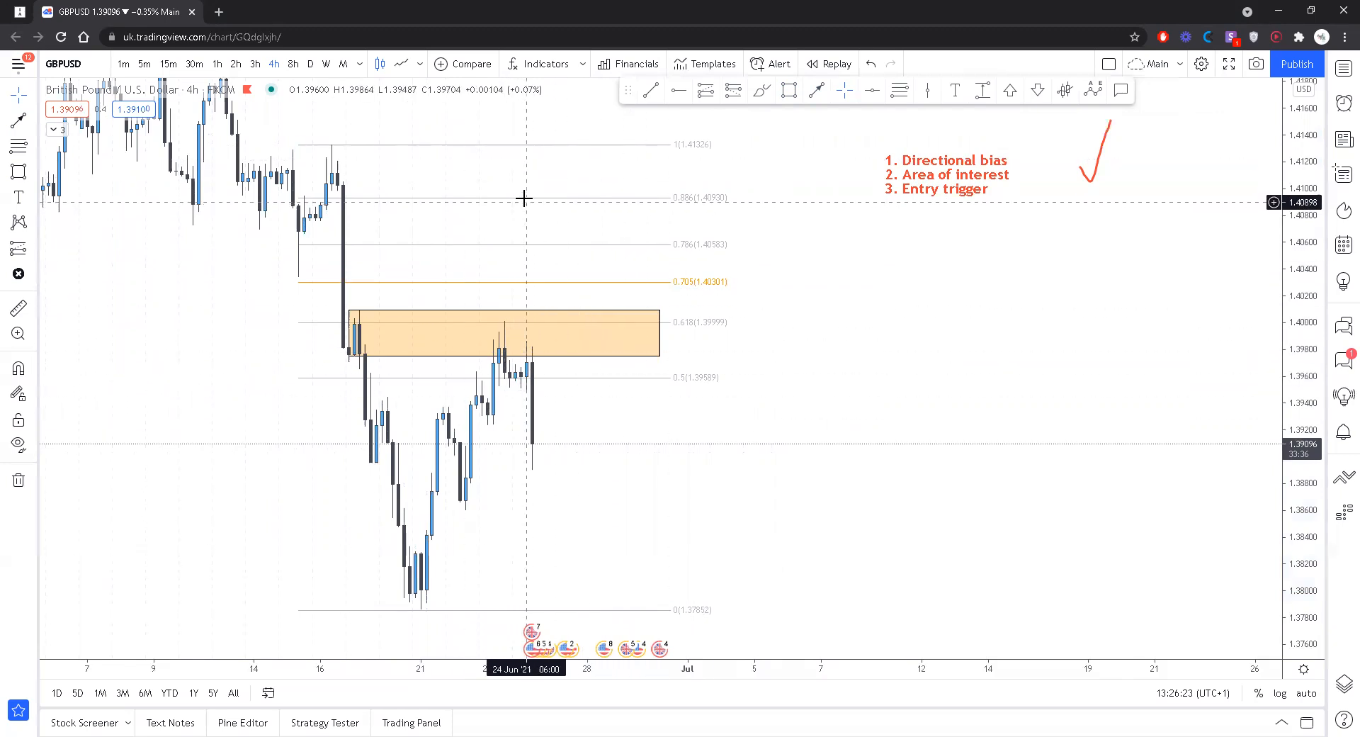
click(526, 204)
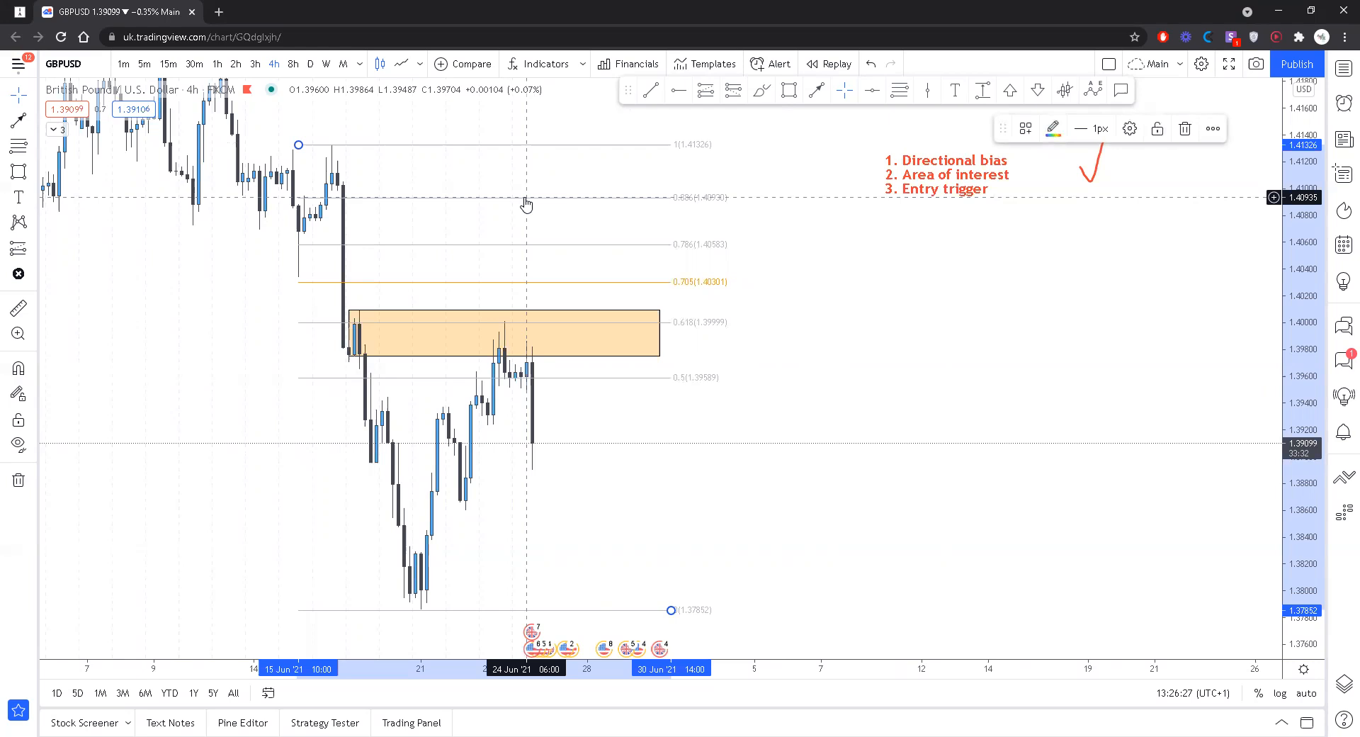
mouse_move(606, 316)
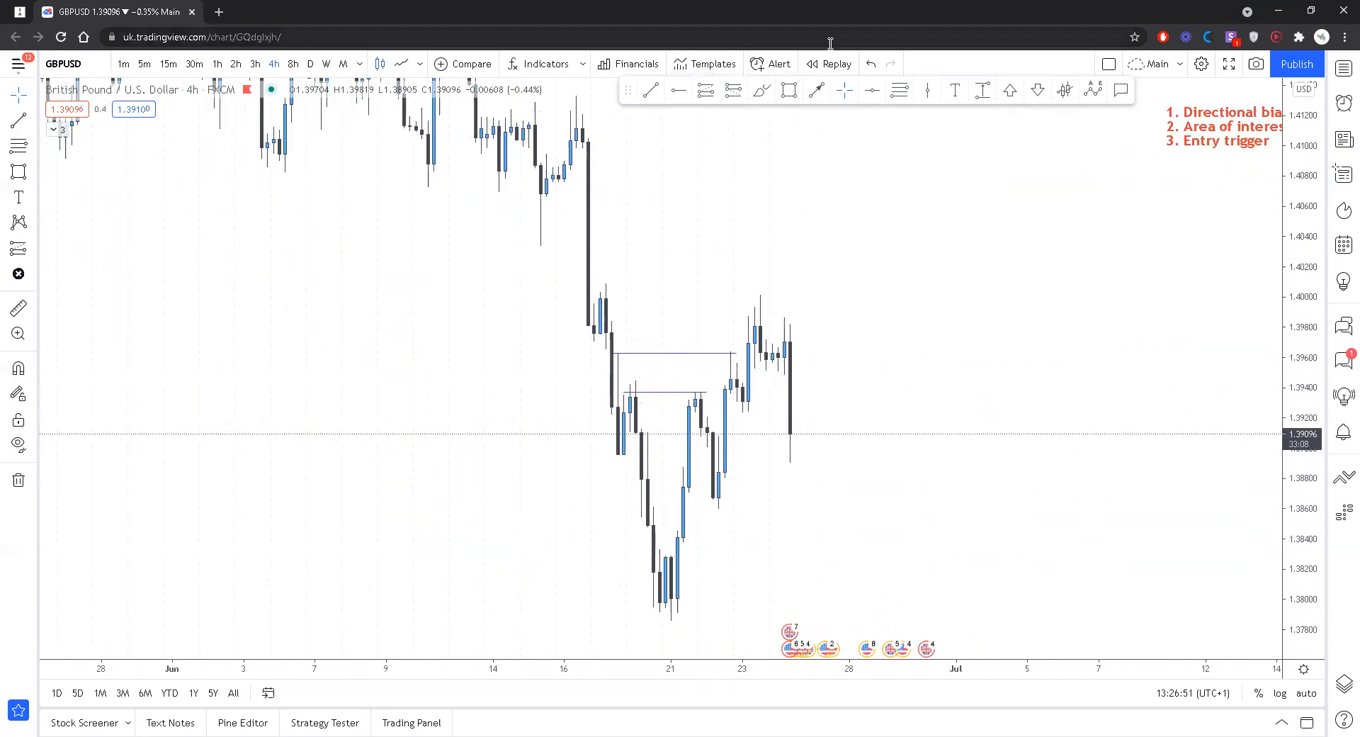
Start bar replay around 22 June and mark a short position with stop near 1.3948, entry near 1.3913
click(829, 63)
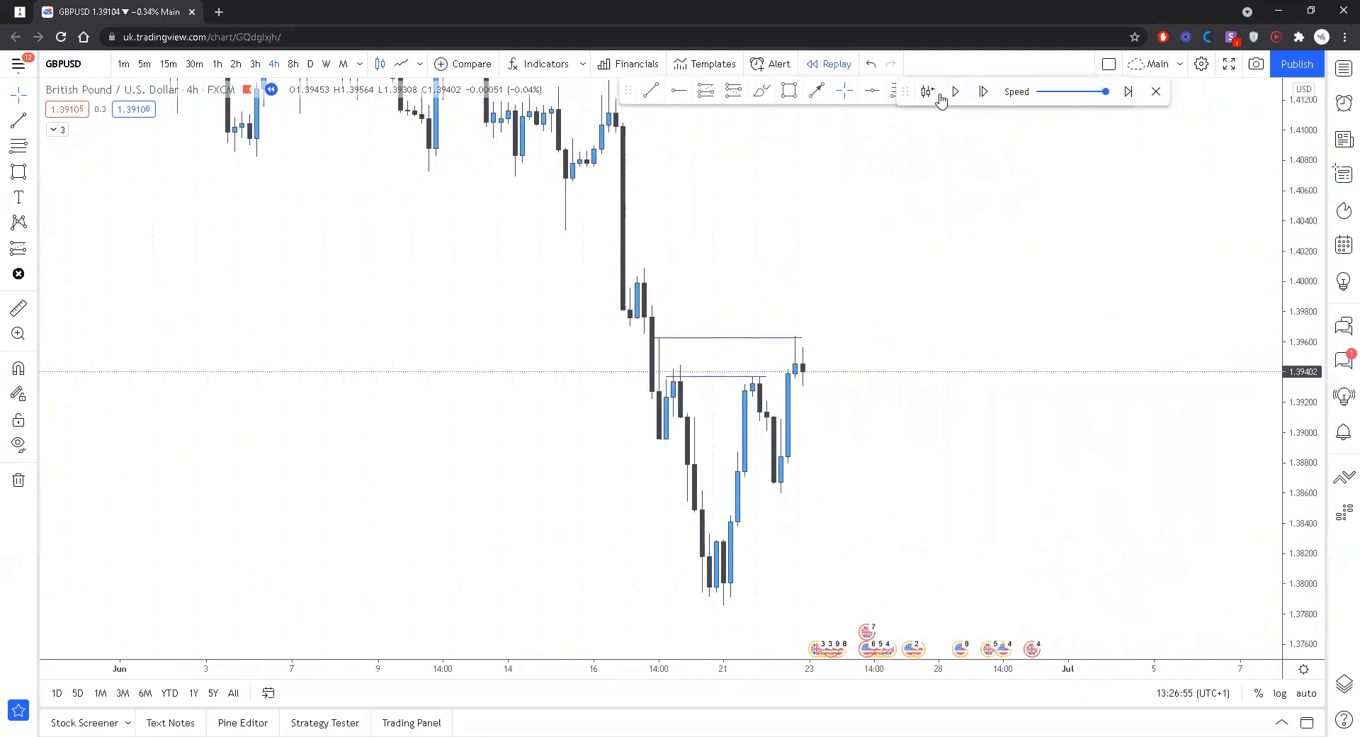
drag(690, 377, 789, 376)
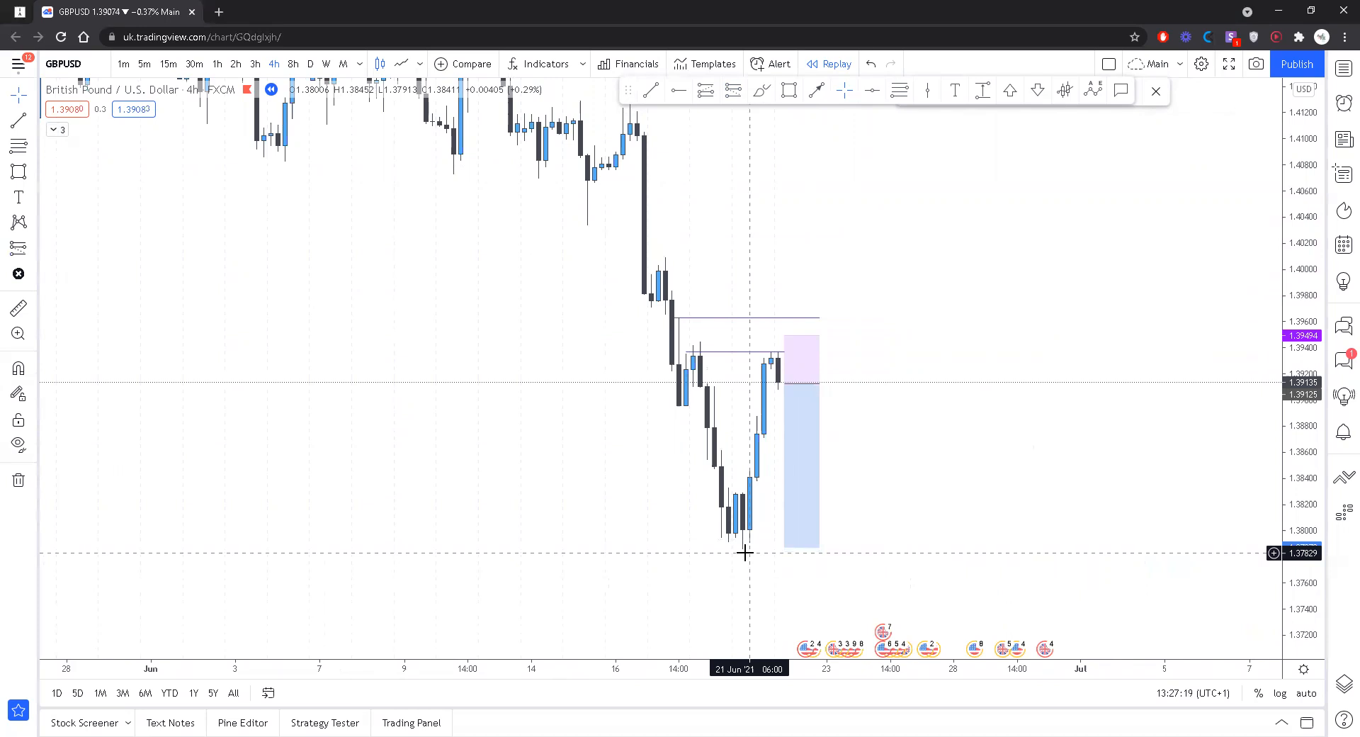
mouse_move(777, 404)
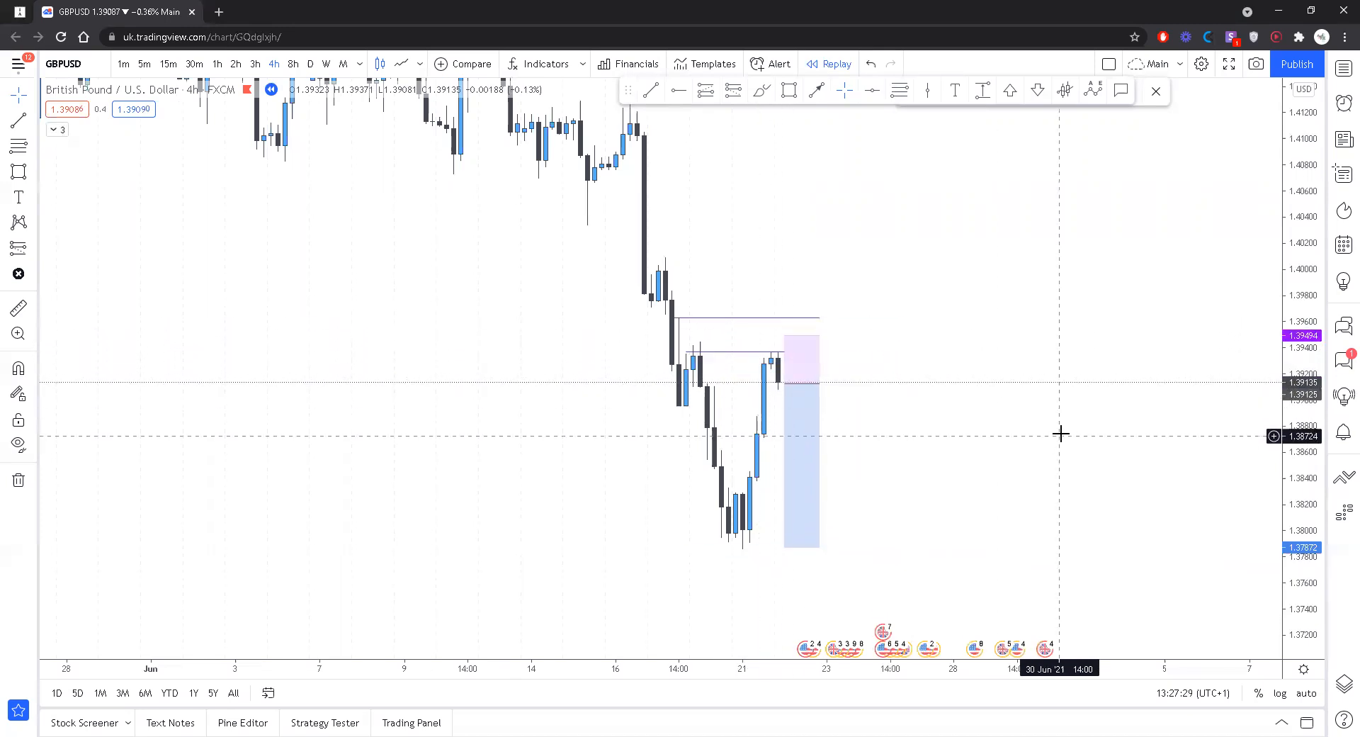
mouse_move(957, 515)
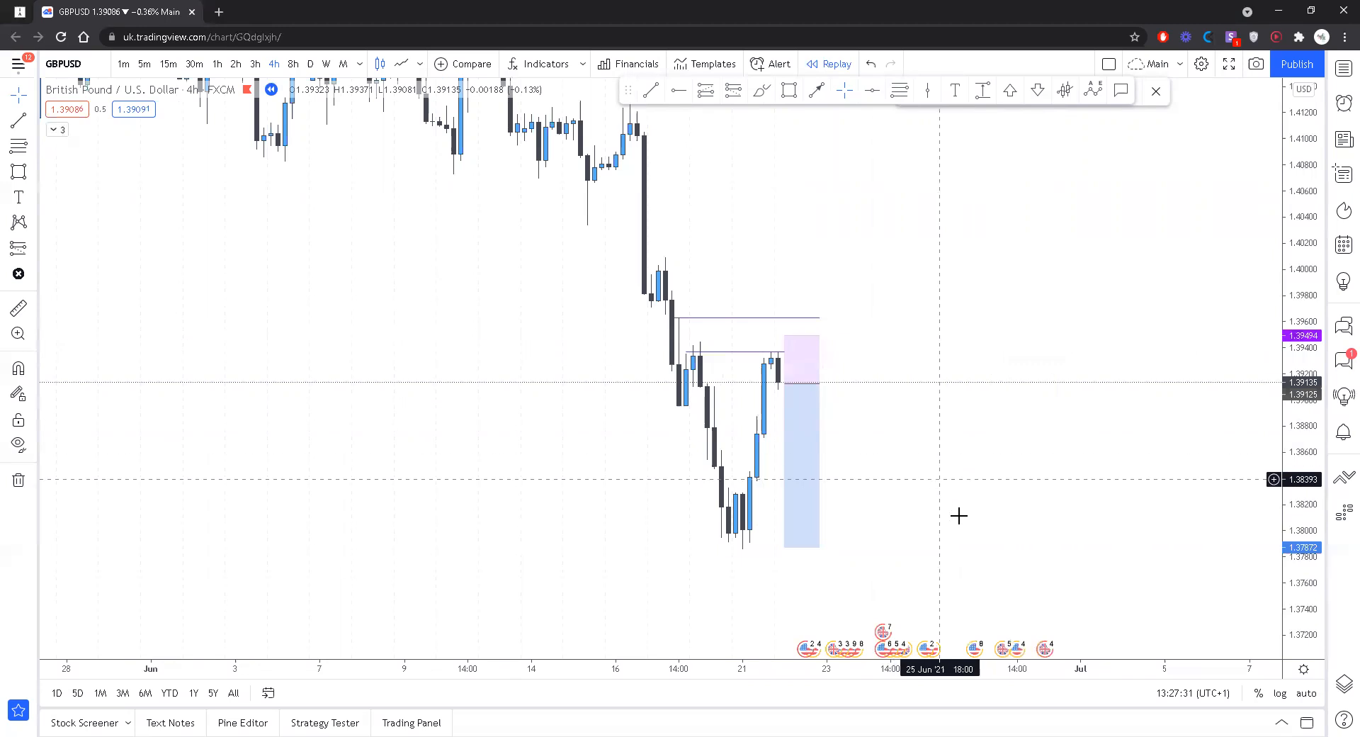
mouse_move(958, 188)
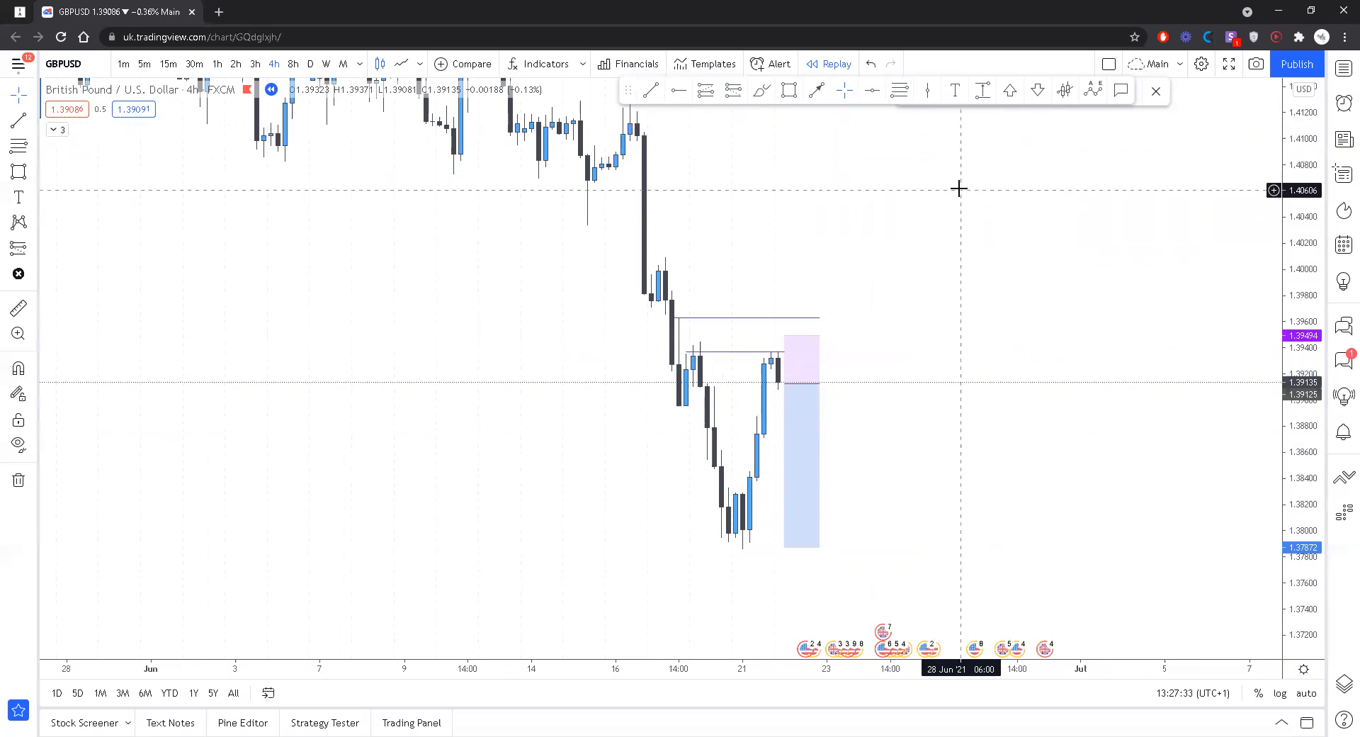
mouse_move(935, 161)
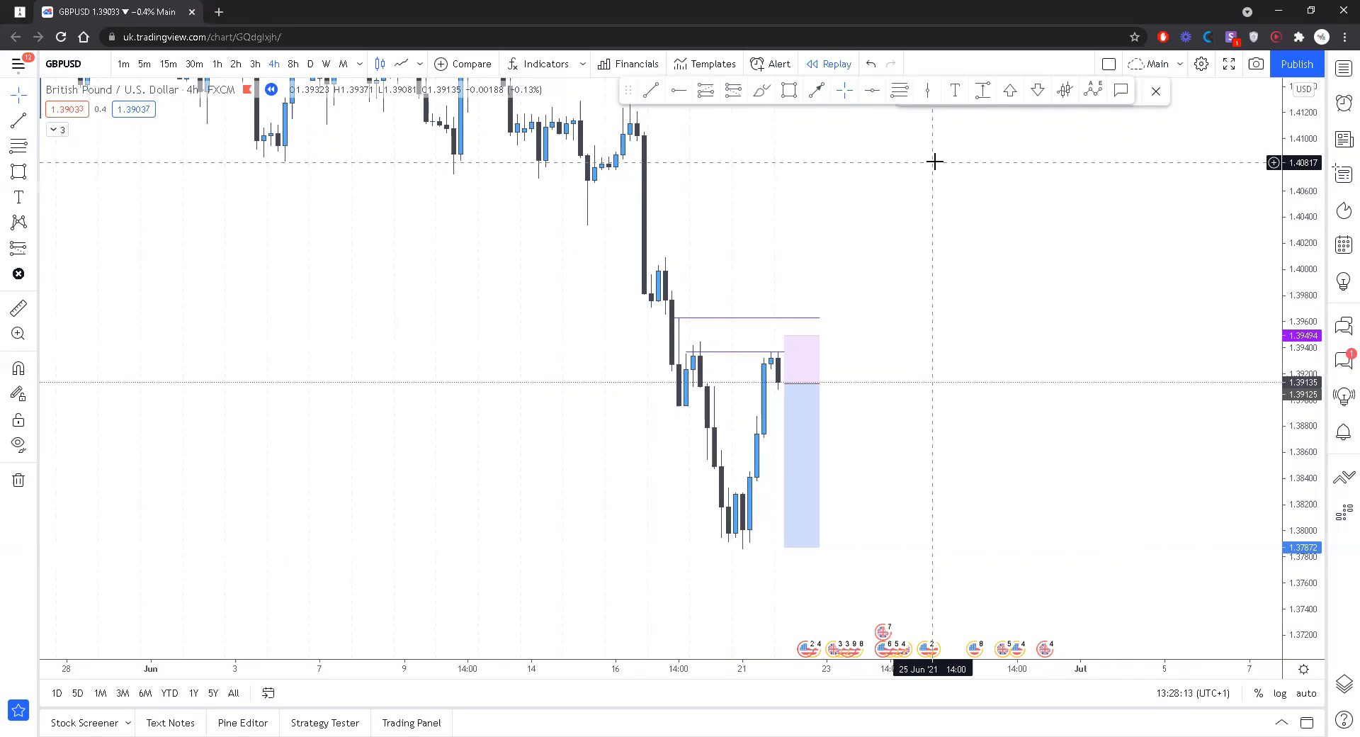
mouse_move(857, 396)
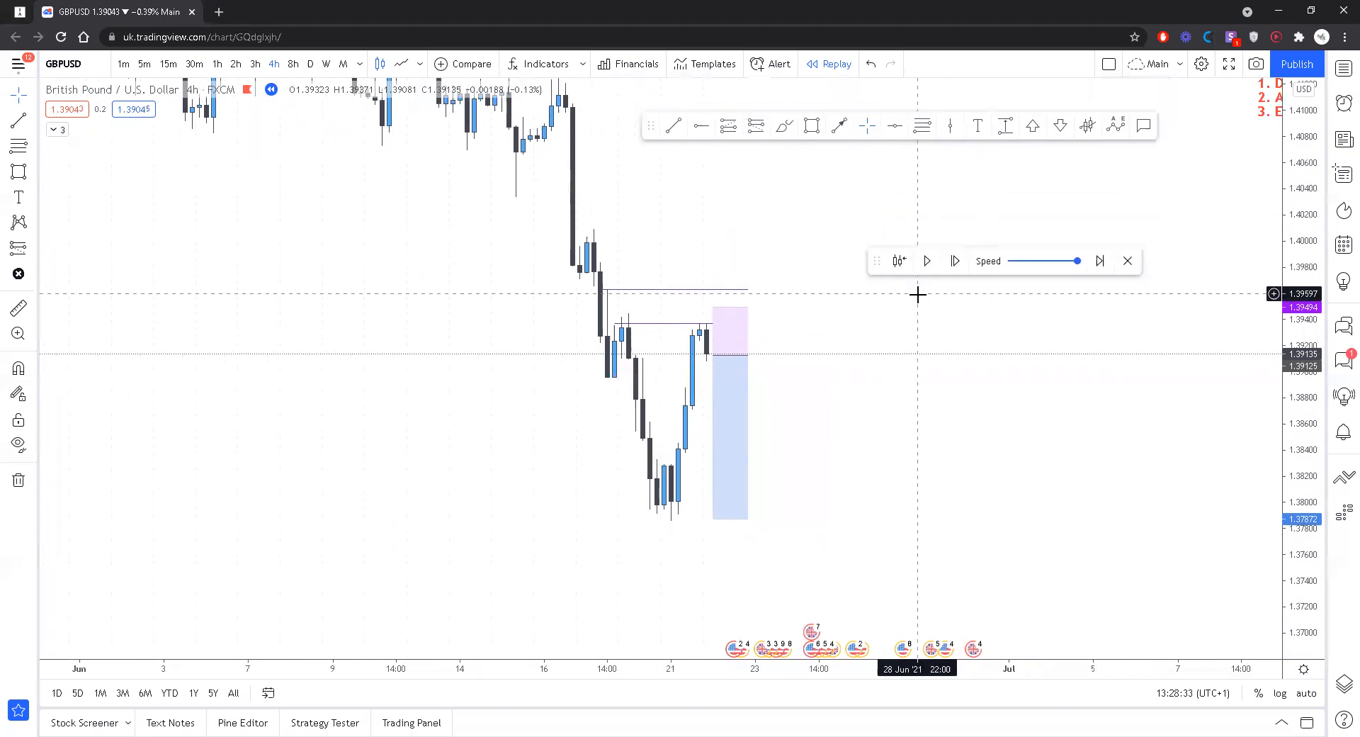
Step the replay forward through the breakout, checking the 2h timeframe briefly before returning to 4h
click(955, 261)
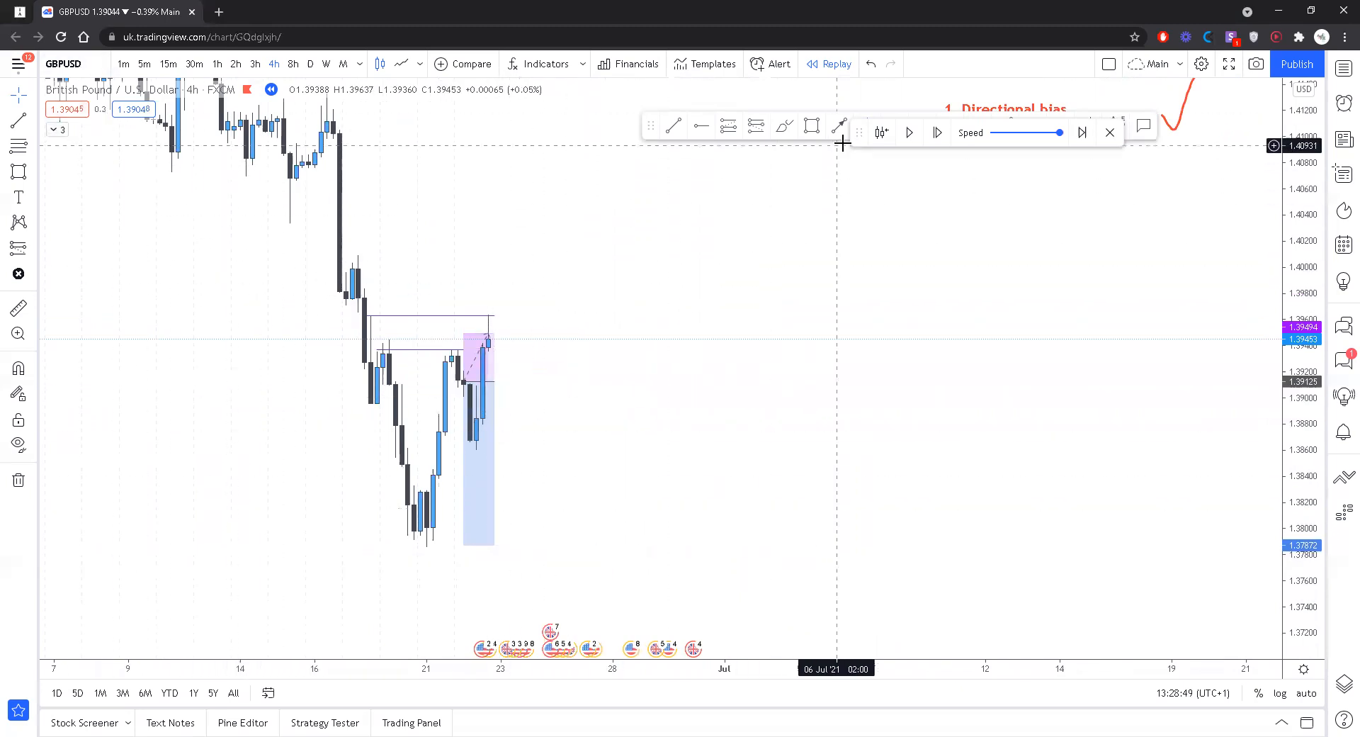
mouse_move(493, 248)
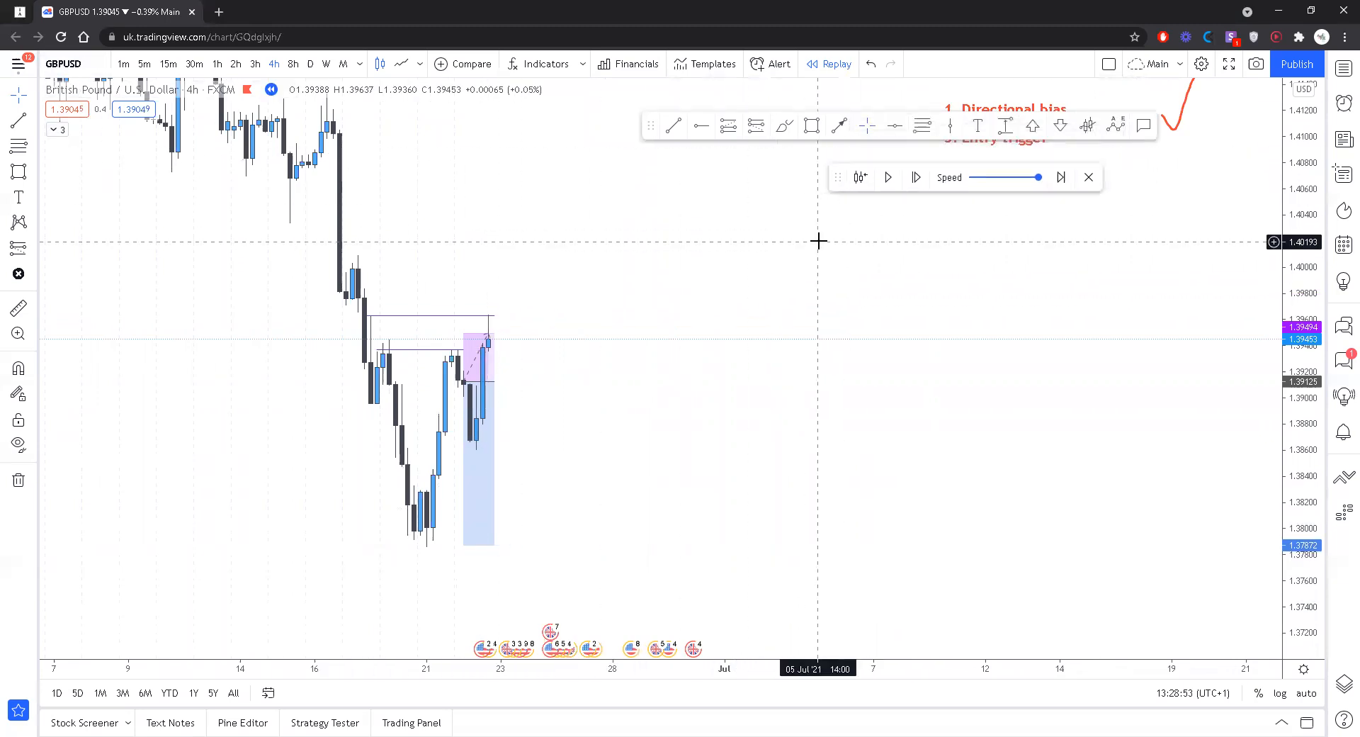
mouse_move(703, 316)
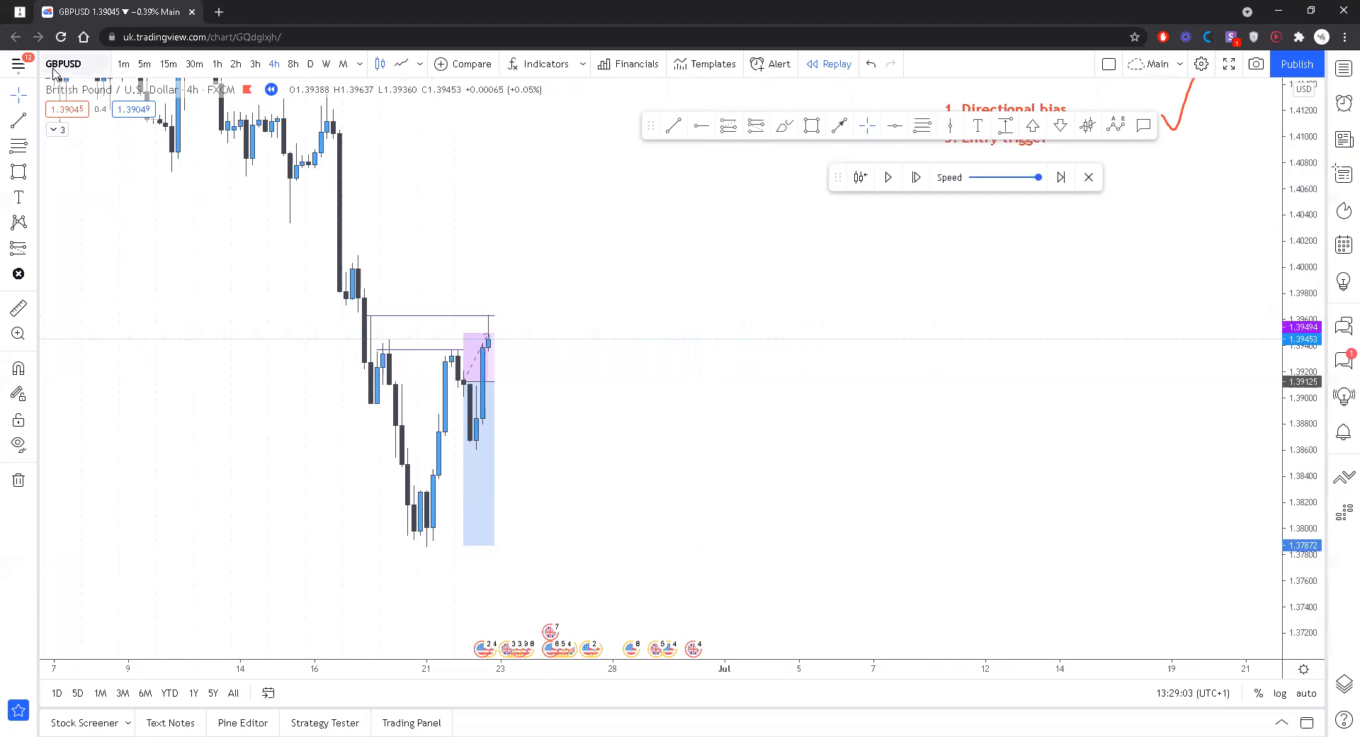
mouse_move(82, 69)
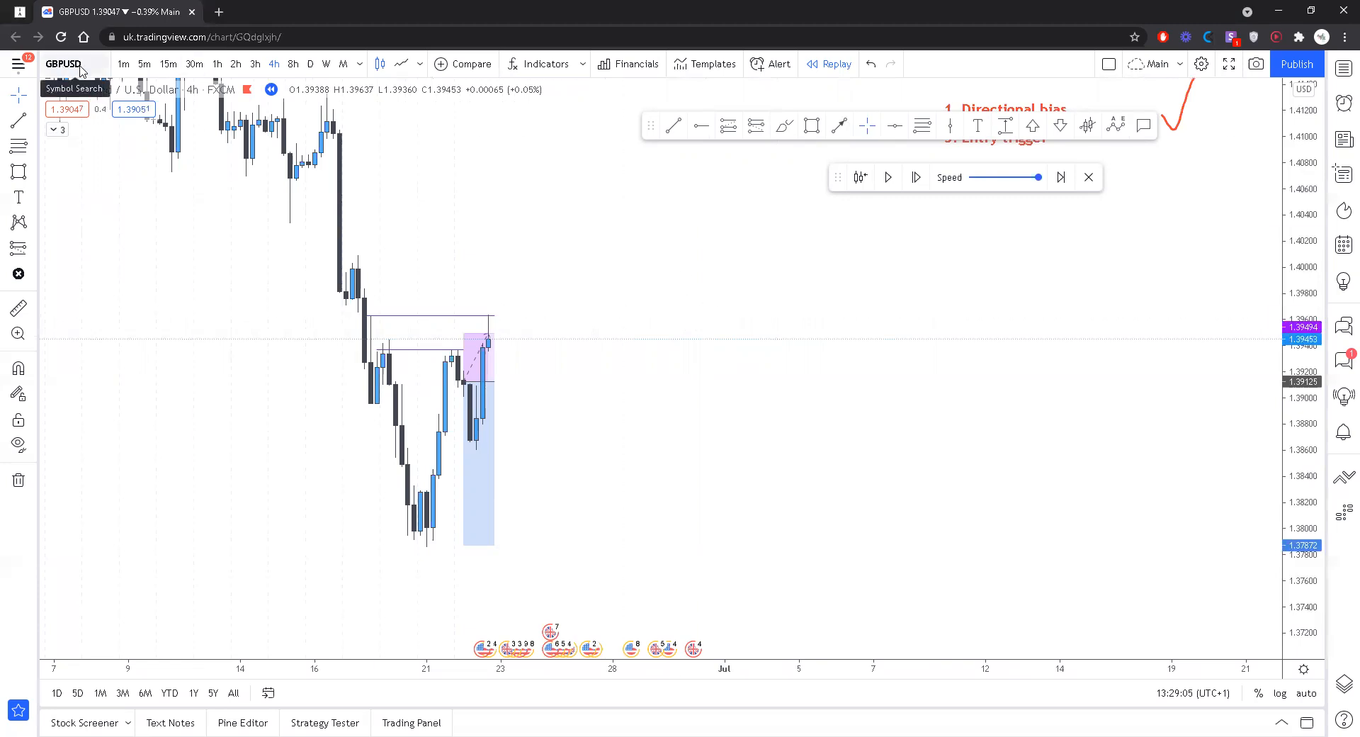
mouse_move(51, 72)
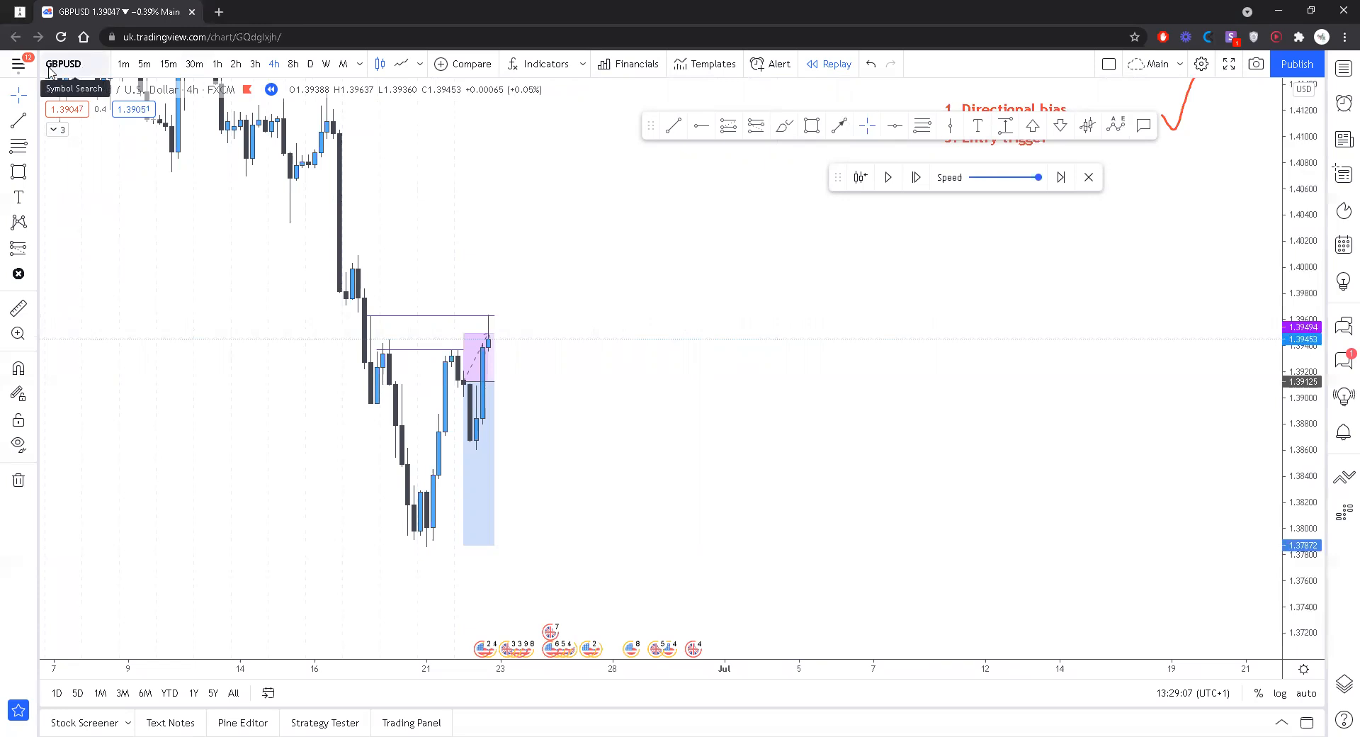
mouse_move(477, 344)
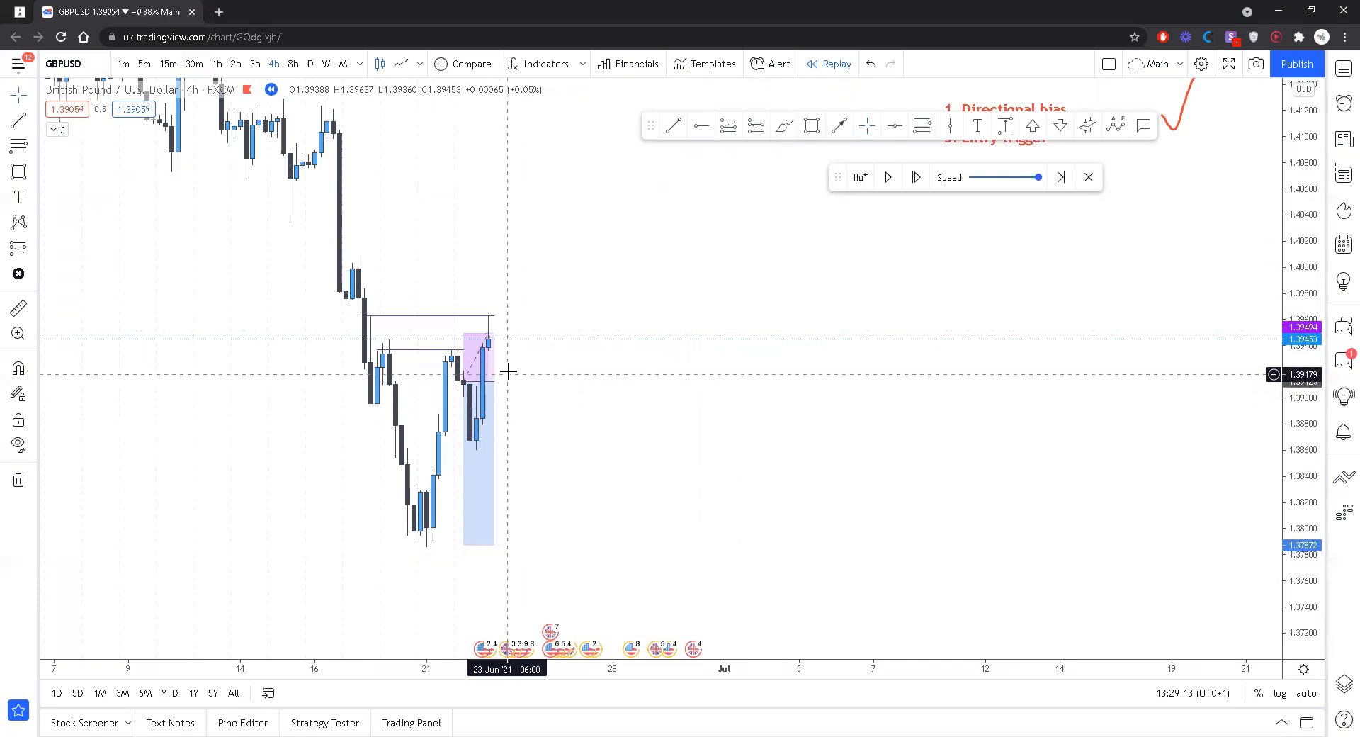
mouse_move(508, 354)
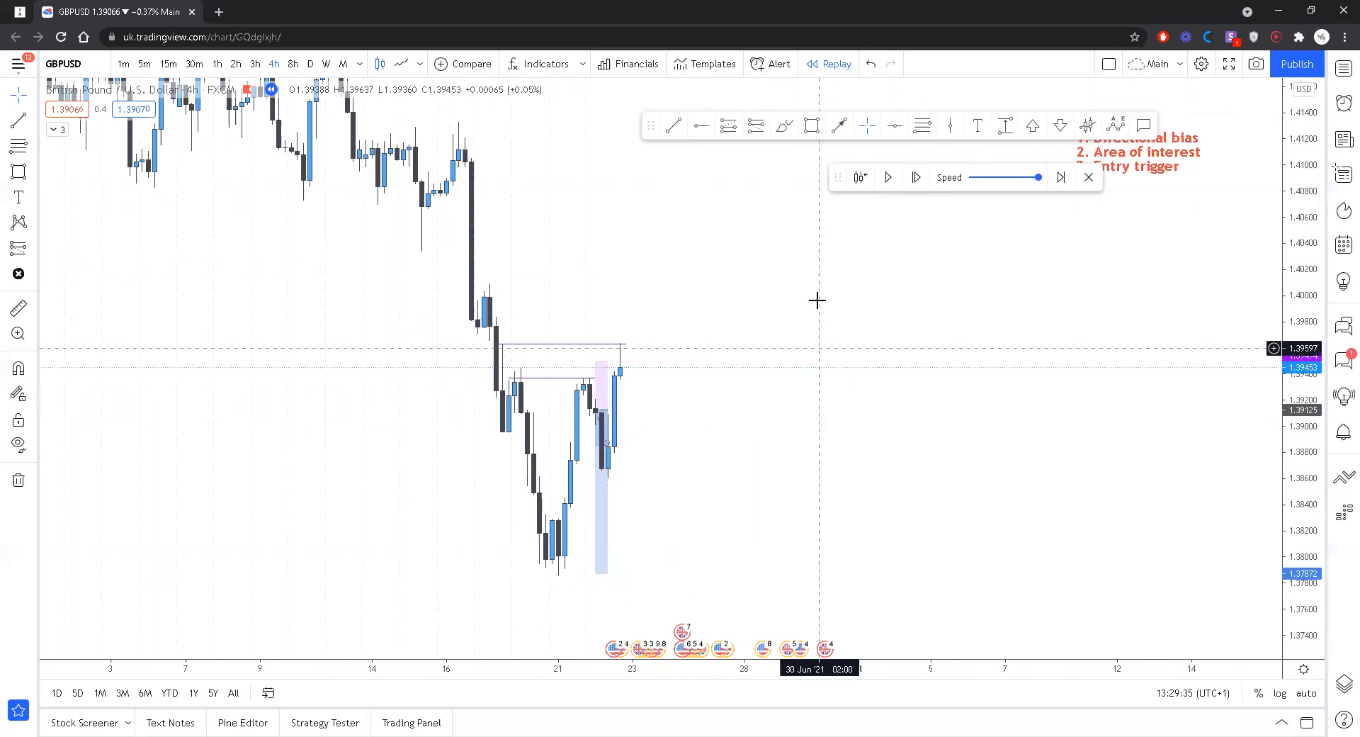
click(915, 177)
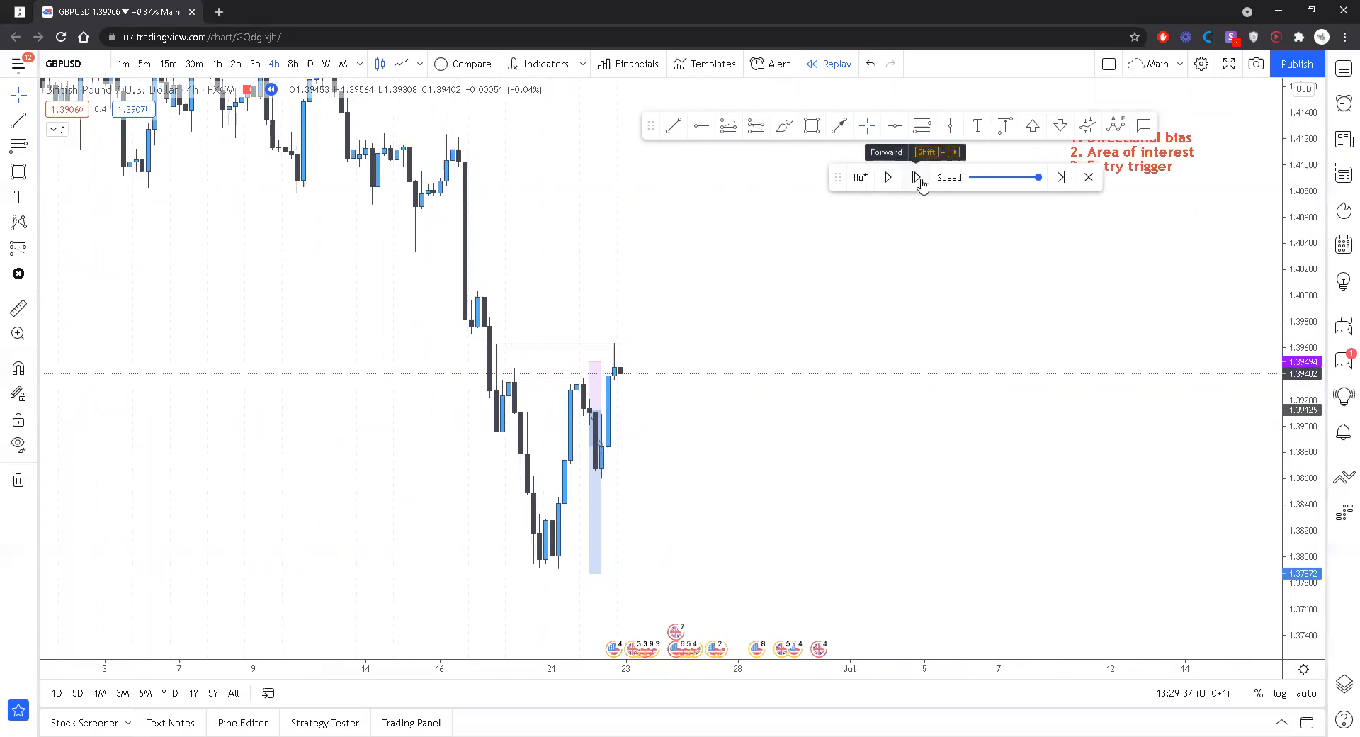
mouse_move(751, 225)
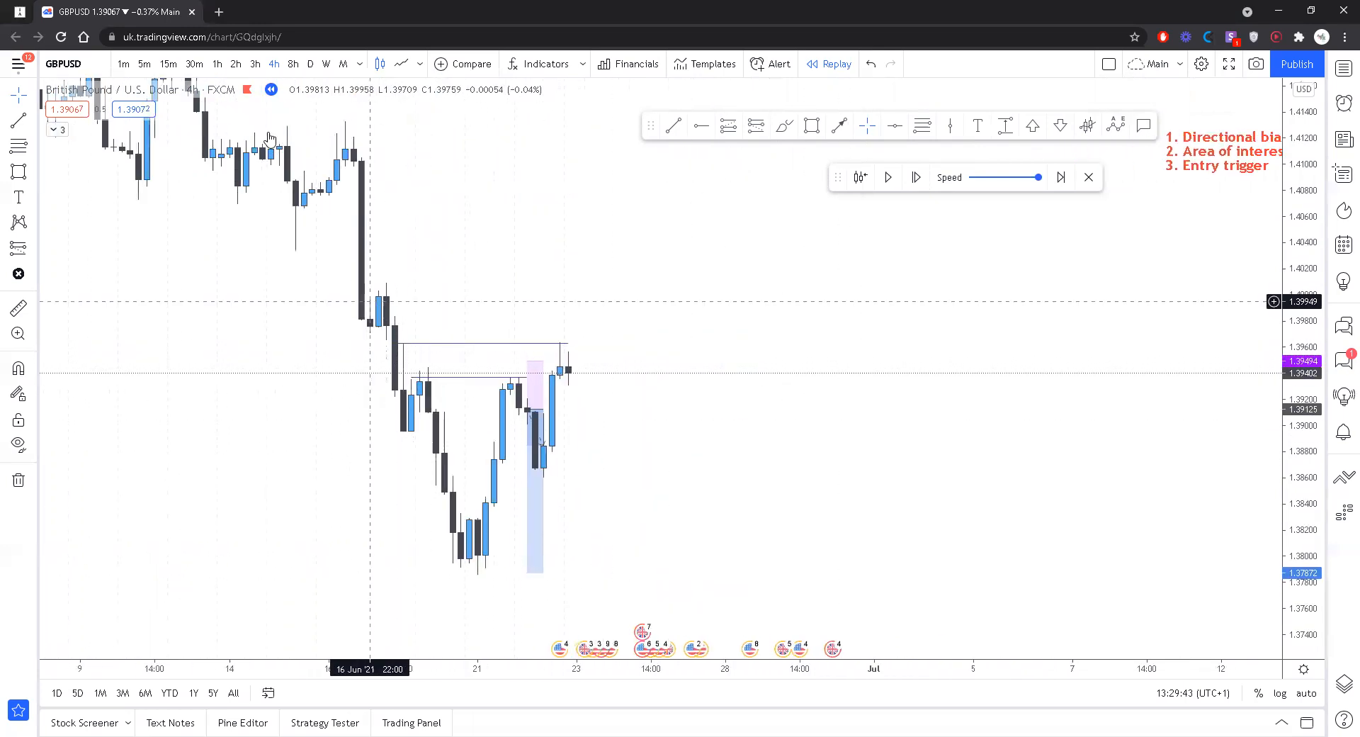
click(235, 64)
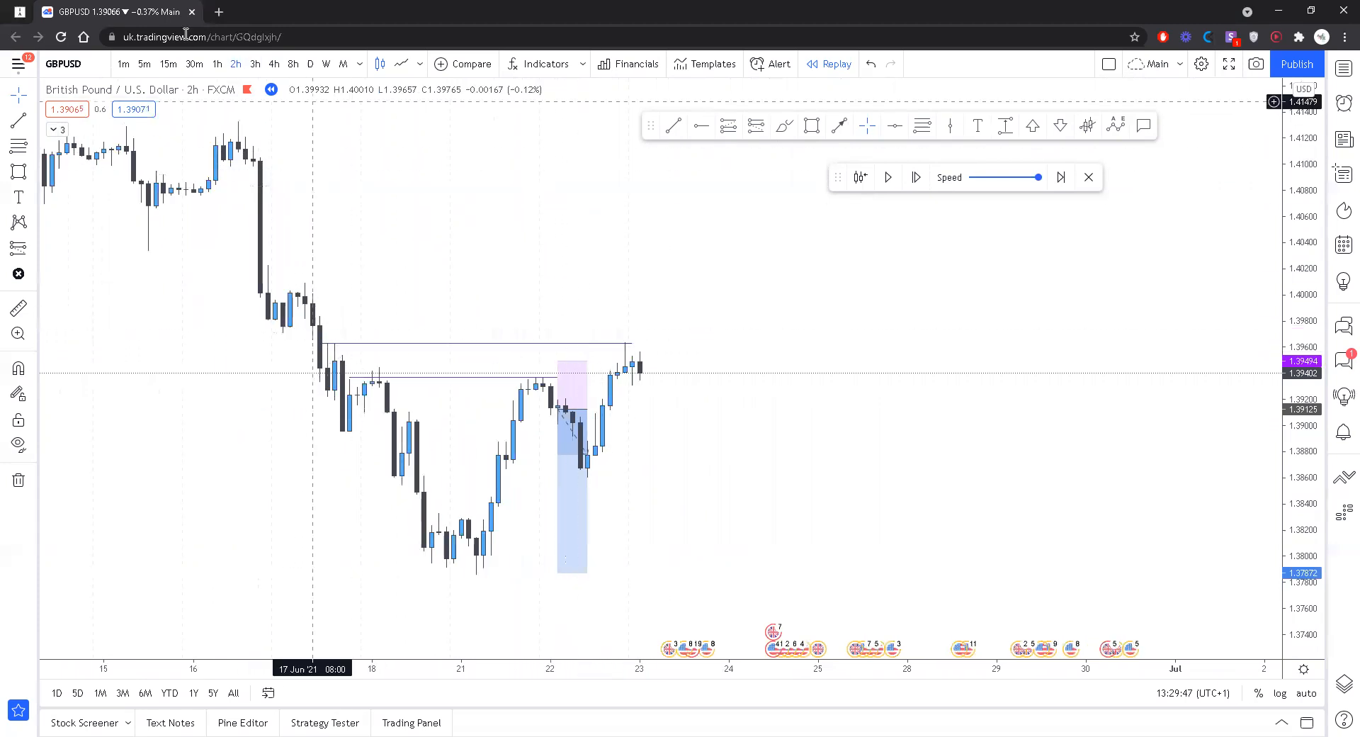
click(273, 64)
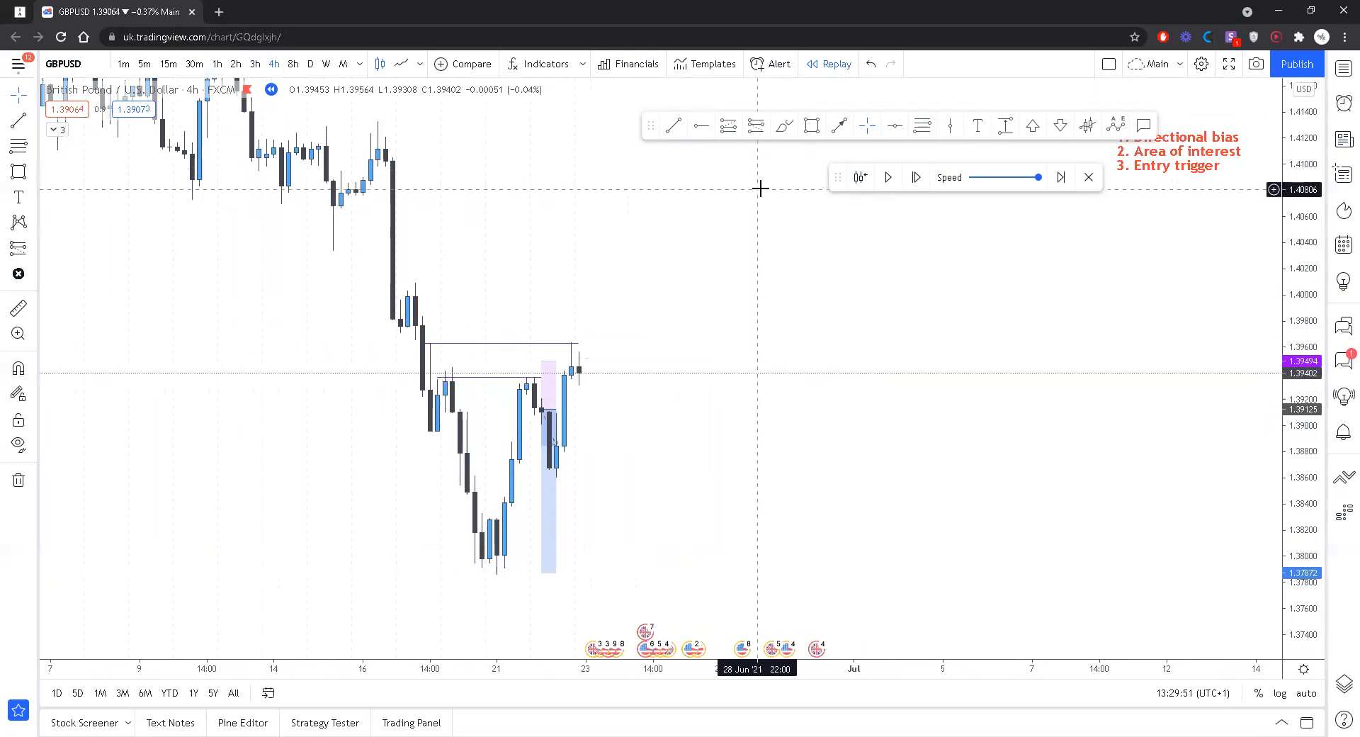
mouse_move(756, 135)
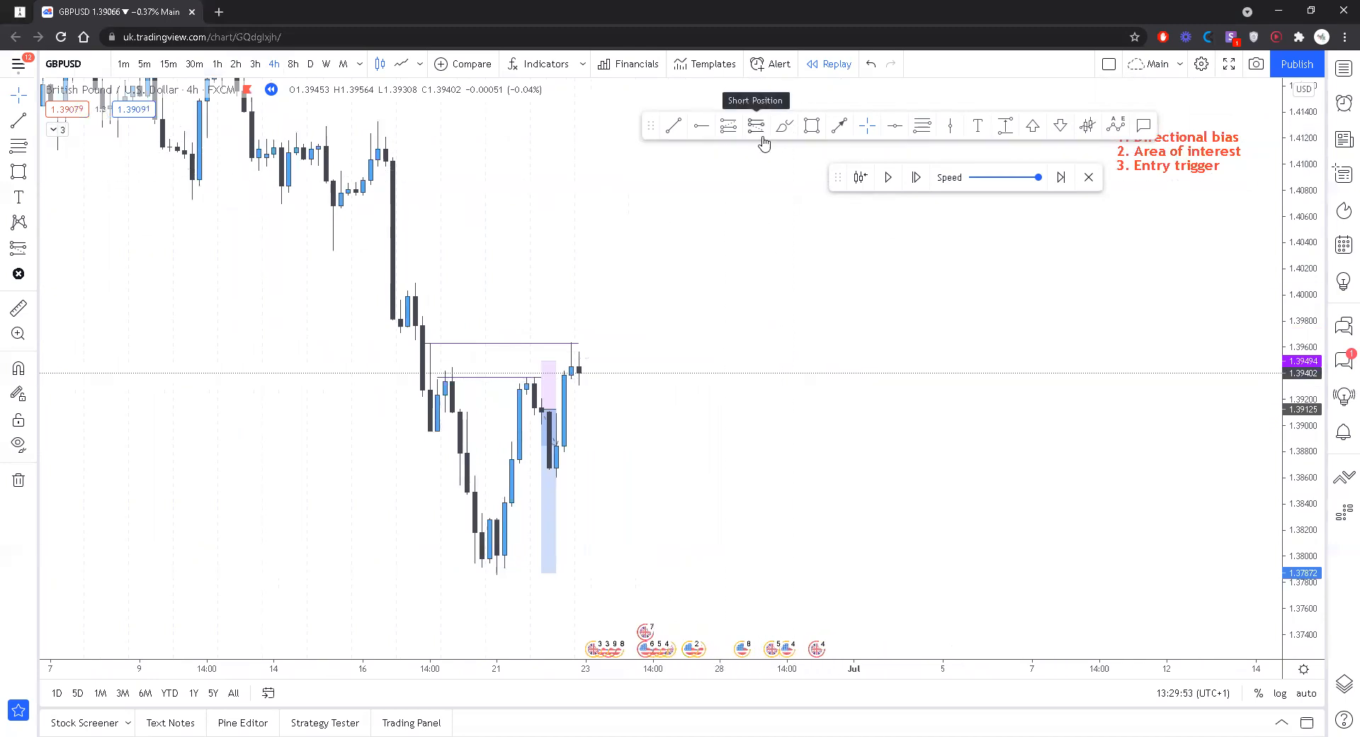
mouse_move(578, 357)
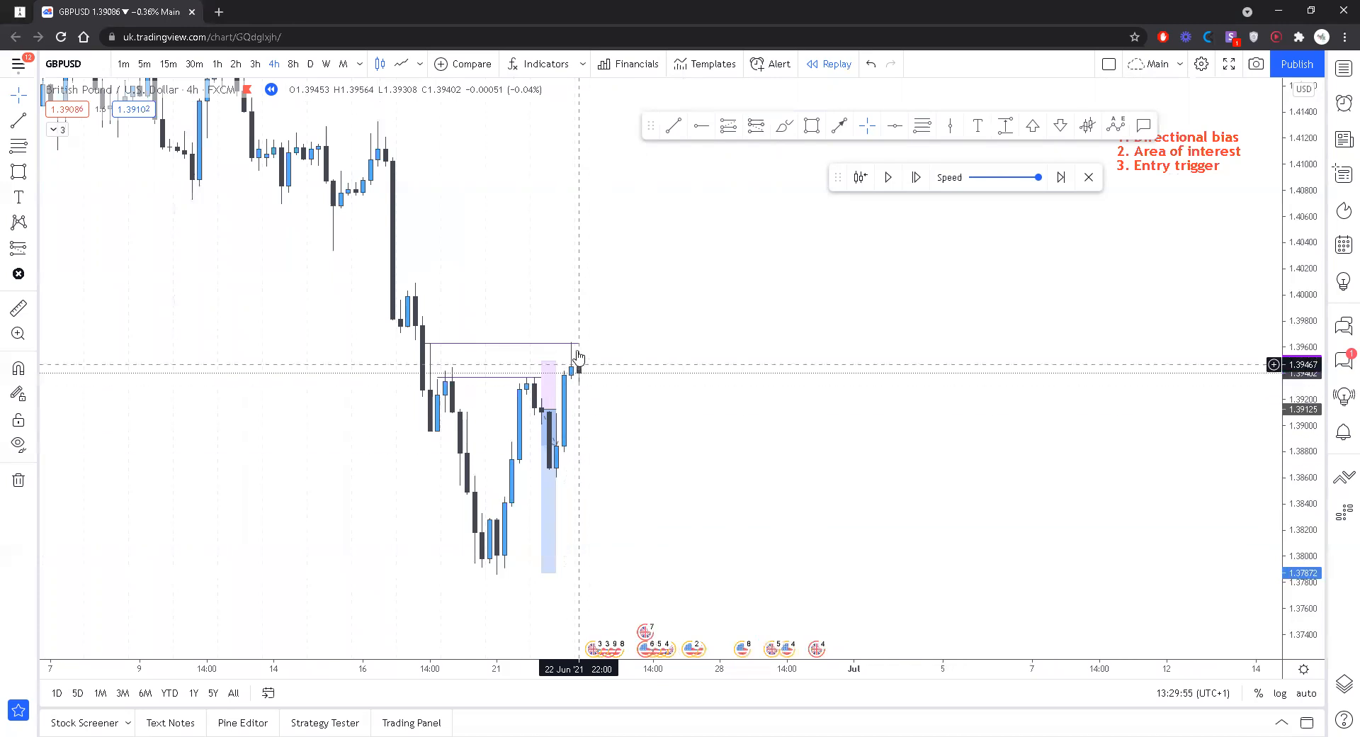
mouse_move(654, 361)
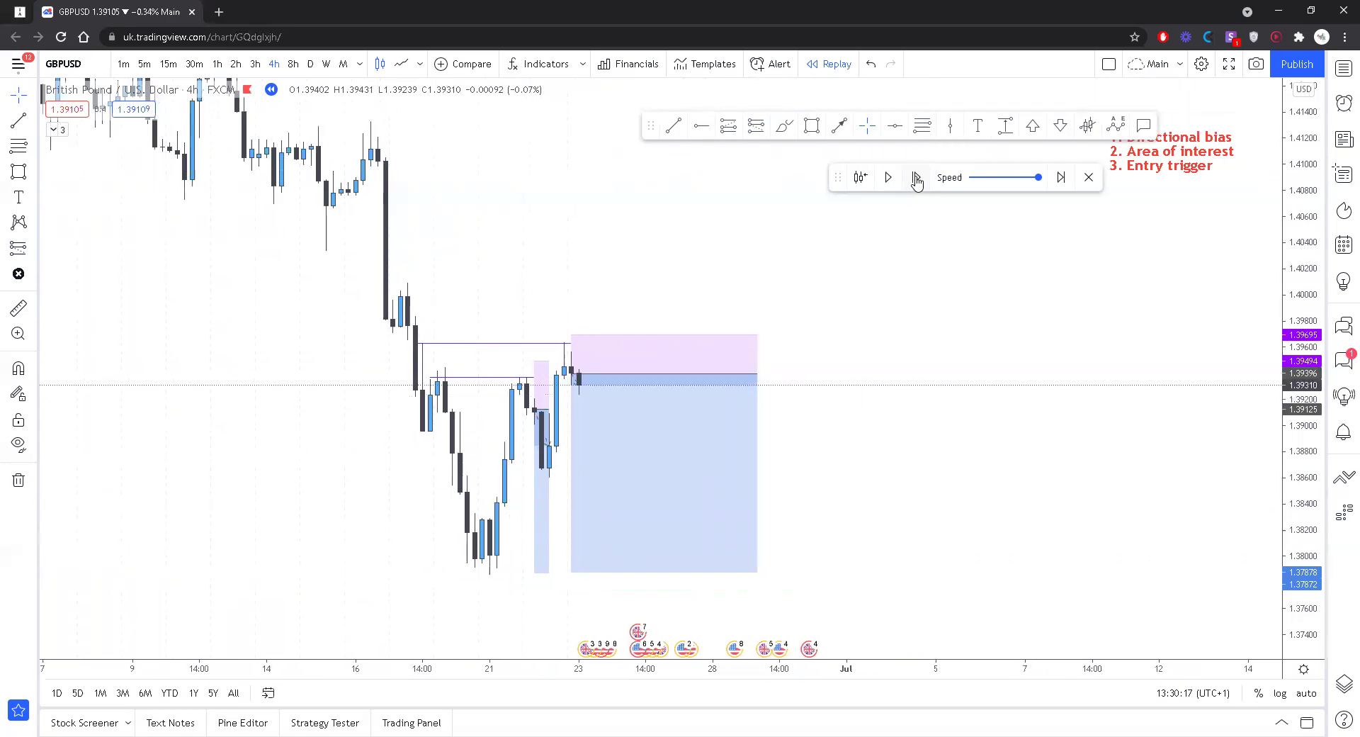
mouse_move(916, 177)
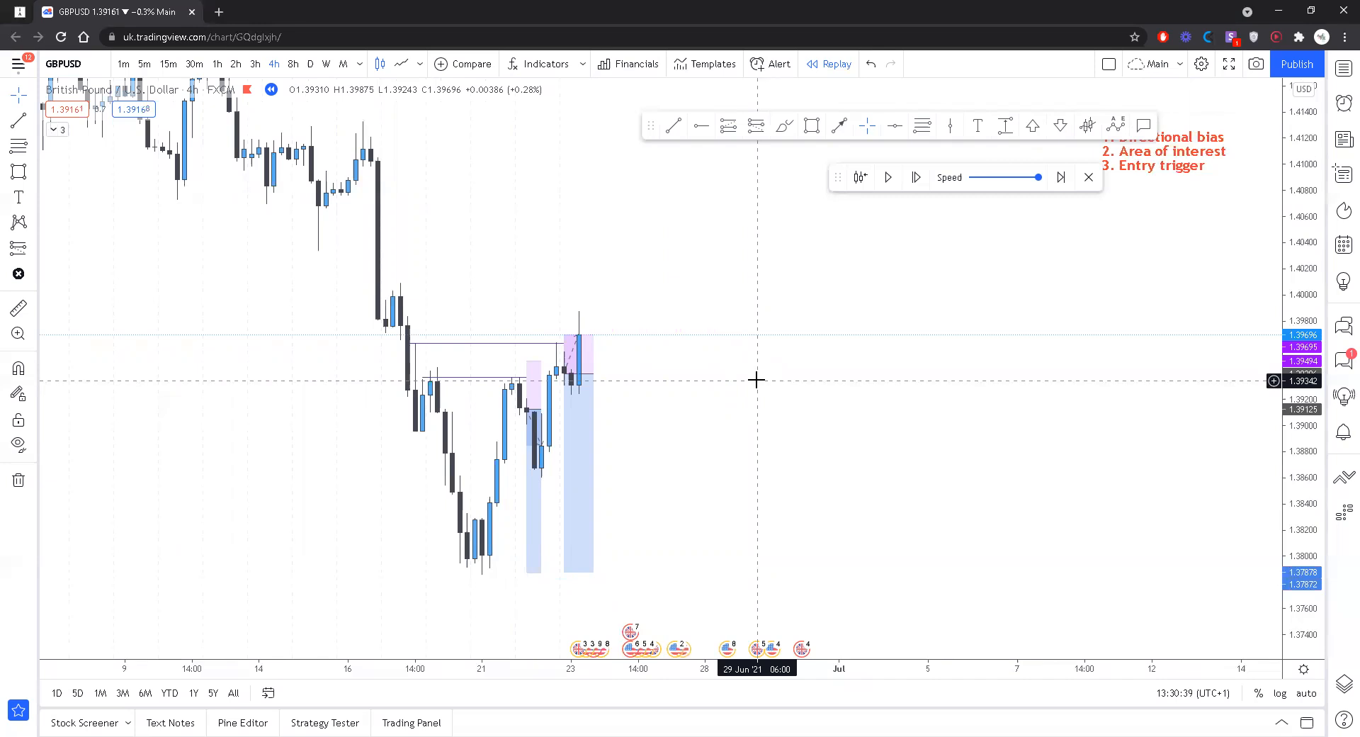
mouse_move(858, 498)
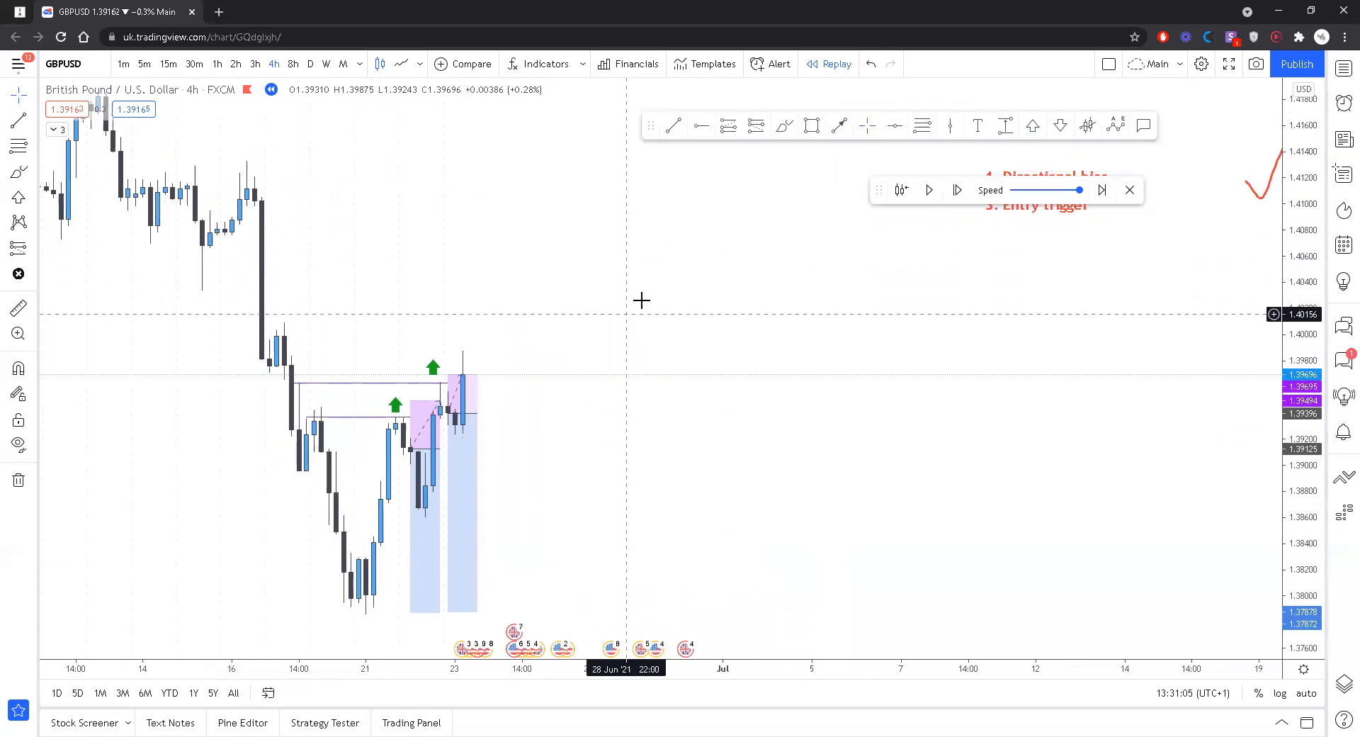
mouse_move(777, 200)
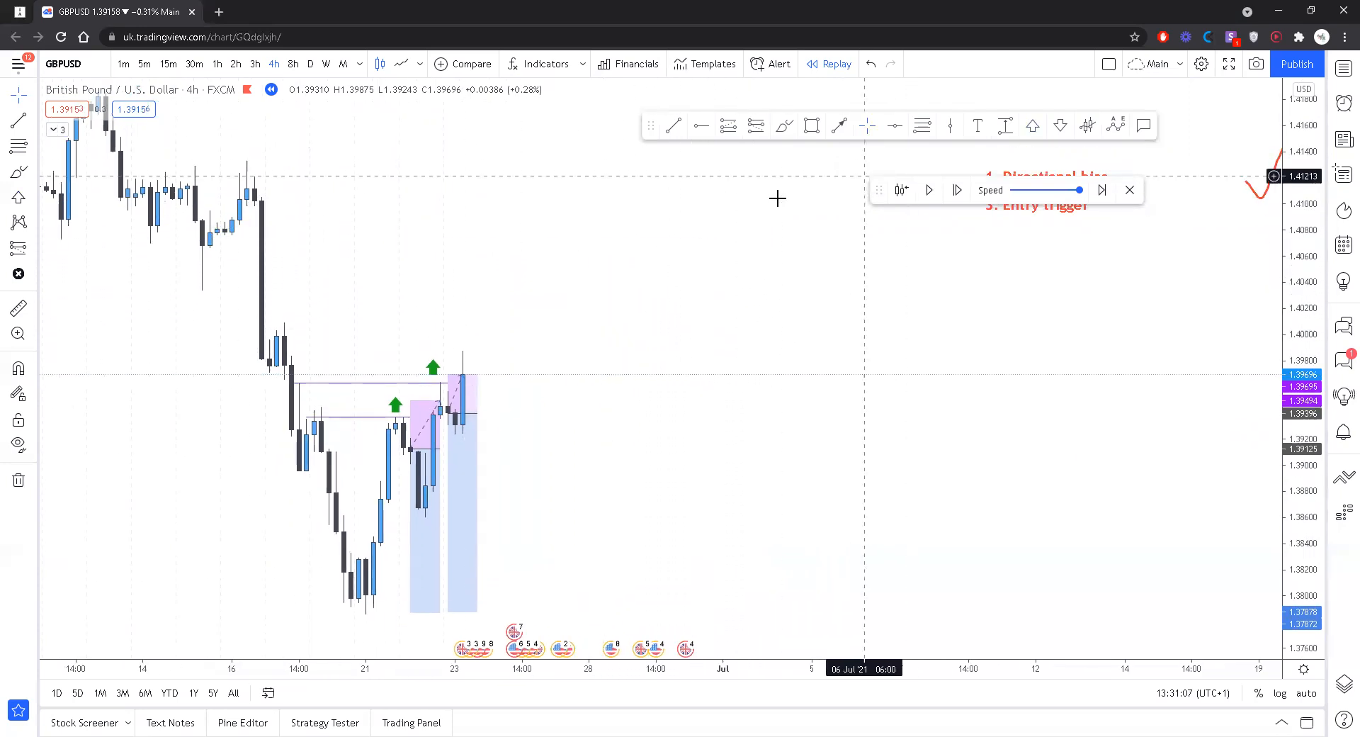
mouse_move(654, 527)
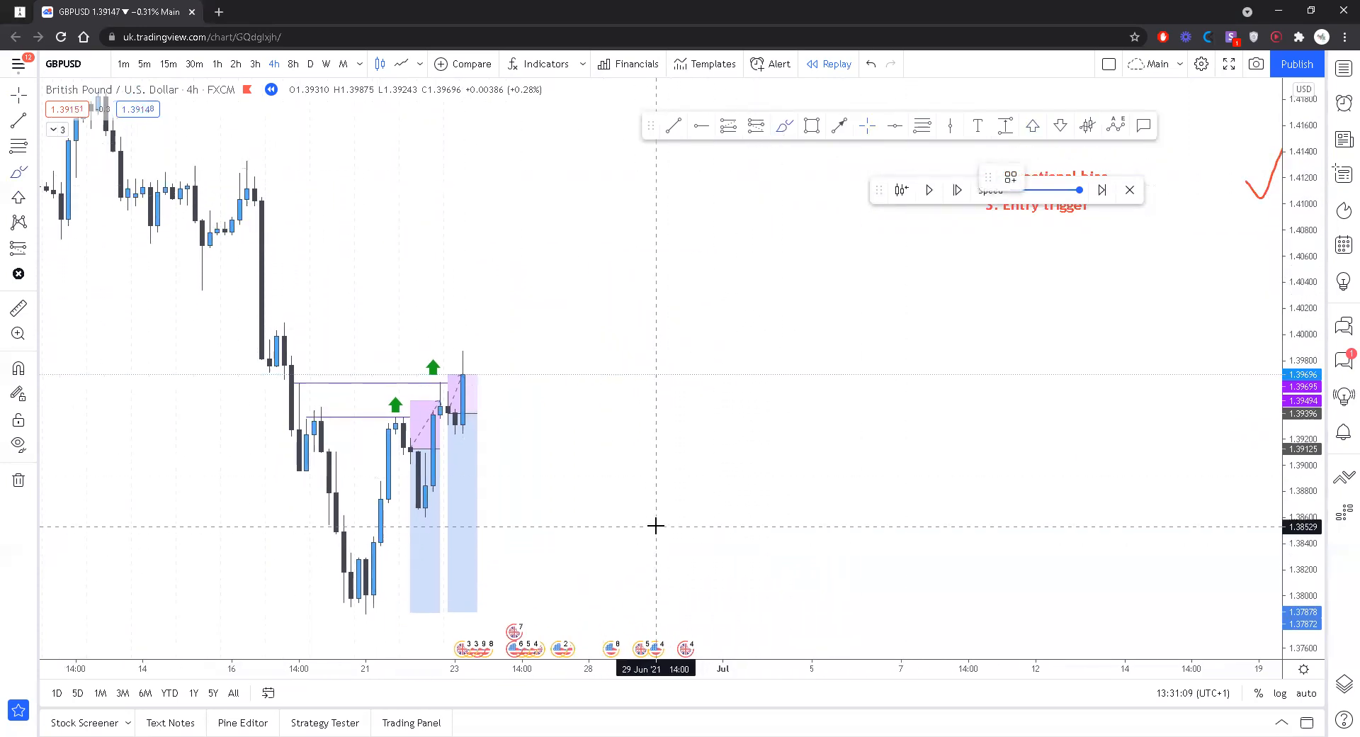
Sketch a red freehand zigzag price path to the right of the latest candles
drag(655, 520, 829, 335)
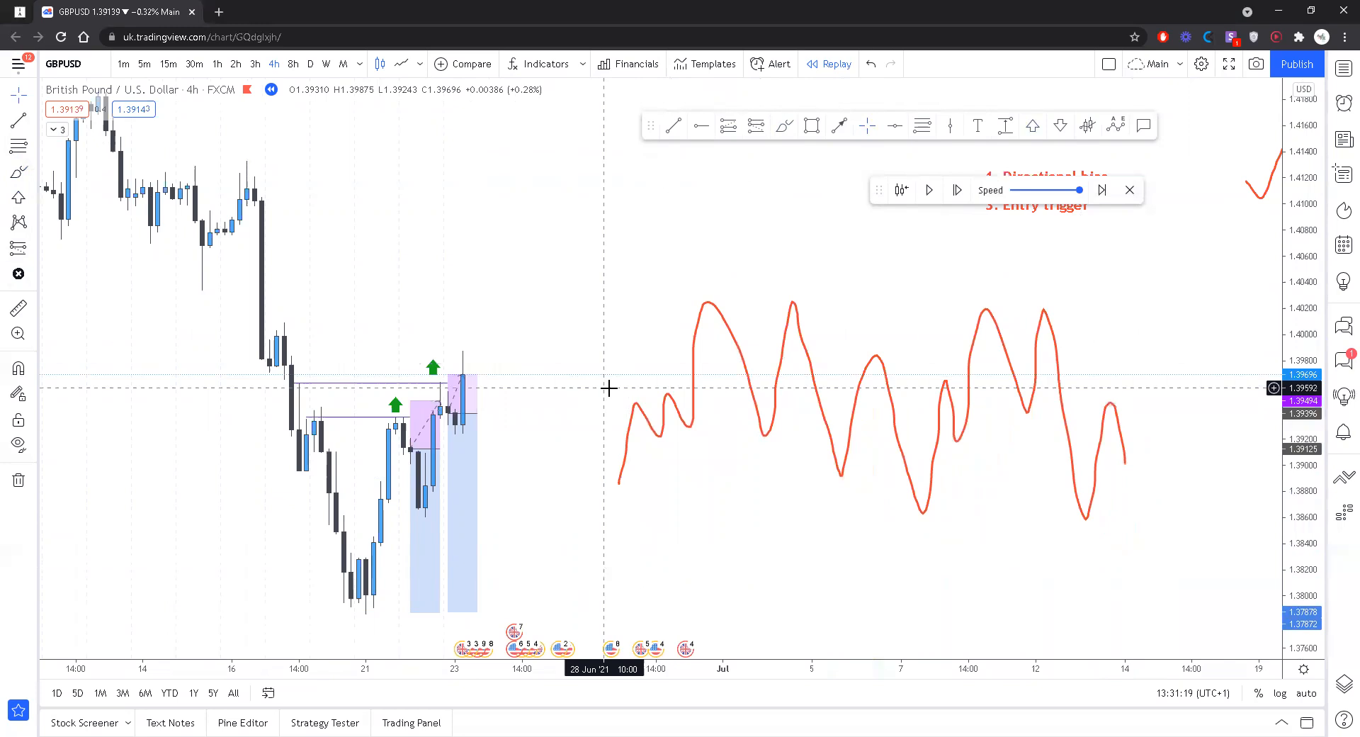
mouse_move(720, 334)
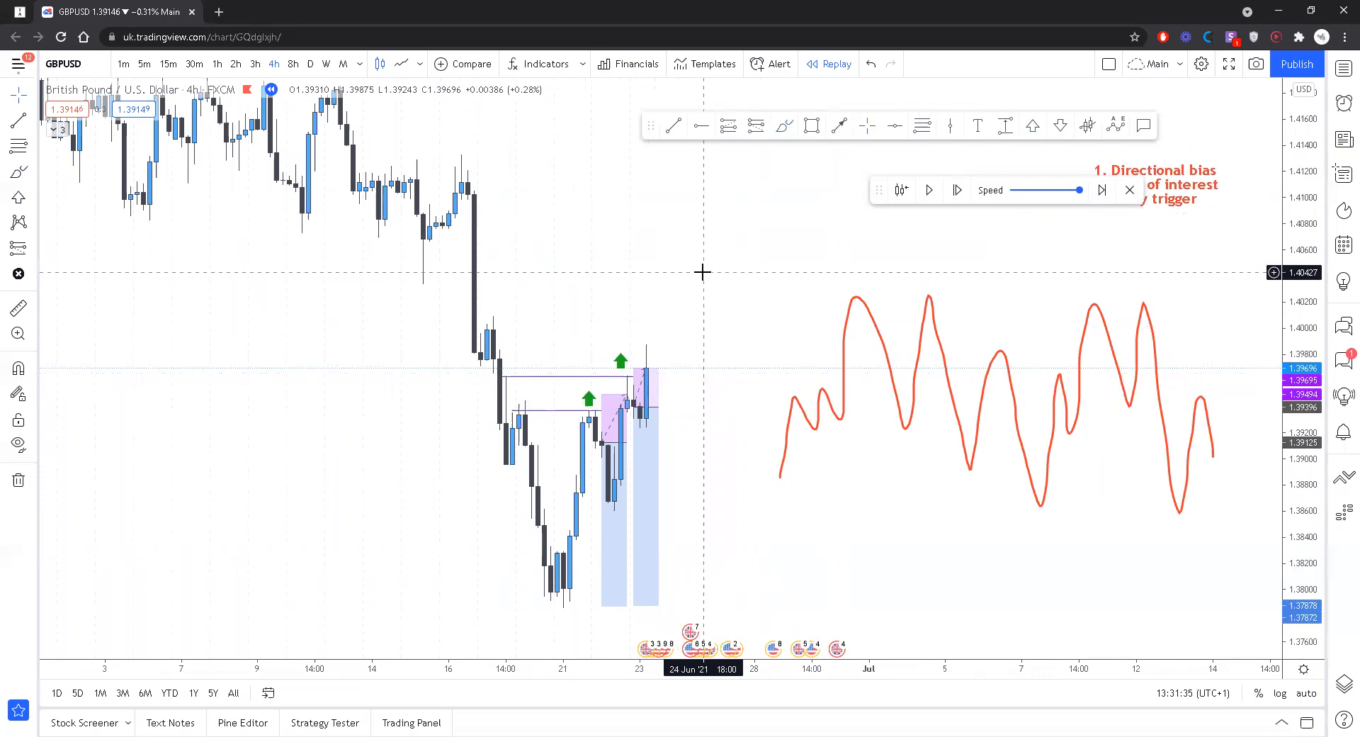
mouse_move(870, 222)
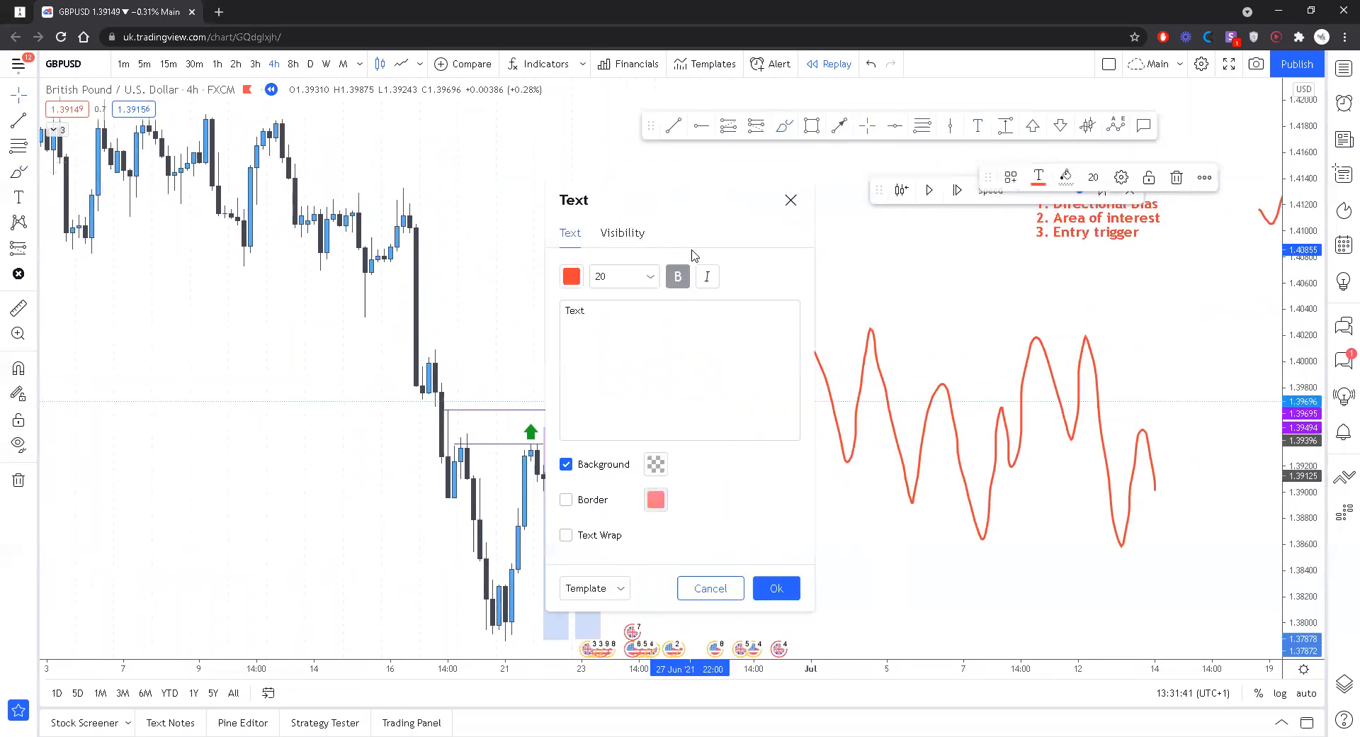
Add a red text note reading 'They need 1. Buyers to sell to 2. Sellers to buy from'
text(They need)
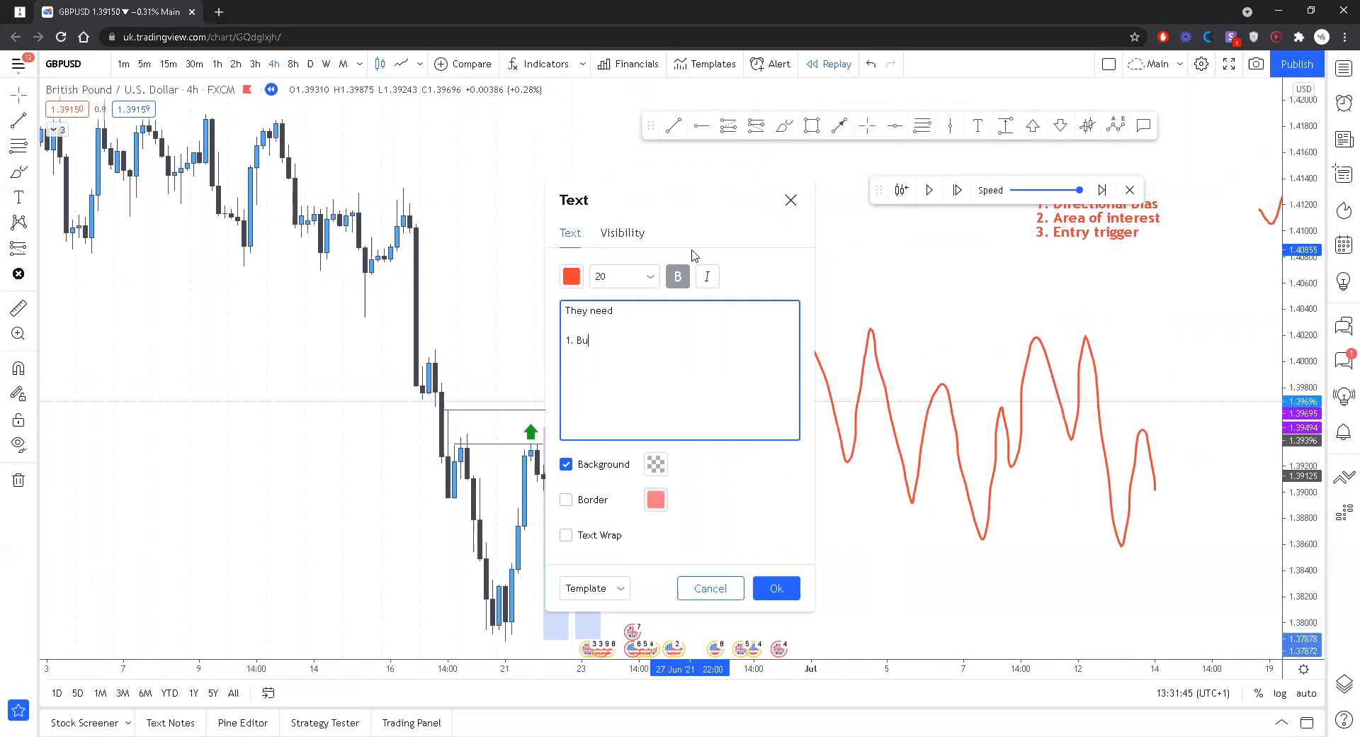
text(yers to sell)
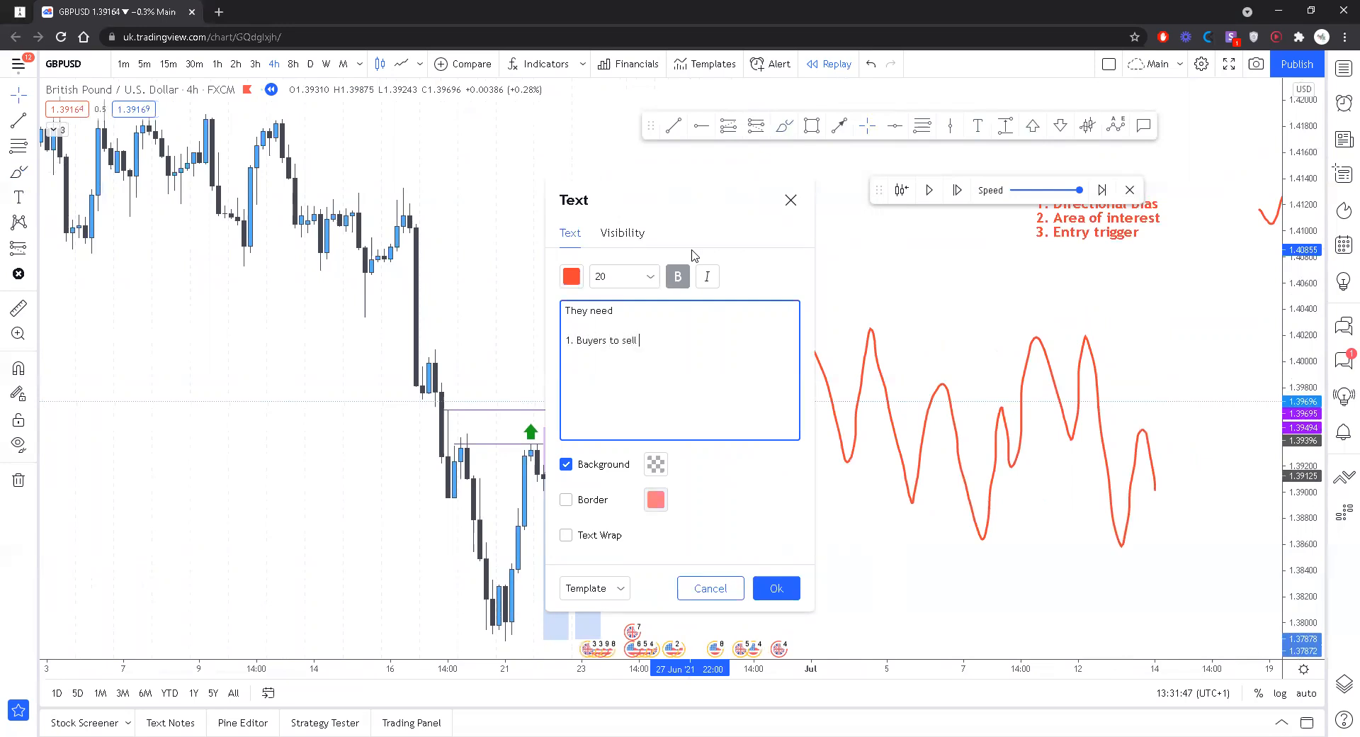
text(to)
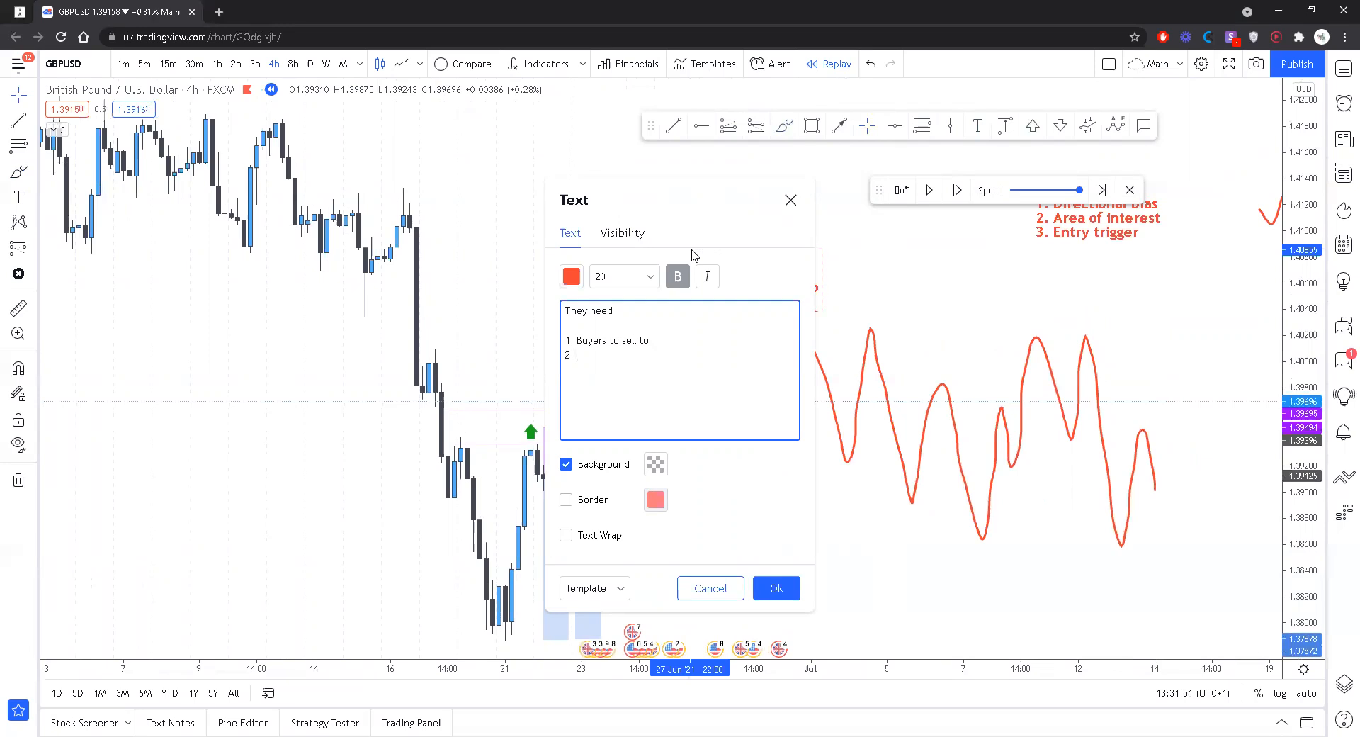
text(Sellers to buy from)
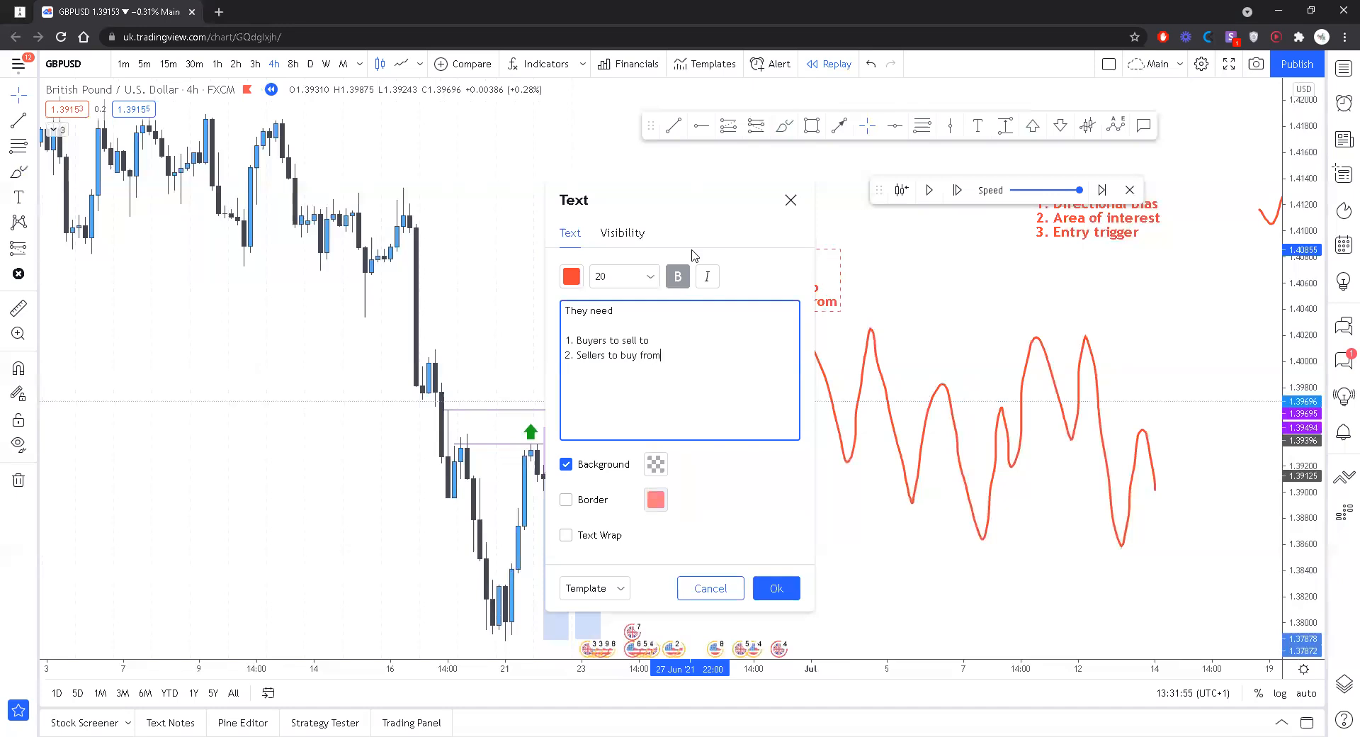
click(776, 588)
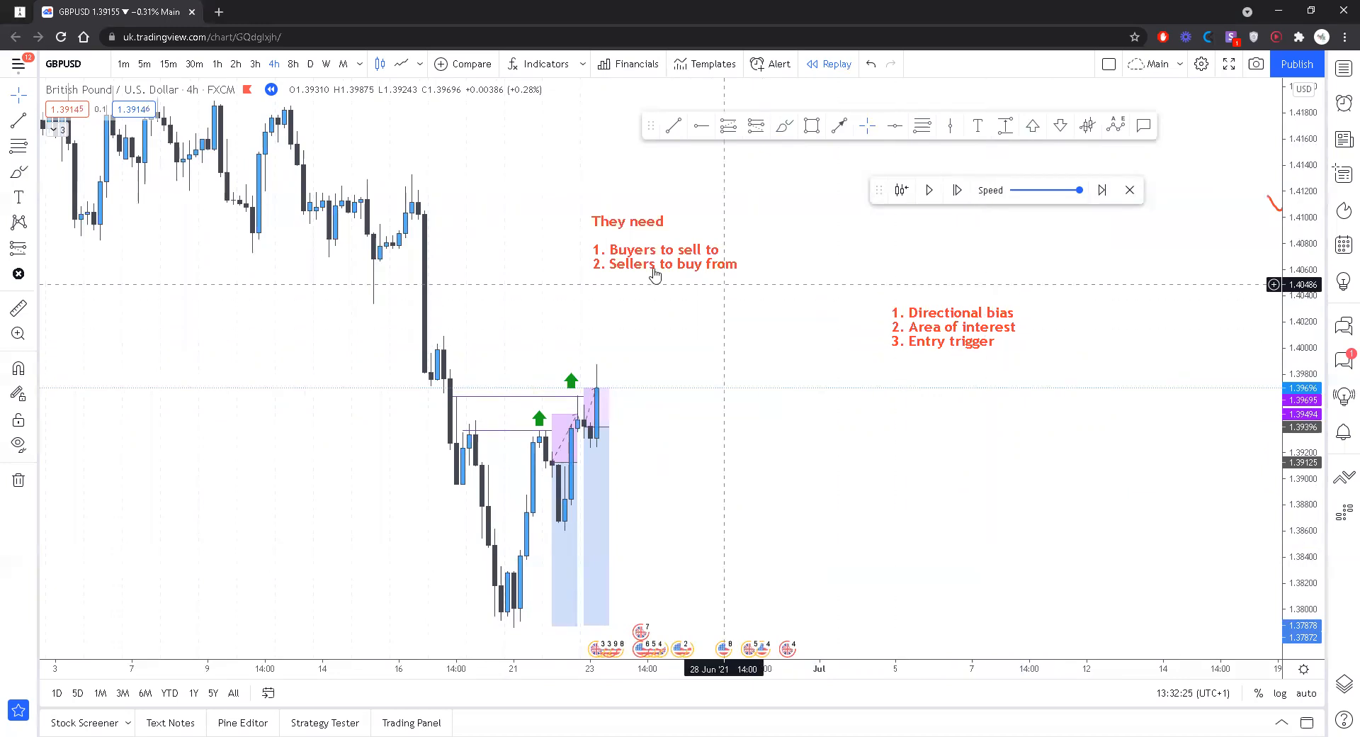
mouse_move(646, 278)
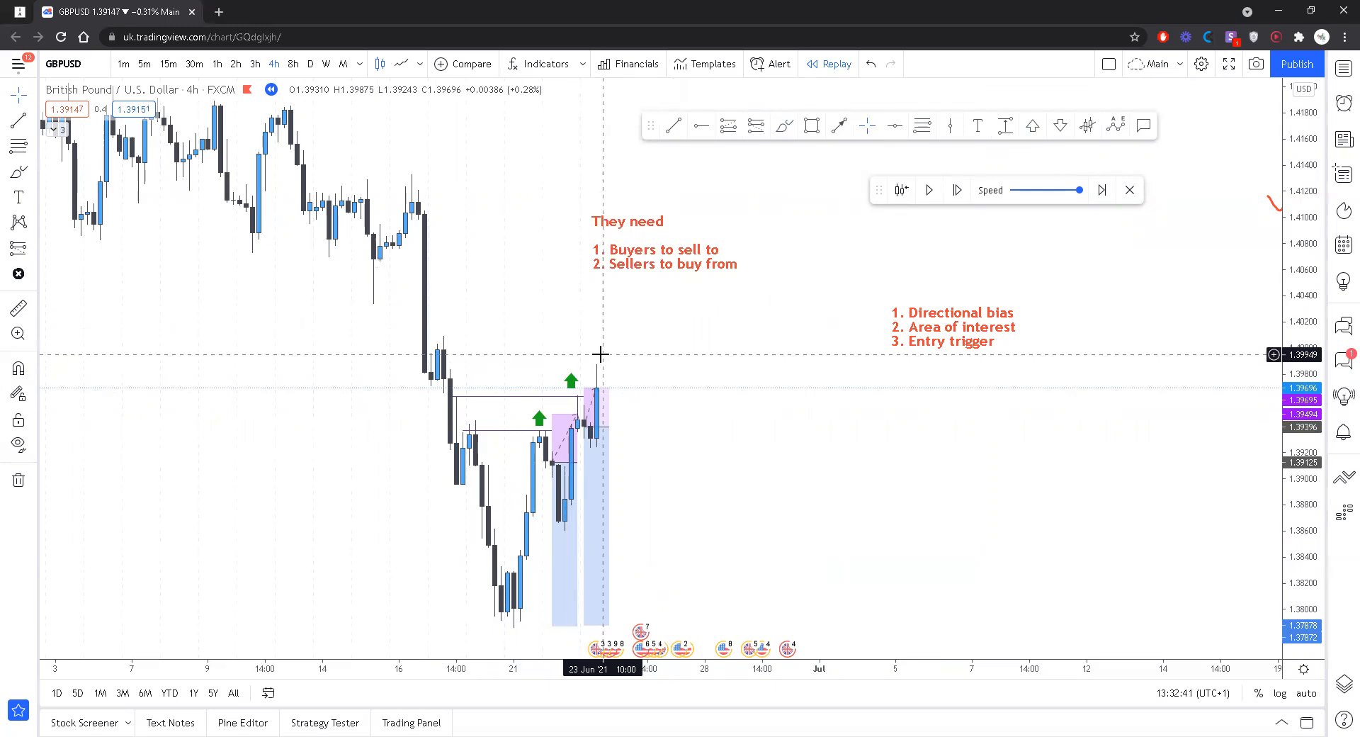
mouse_move(711, 315)
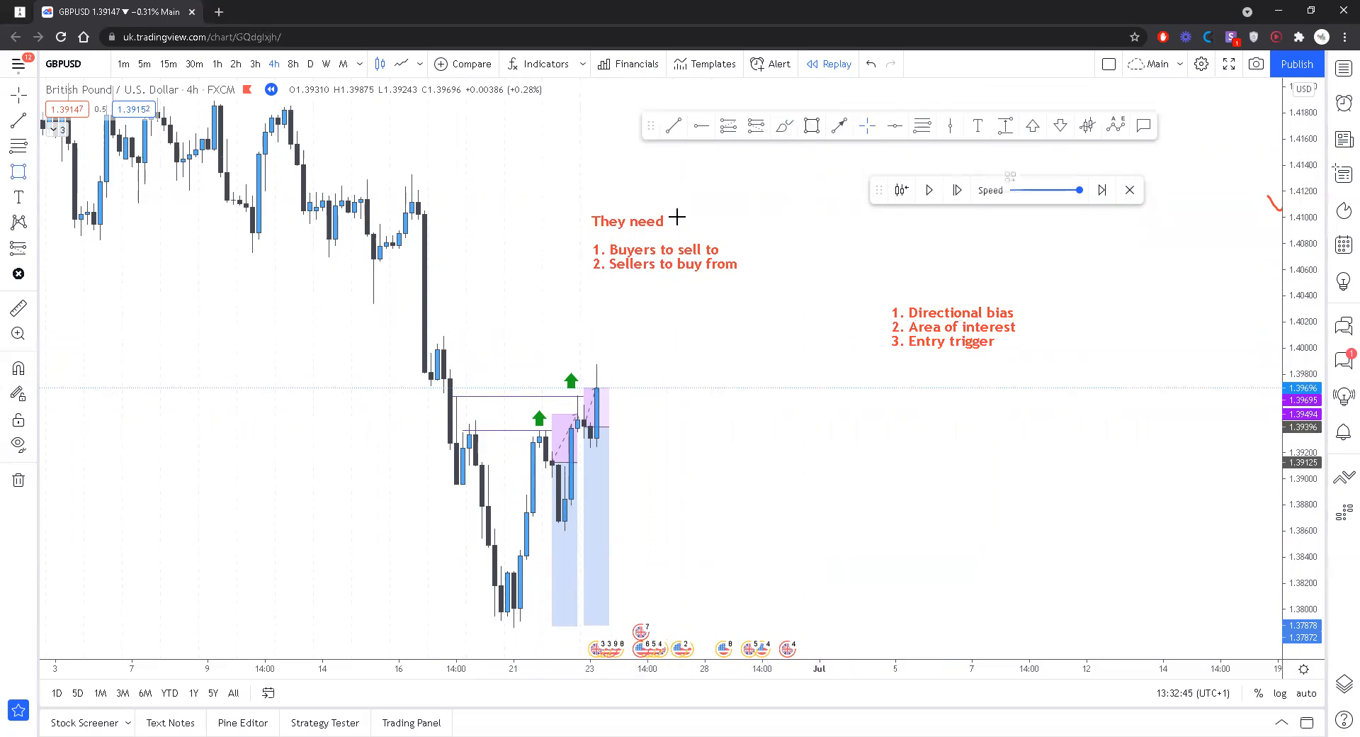
Draw an orange zone over the 1.3975–1.4000 area from the mid-June breakdown extending right
drag(438, 342, 717, 377)
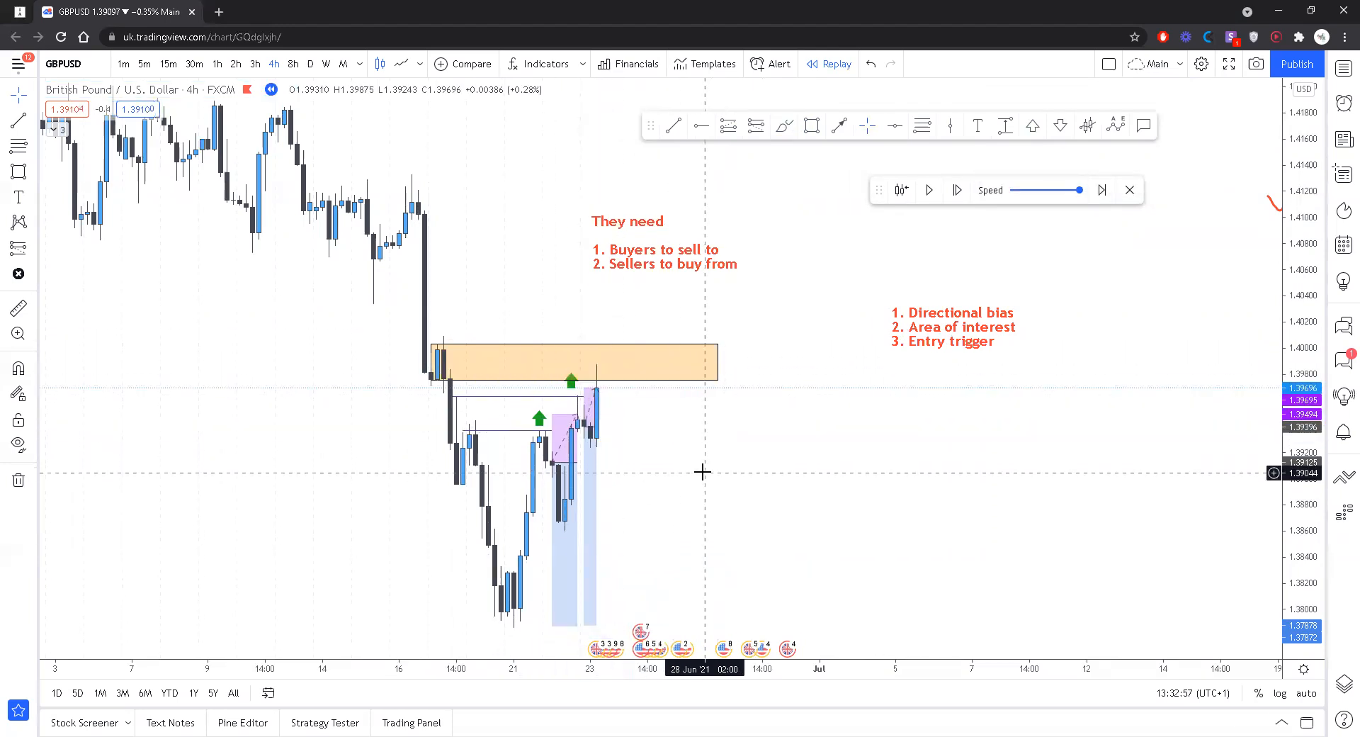
mouse_move(564, 333)
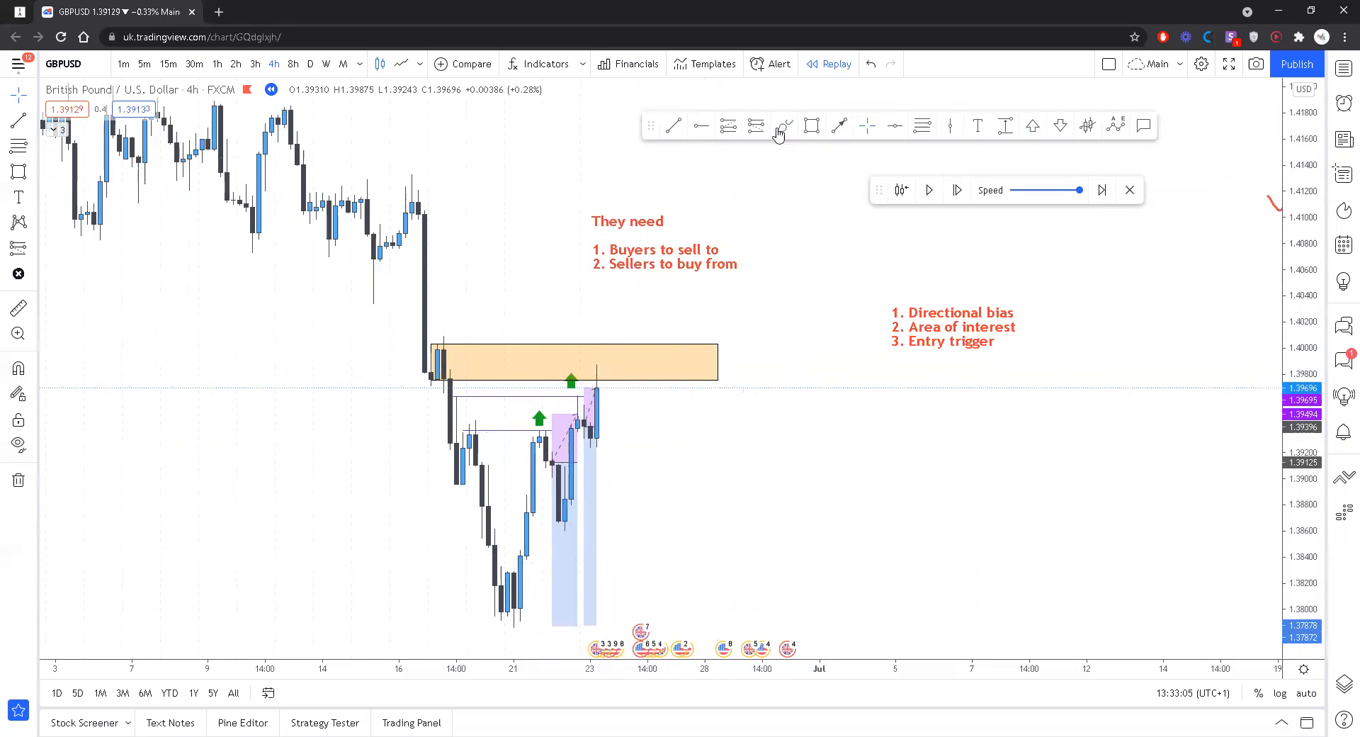
Advance the replay into the zone rejection and mark the lowest swing low with a horizontal line
click(958, 190)
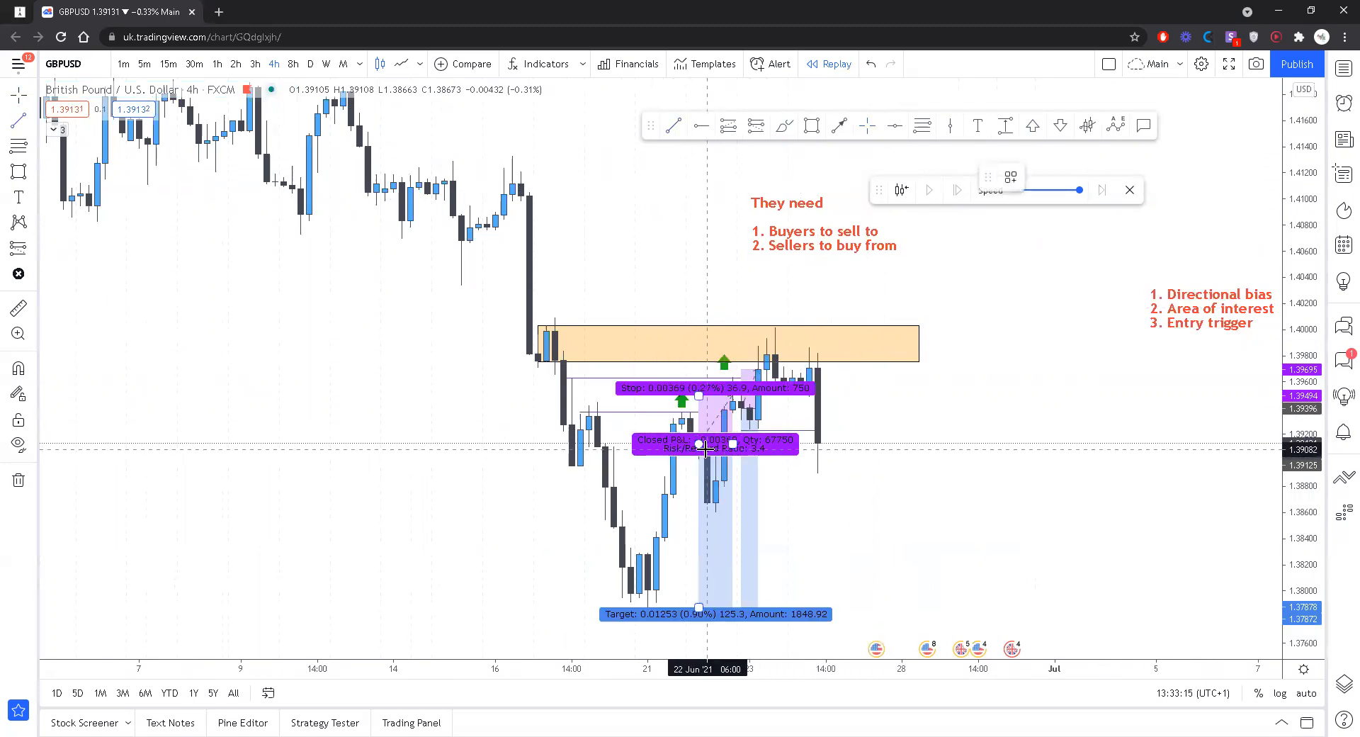
mouse_move(705, 511)
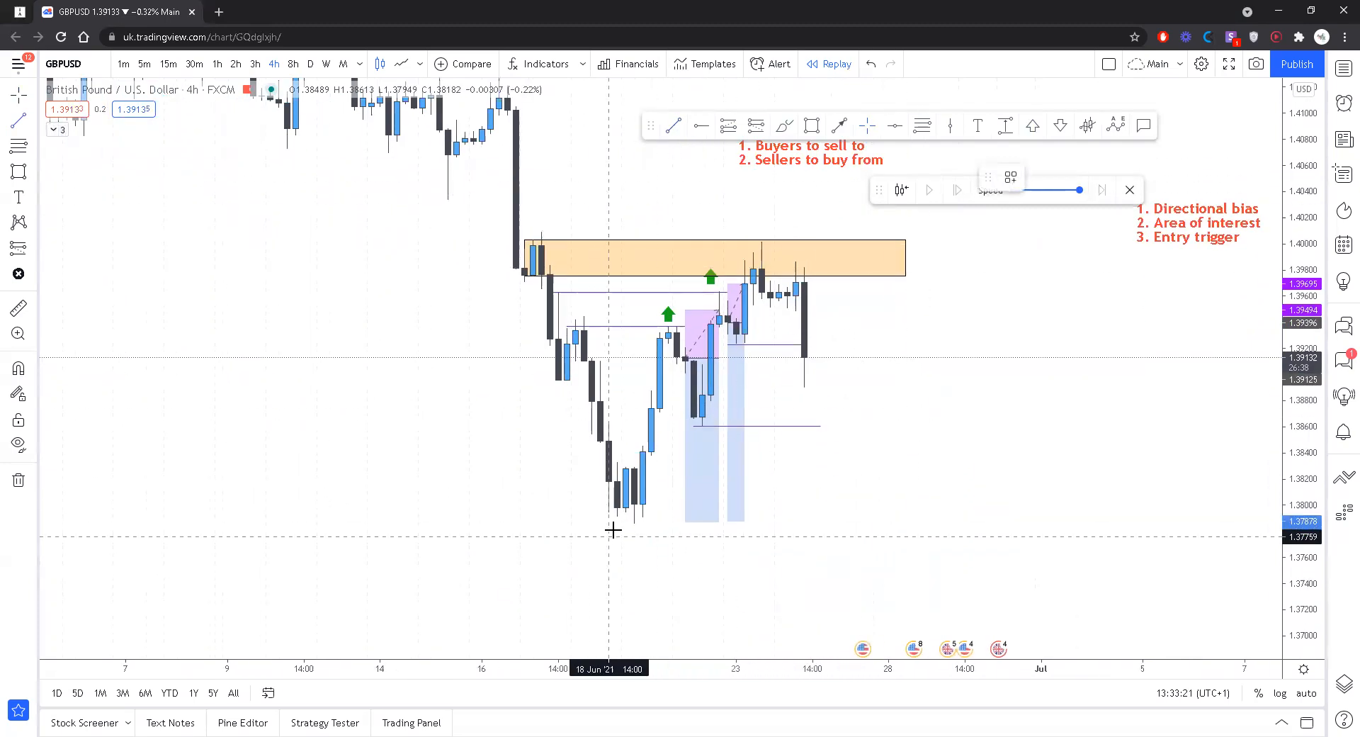
drag(616, 524, 820, 524)
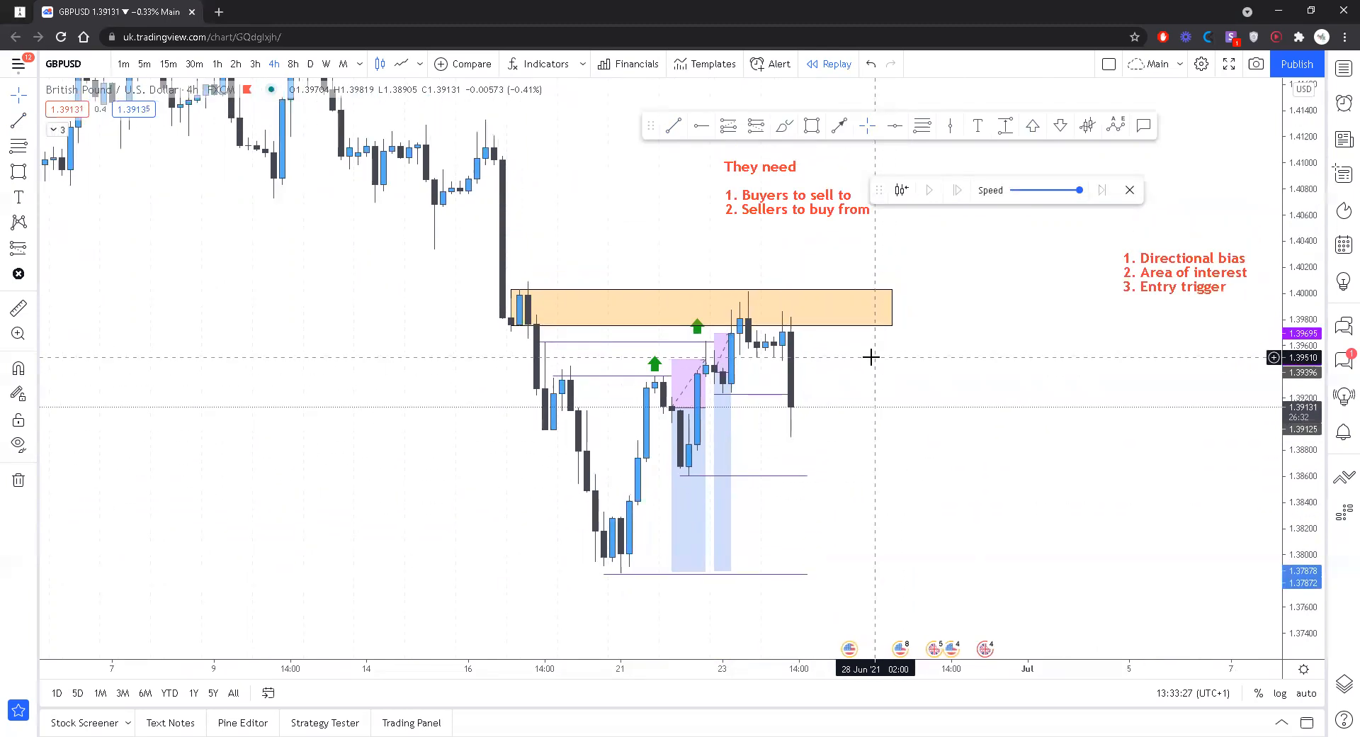
mouse_move(762, 237)
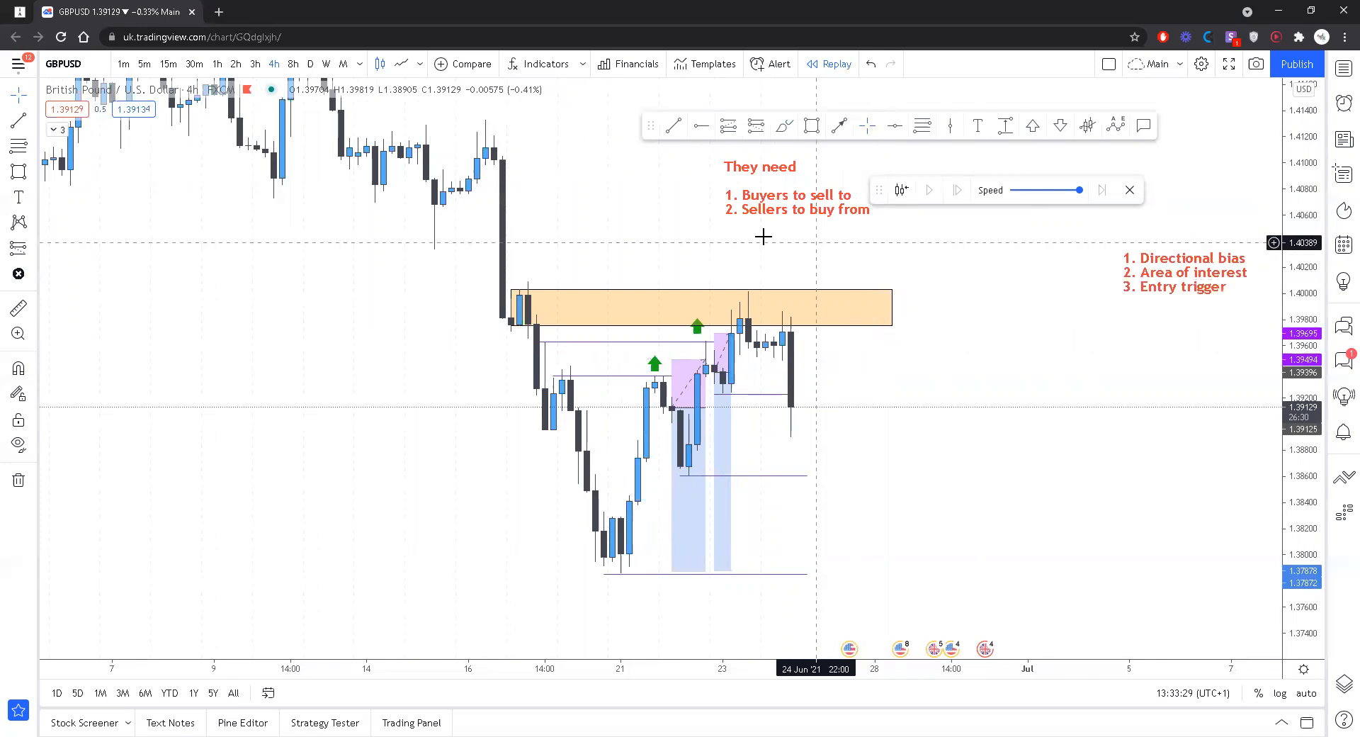
mouse_move(825, 474)
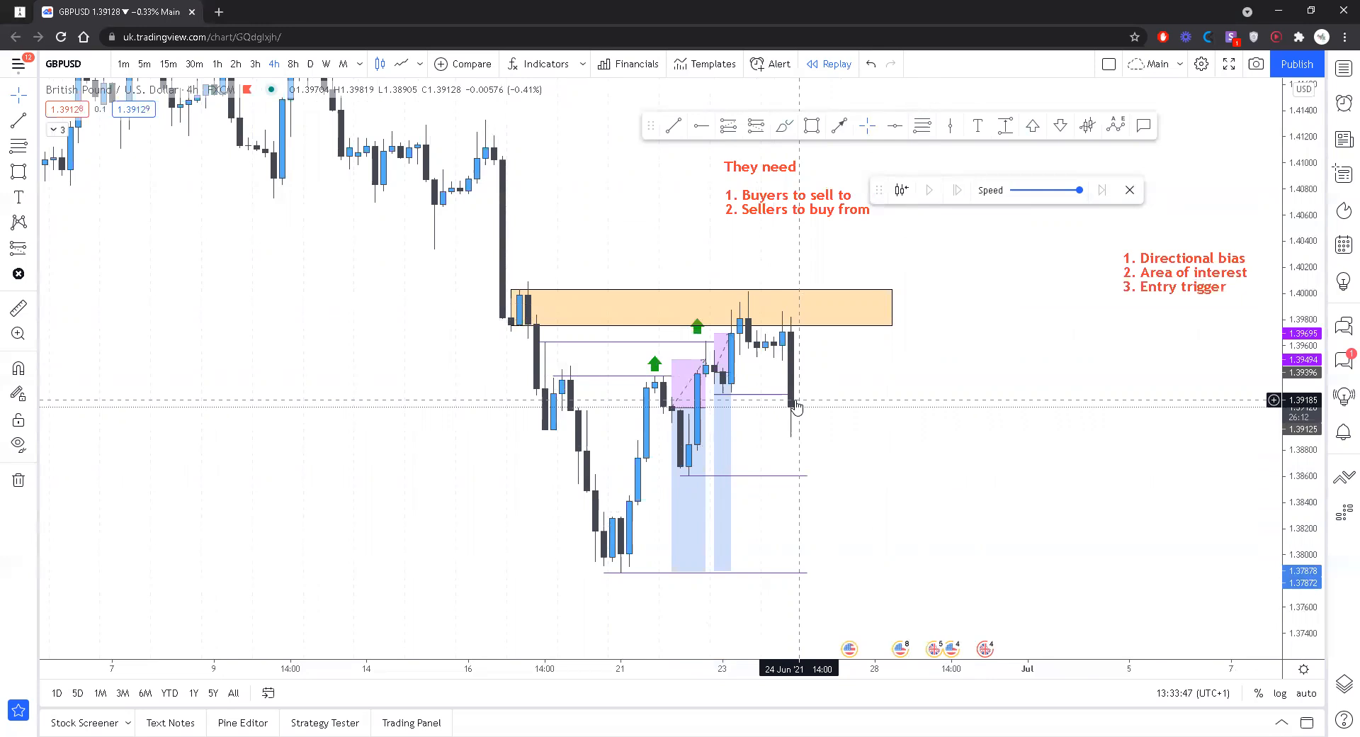
mouse_move(604, 384)
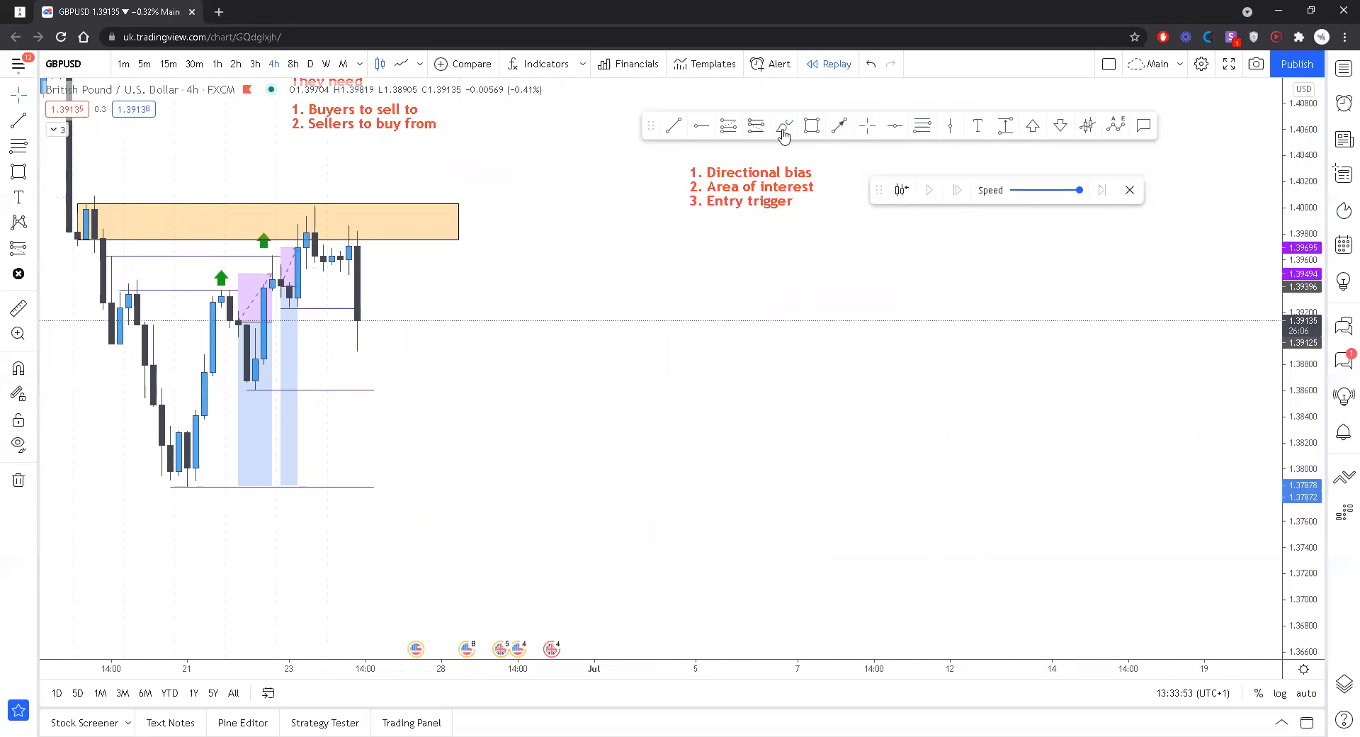
Sketch a red projected decline path right of the candles and add a thin downward line beside it
drag(589, 368, 678, 477)
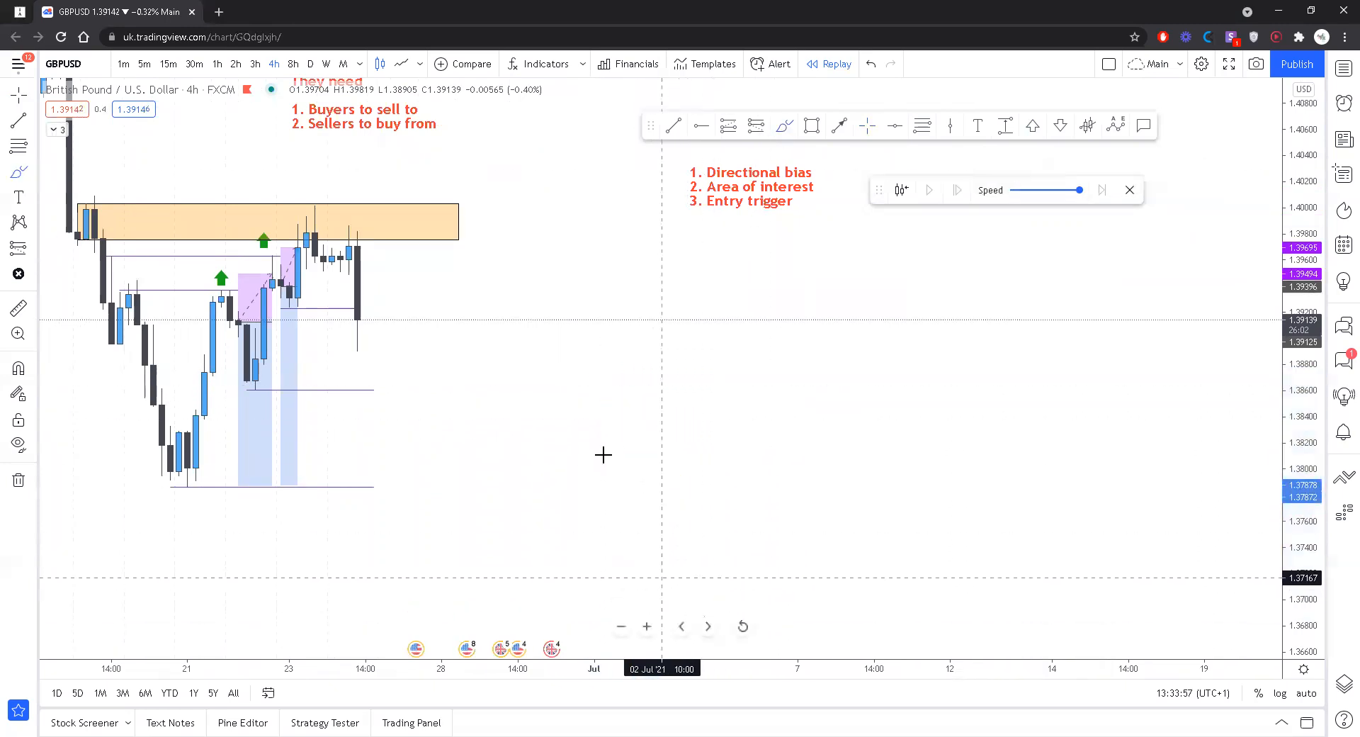
drag(603, 355, 751, 604)
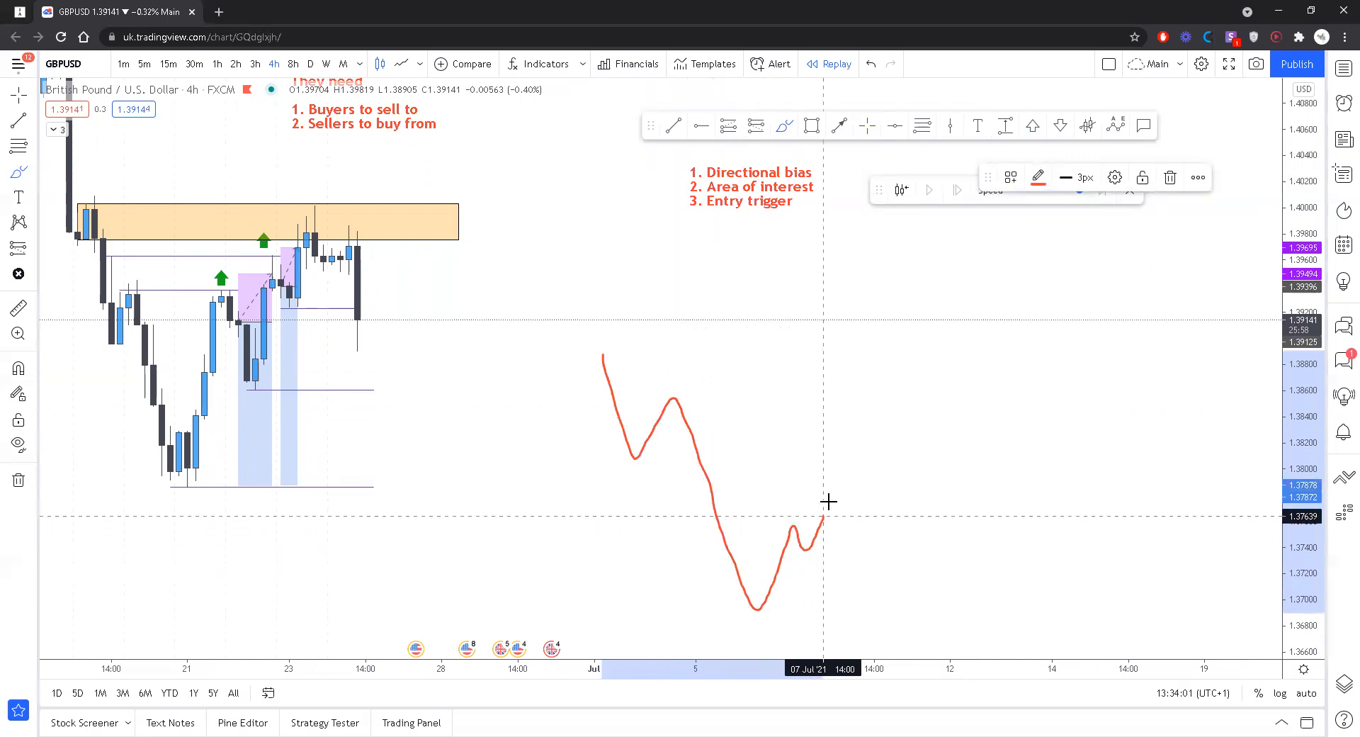
drag(828, 500, 895, 419)
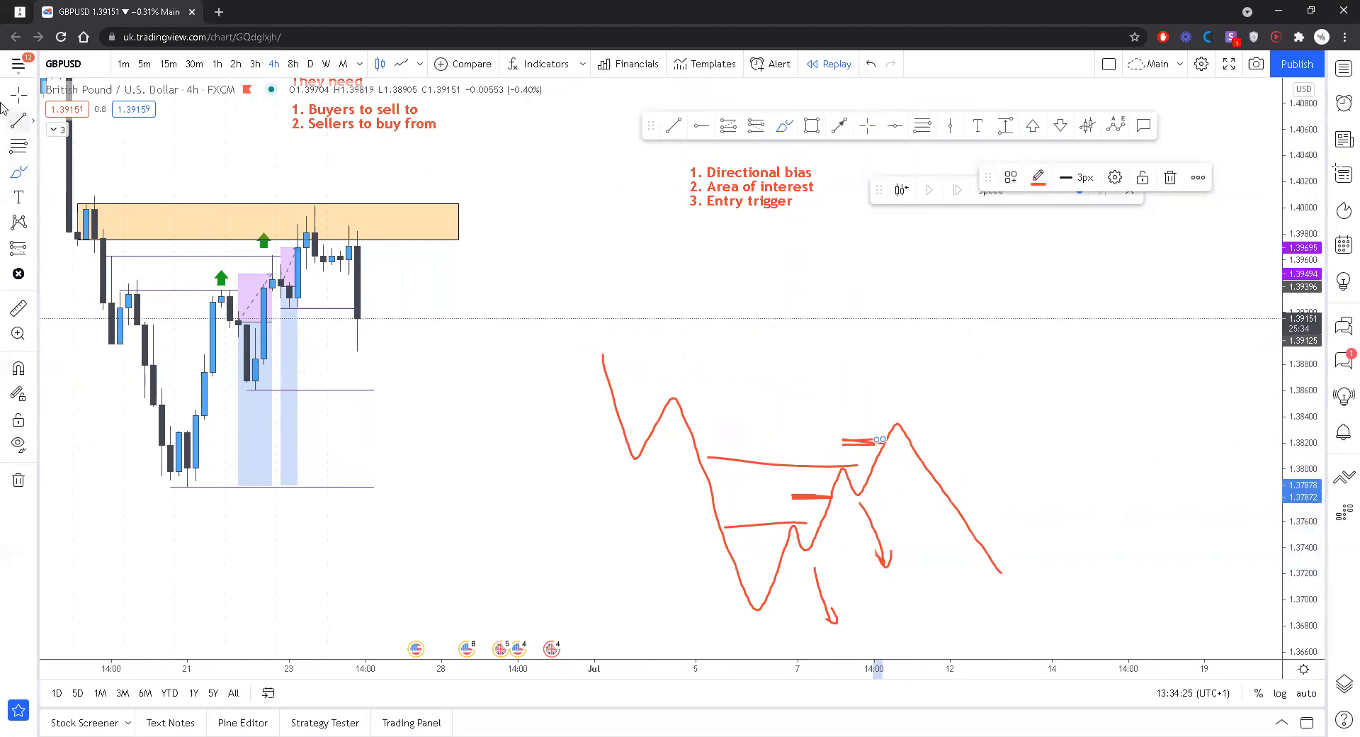
click(12, 92)
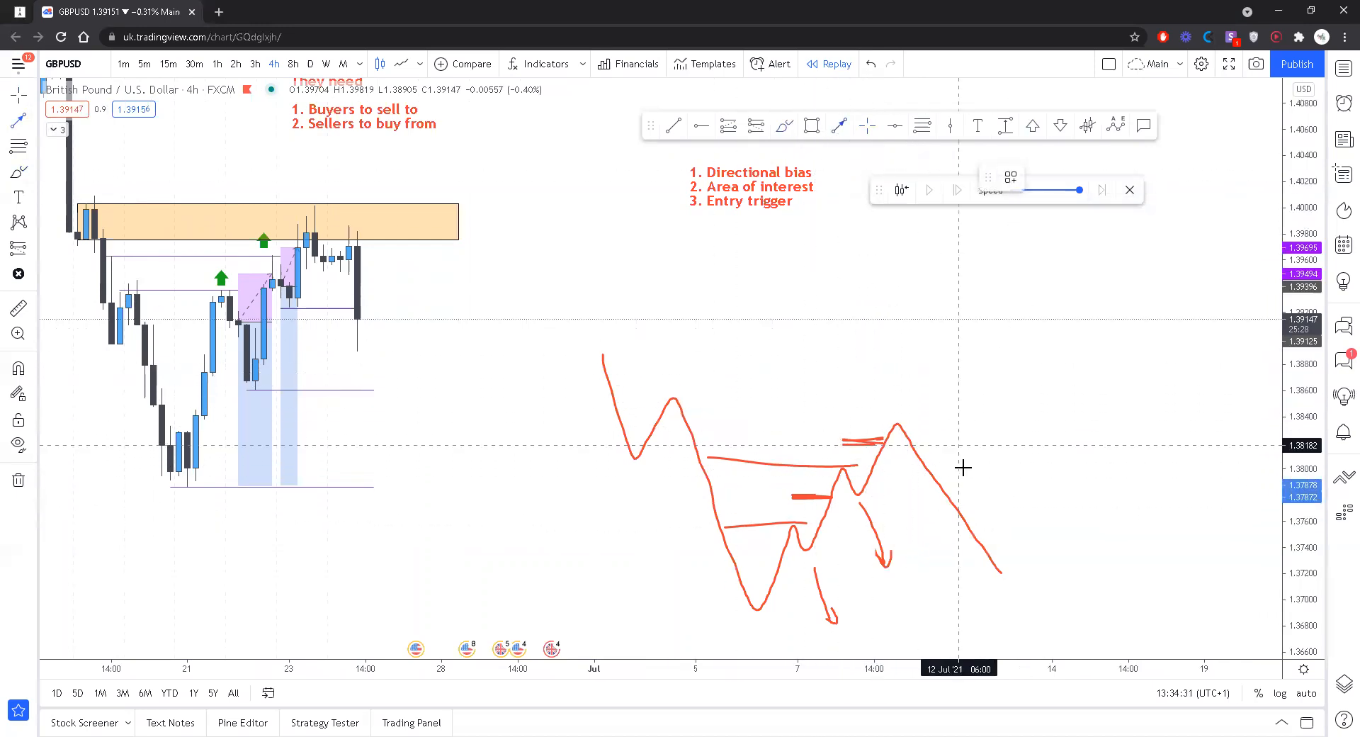
drag(924, 404, 1032, 543)
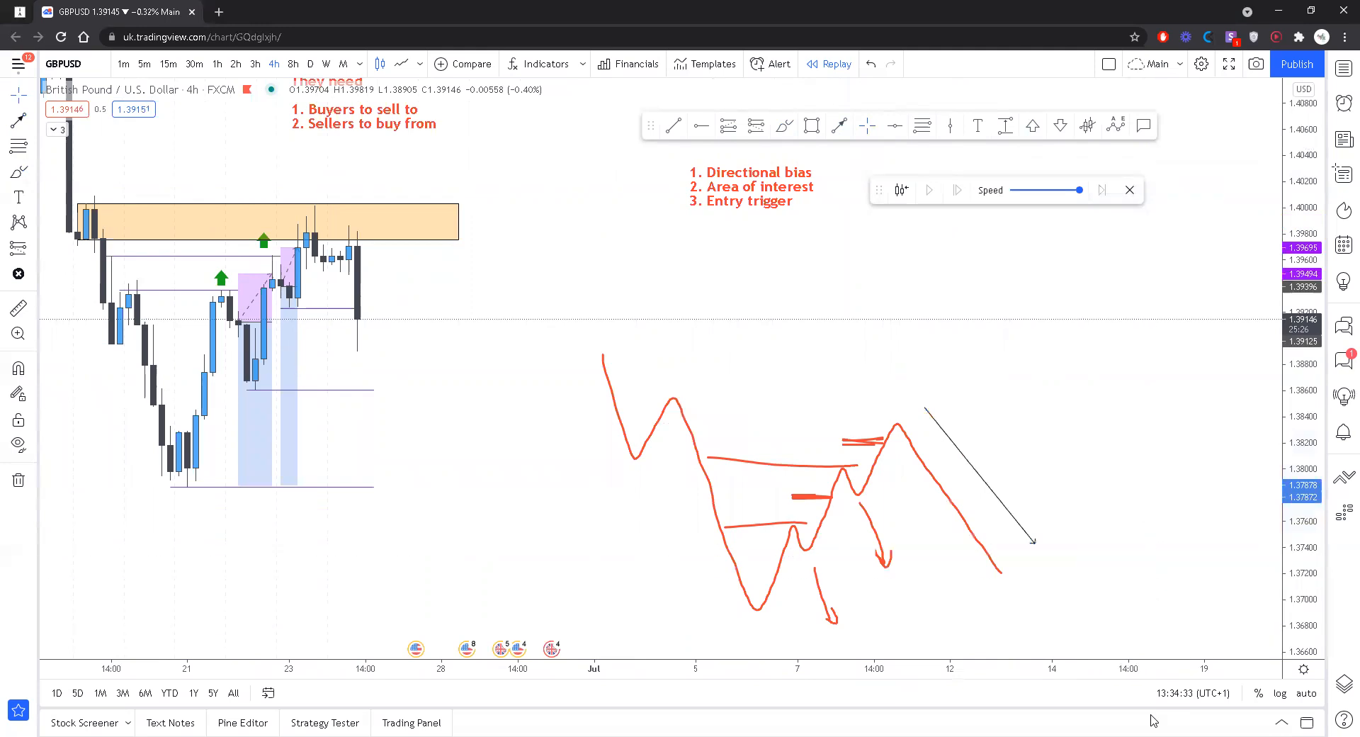
mouse_move(909, 471)
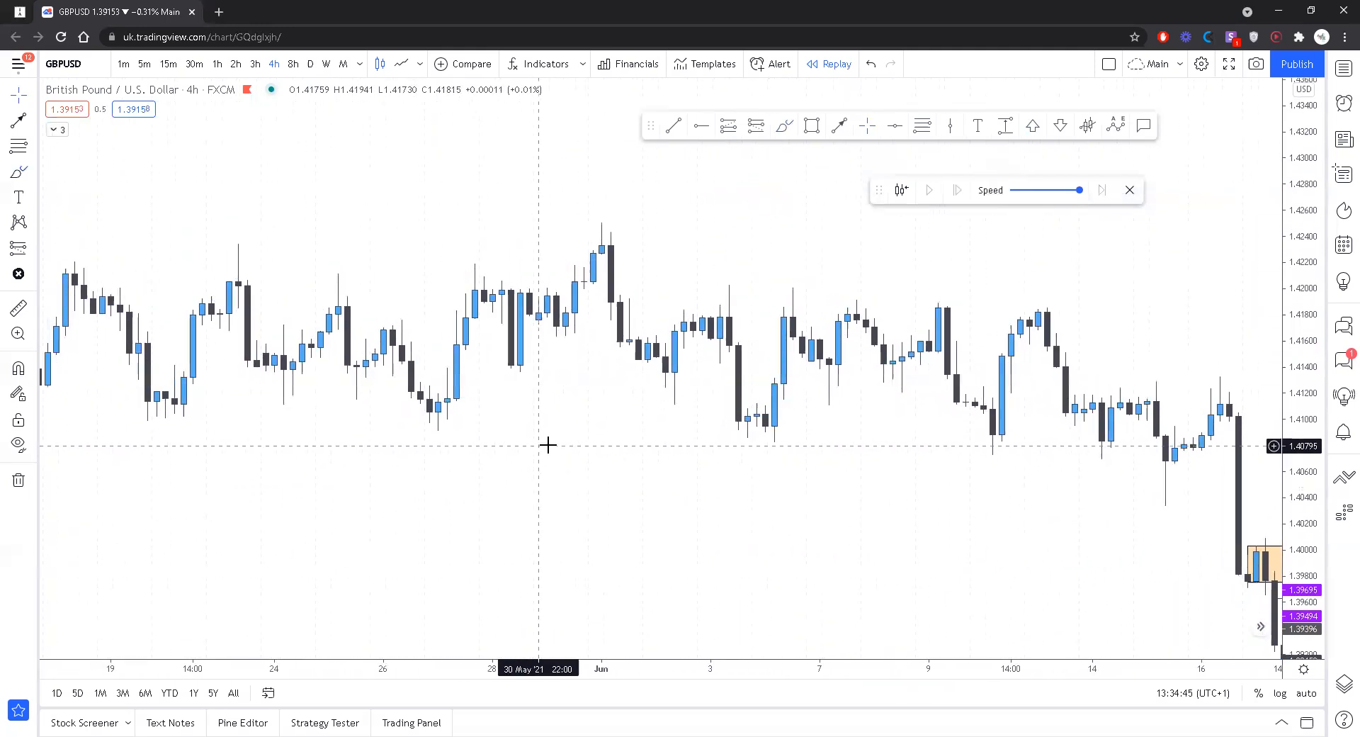
Bring the May rally into view and place the orange zone on the mid-May base near 1.408
drag(547, 445, 913, 449)
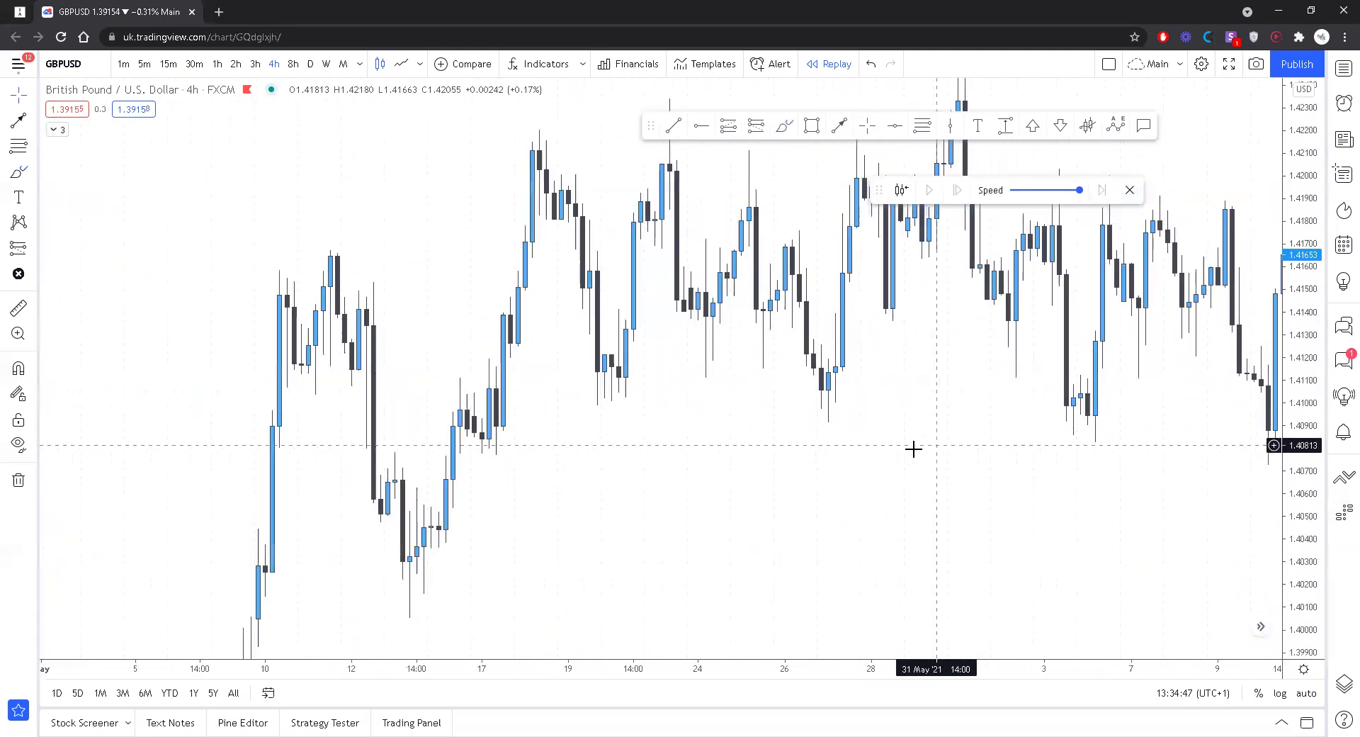
drag(912, 449, 713, 520)
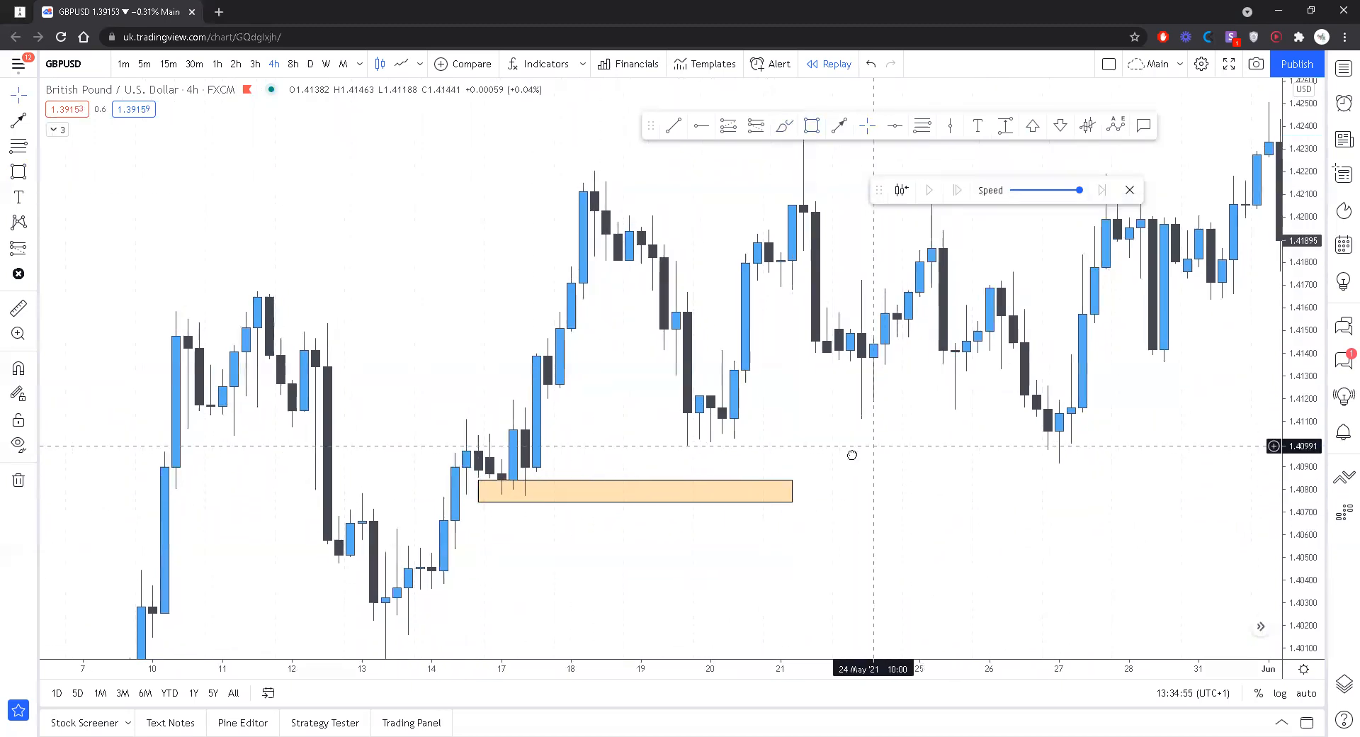
drag(851, 453, 534, 486)
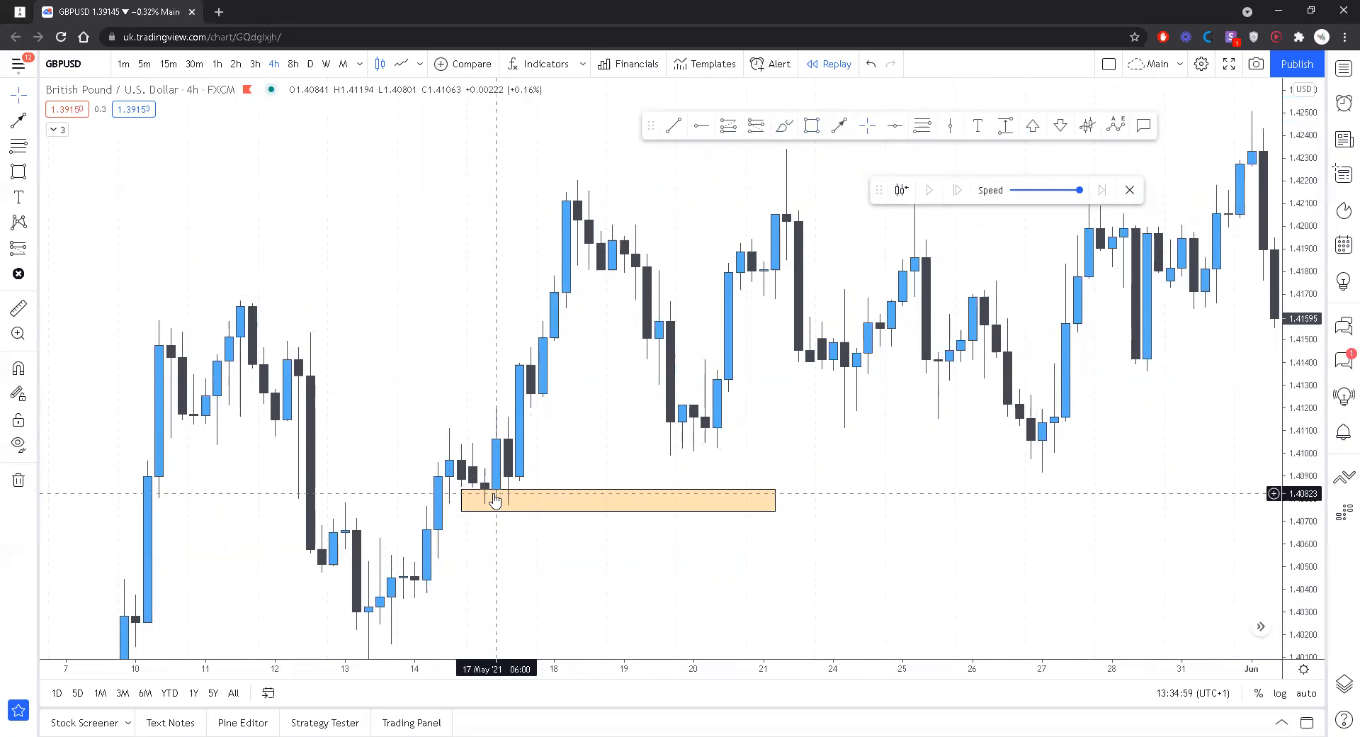
click(618, 500)
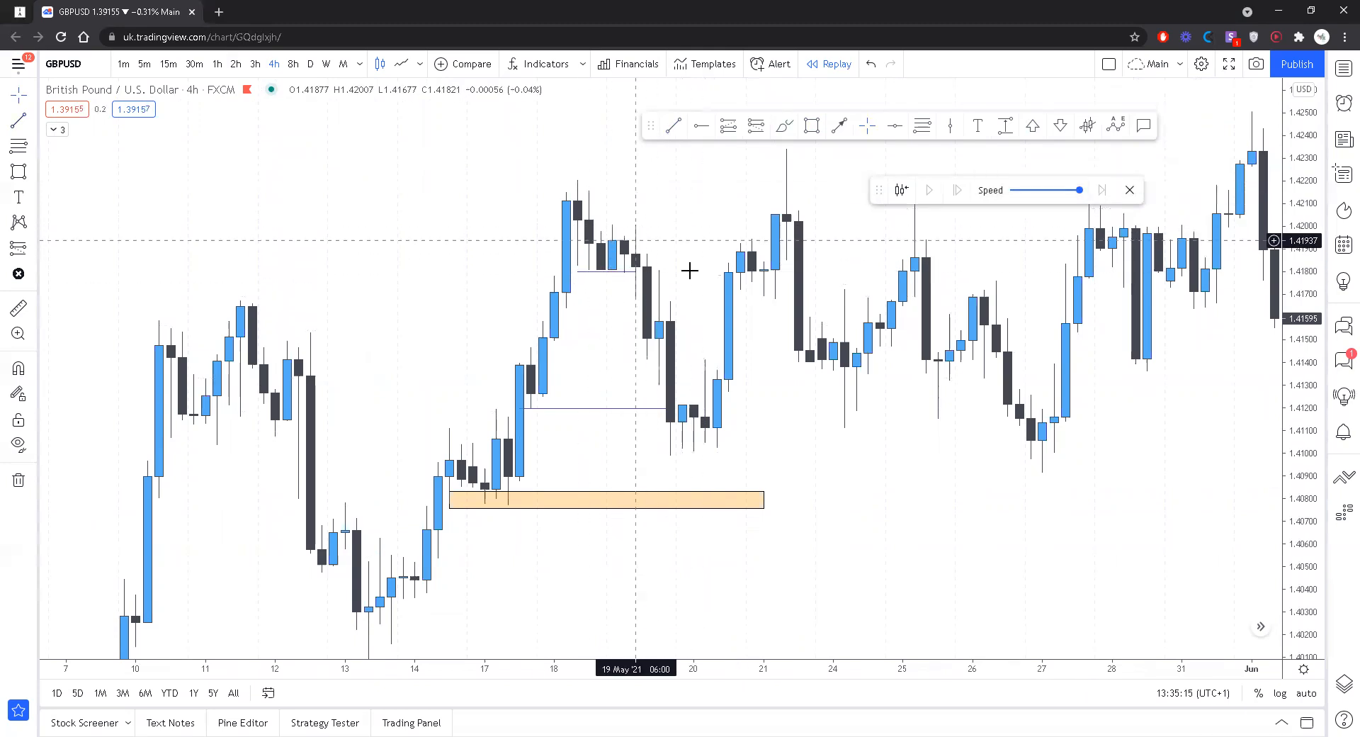
mouse_move(693, 137)
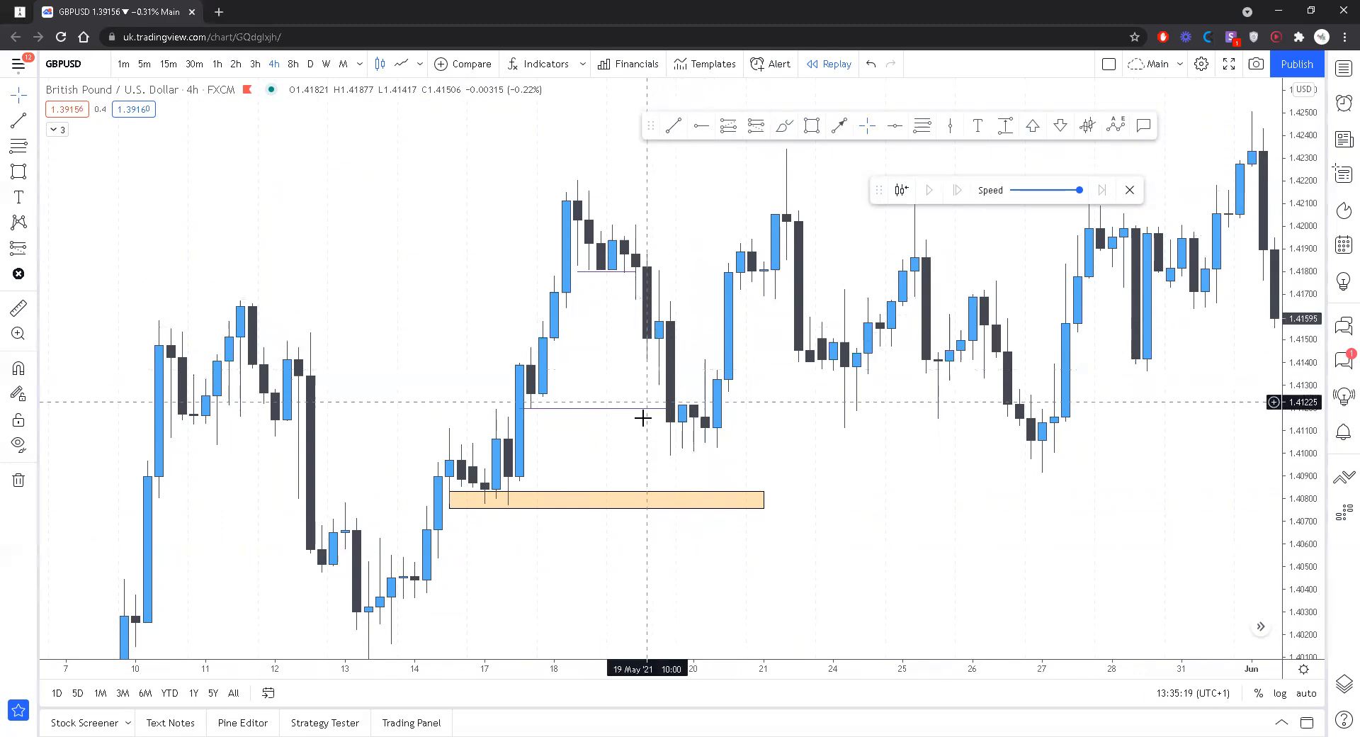
Toggle the chart to 2h candles and back to 4h
click(235, 64)
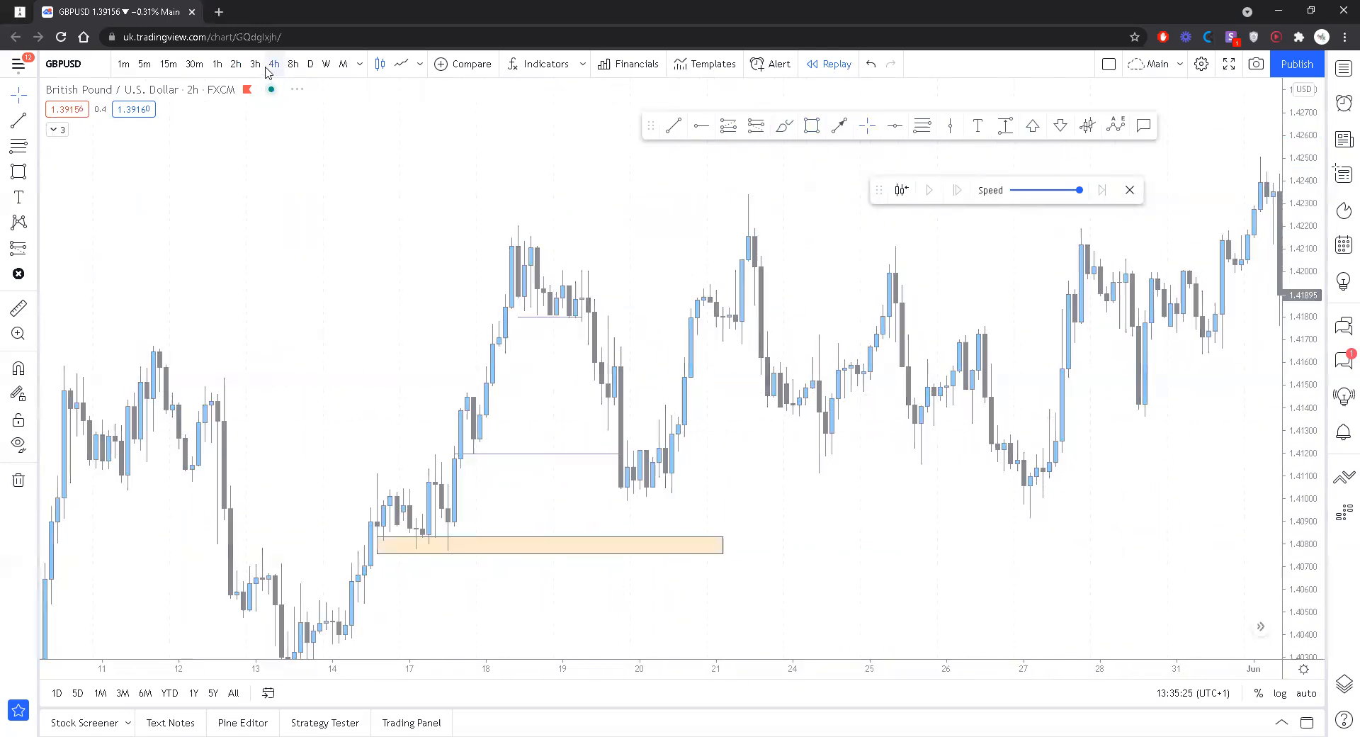
click(272, 64)
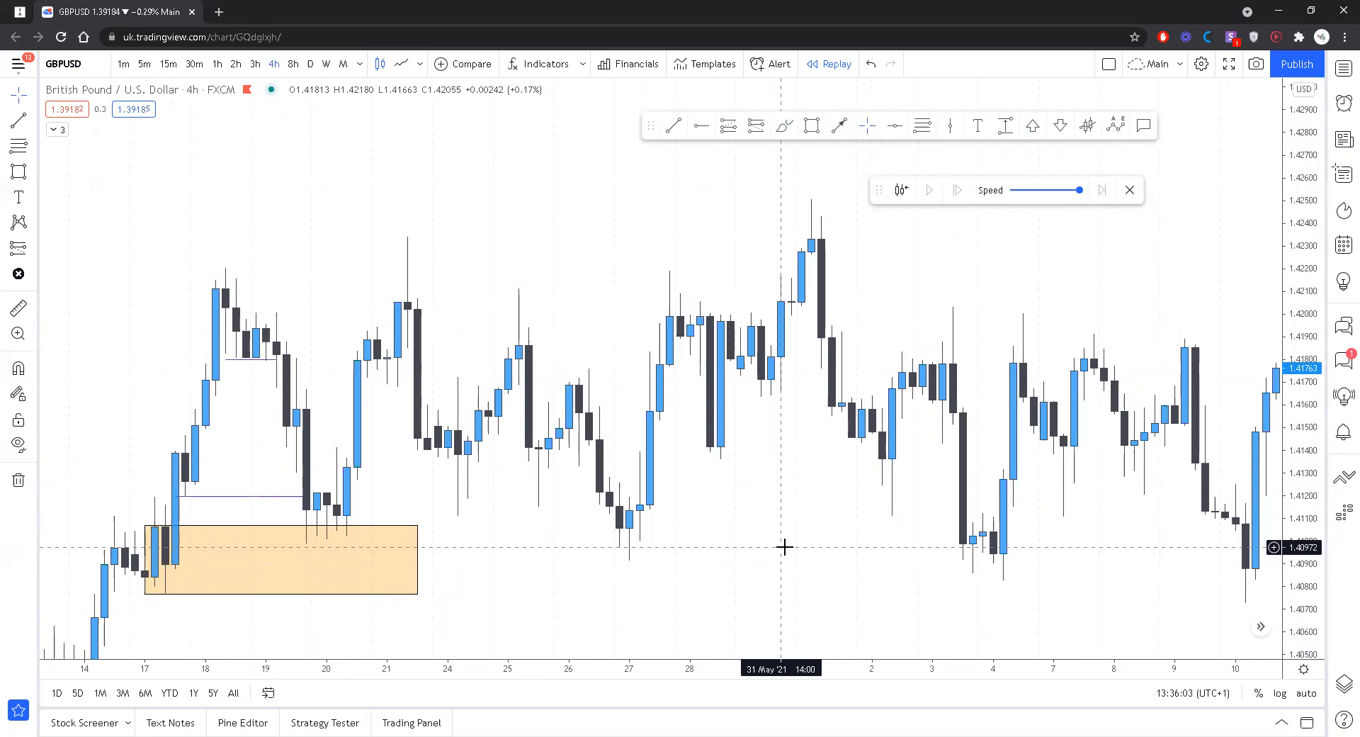
mouse_move(800, 547)
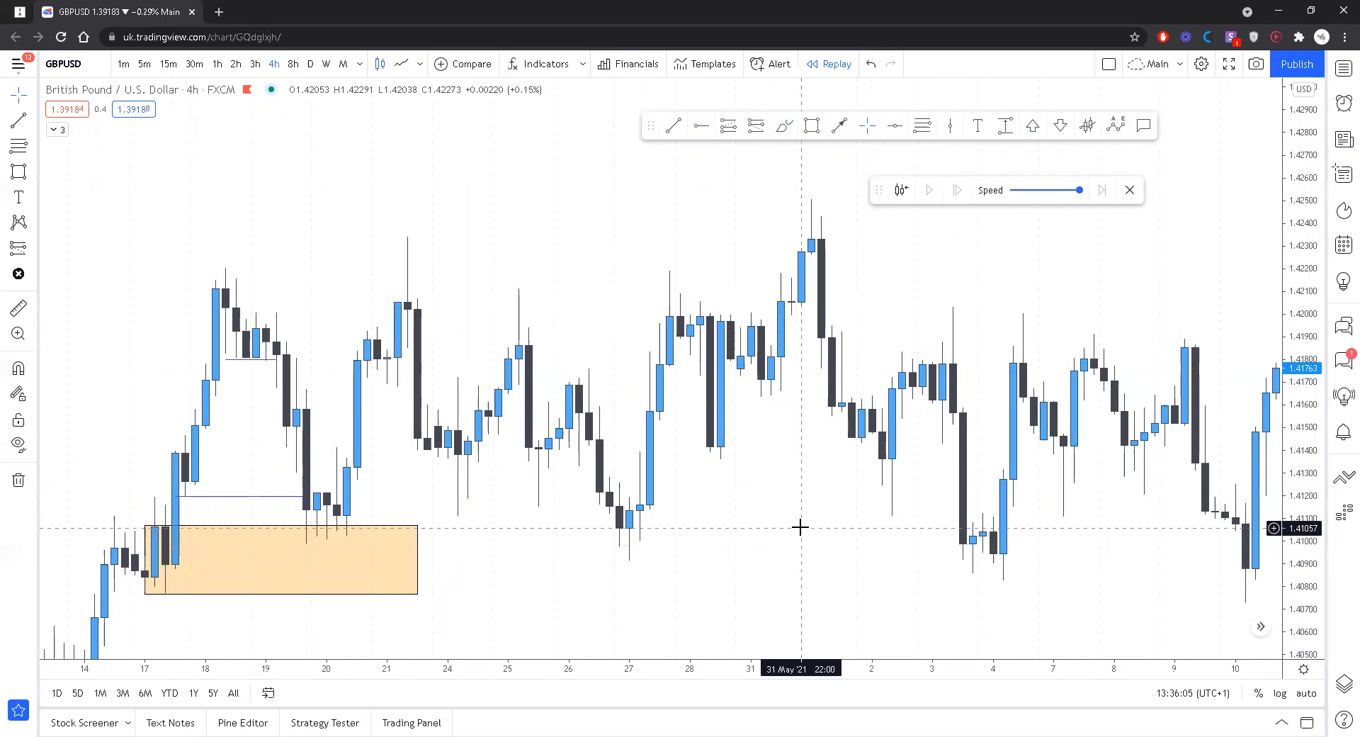